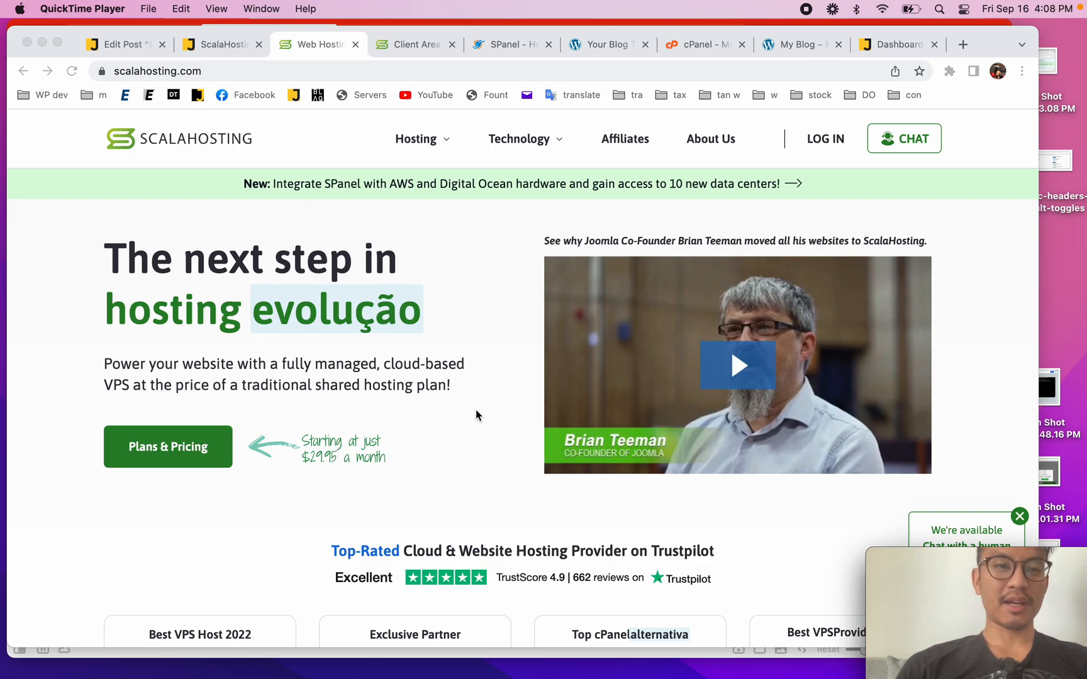
mouse_move(215, 201)
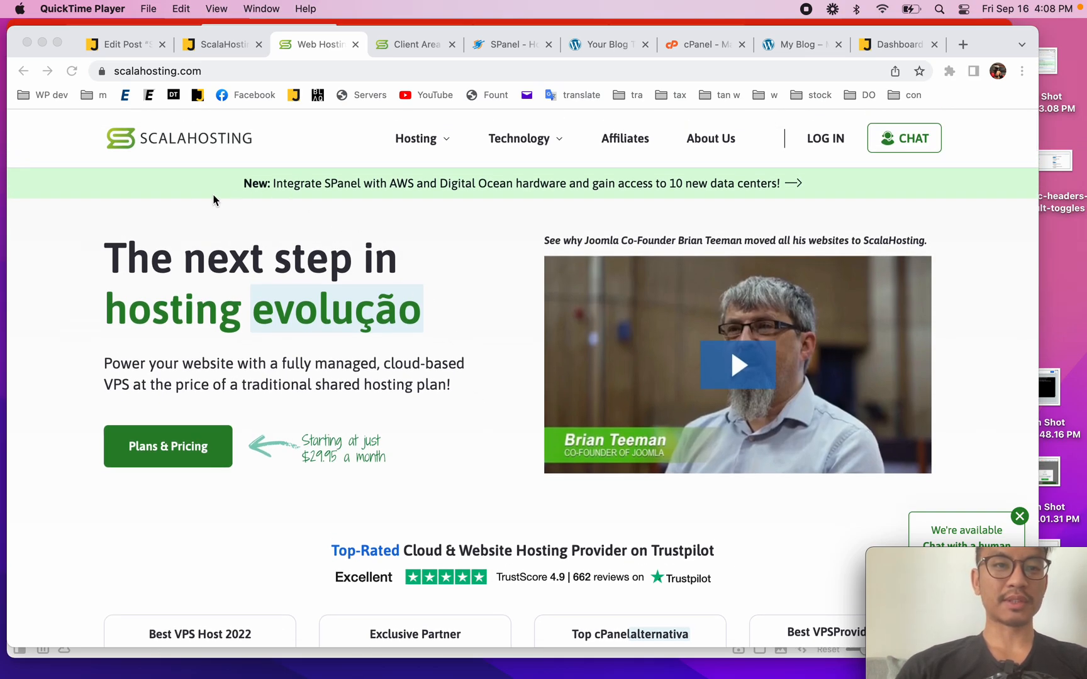
Scroll down the ScalaHosting home page to review its hosting plans and features
scroll("down", 3)
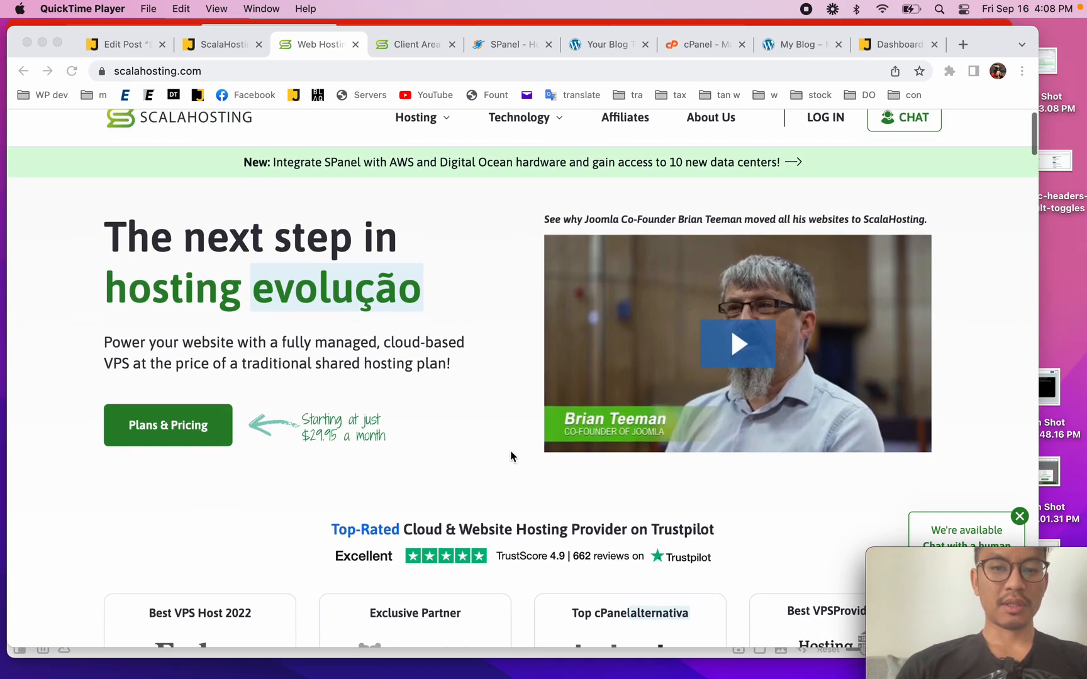
scroll("down", 3)
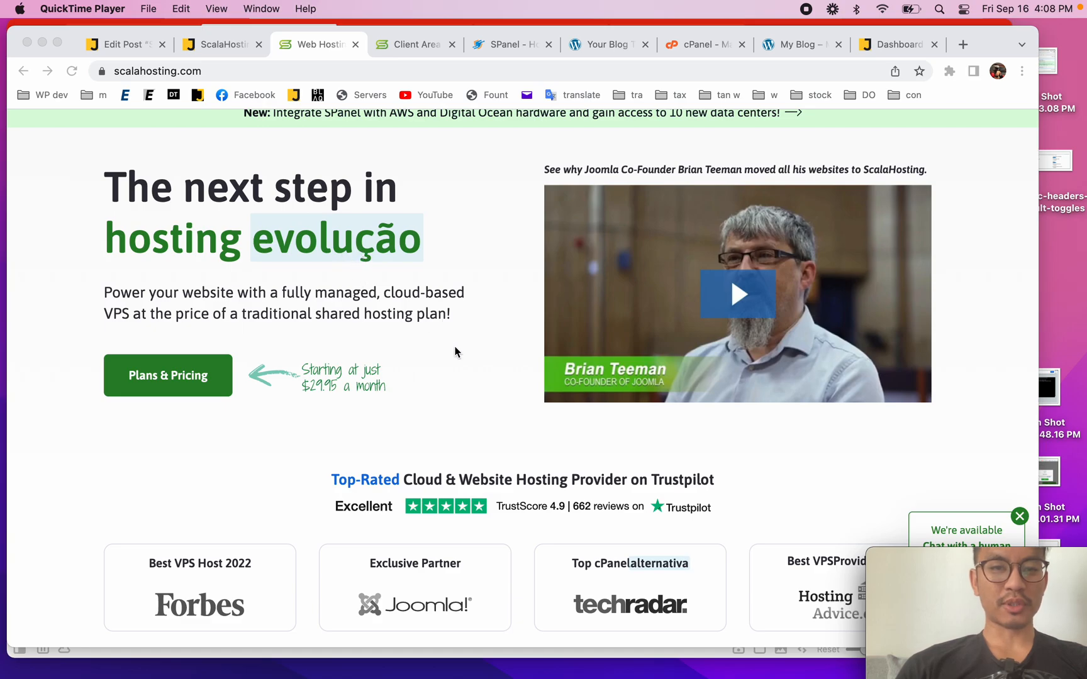
scroll("down", 3)
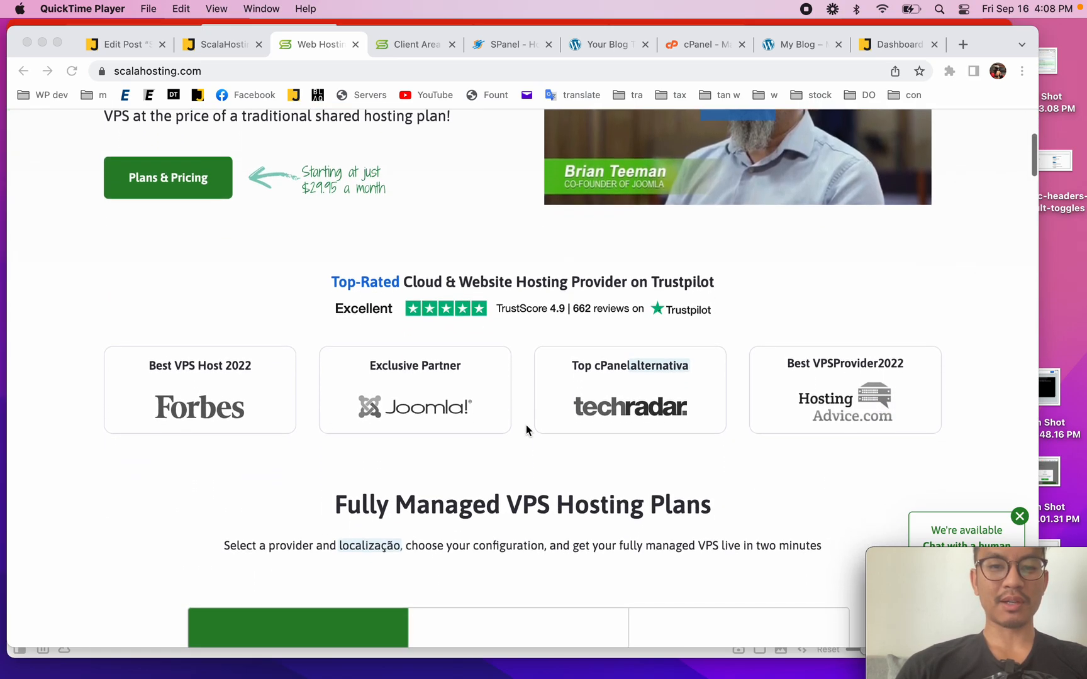
scroll("down", 3)
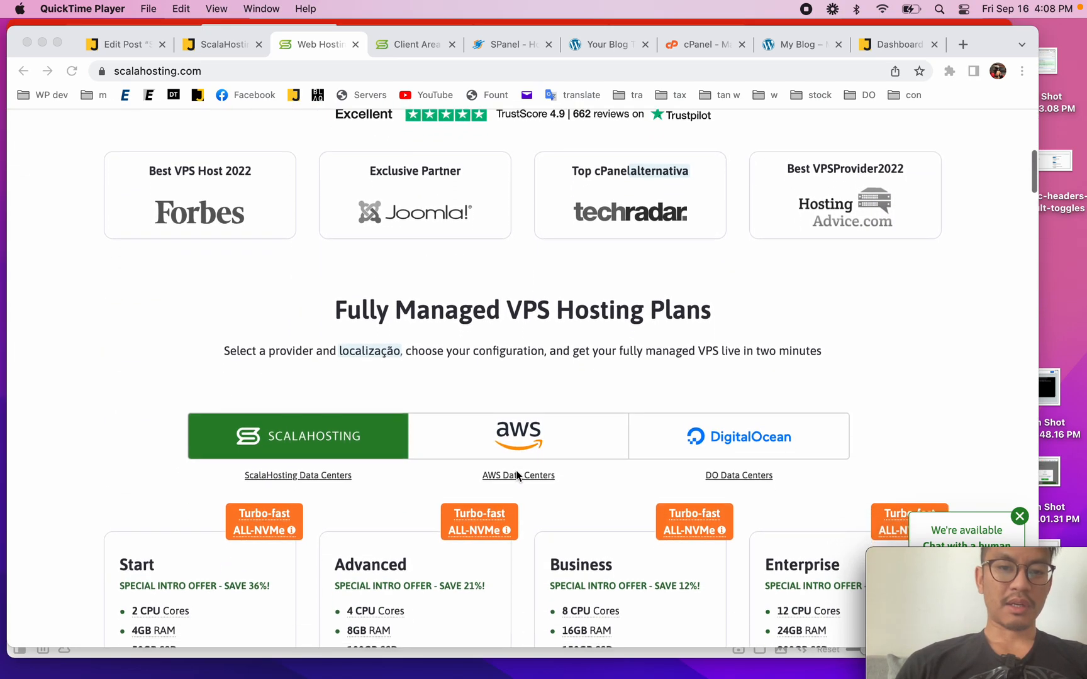
scroll("down", 3)
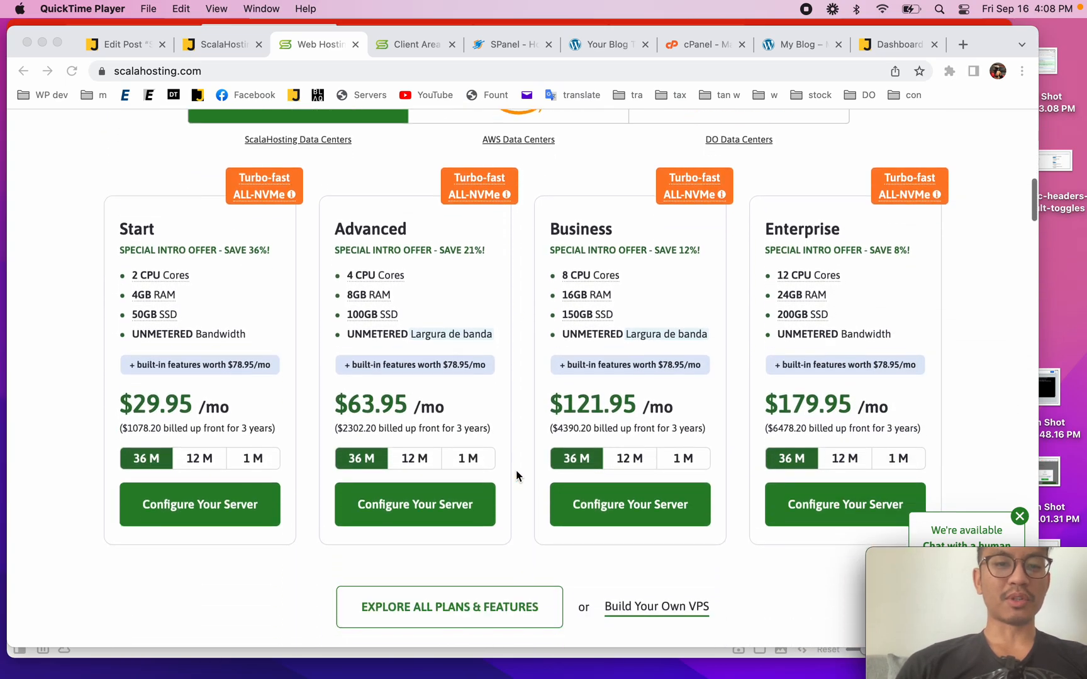
scroll("down", 3)
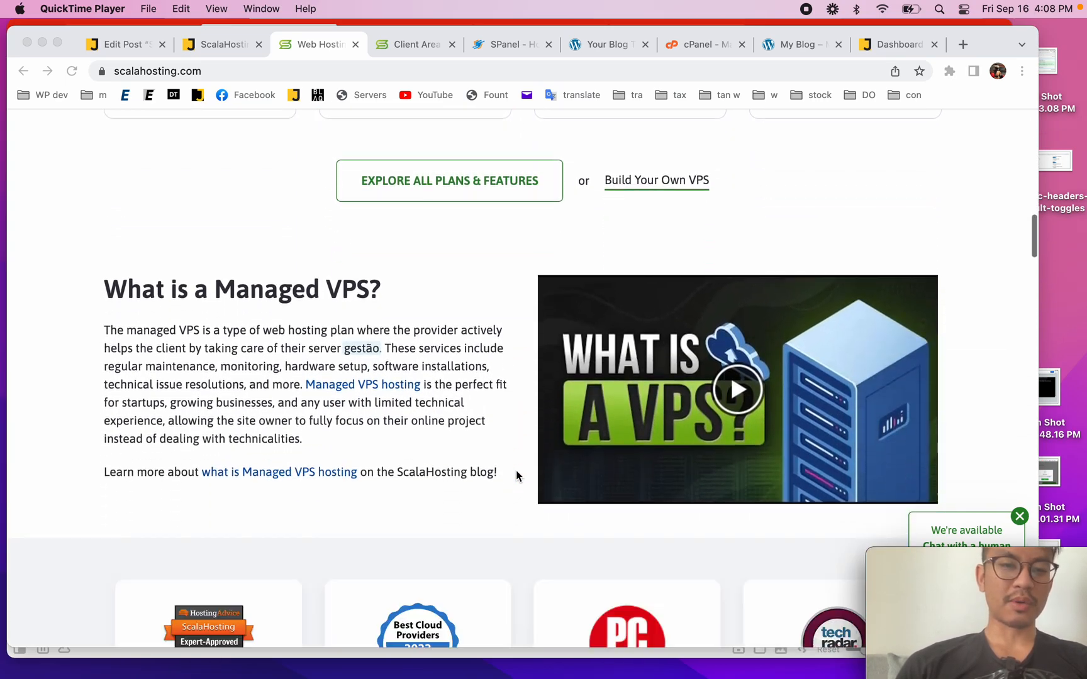
scroll("down", 3)
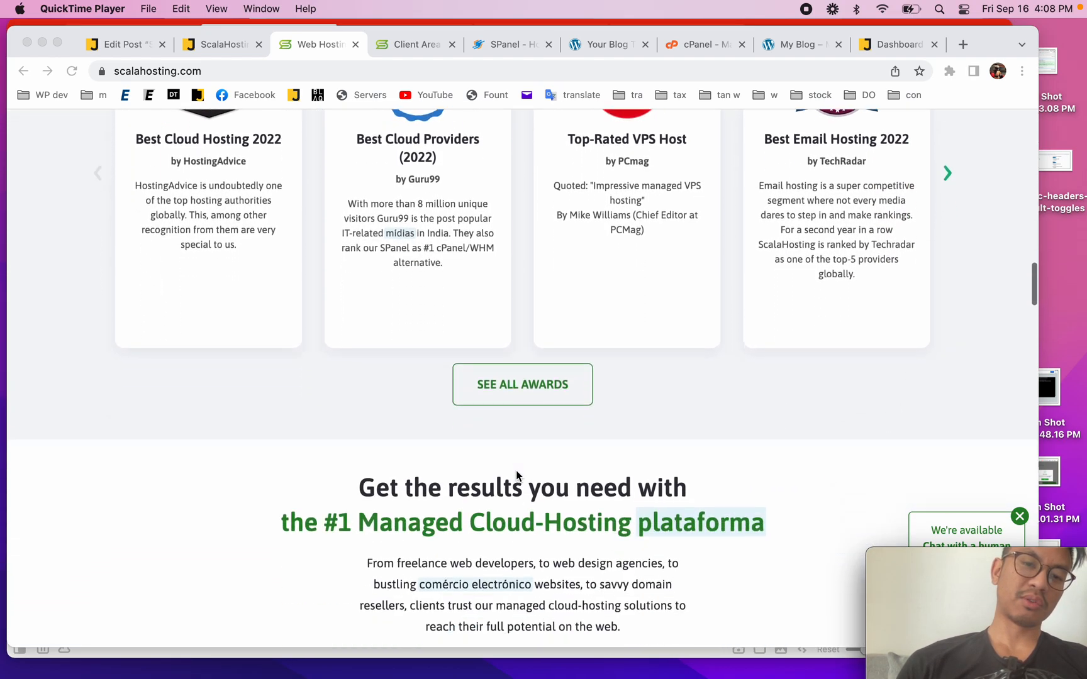
scroll("down", 3)
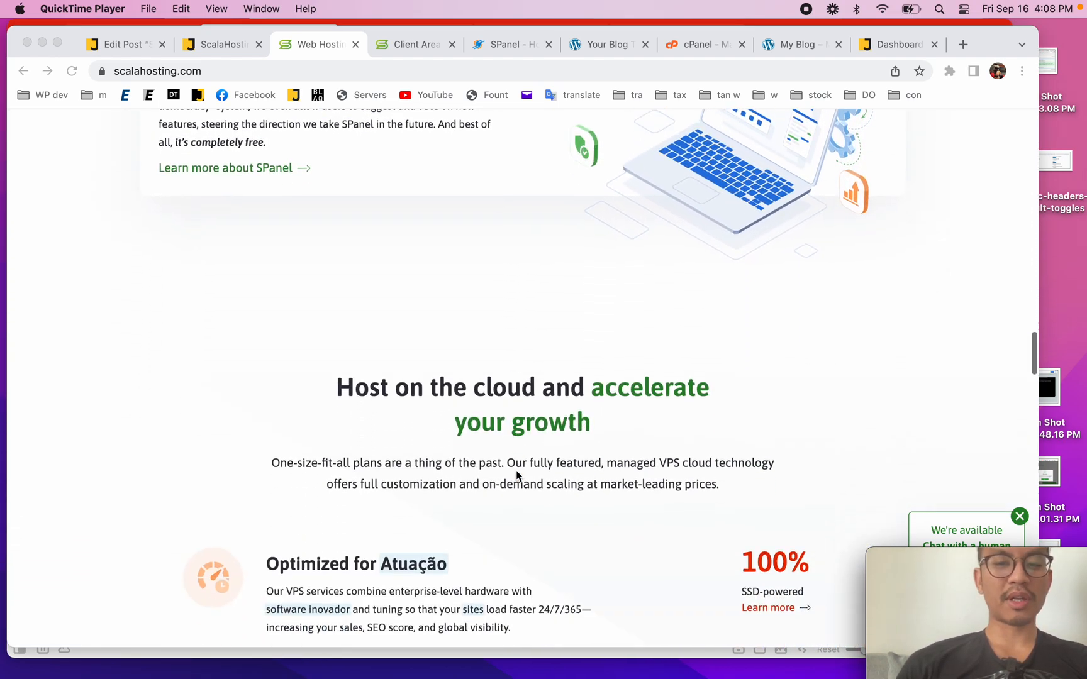
scroll("down", 3)
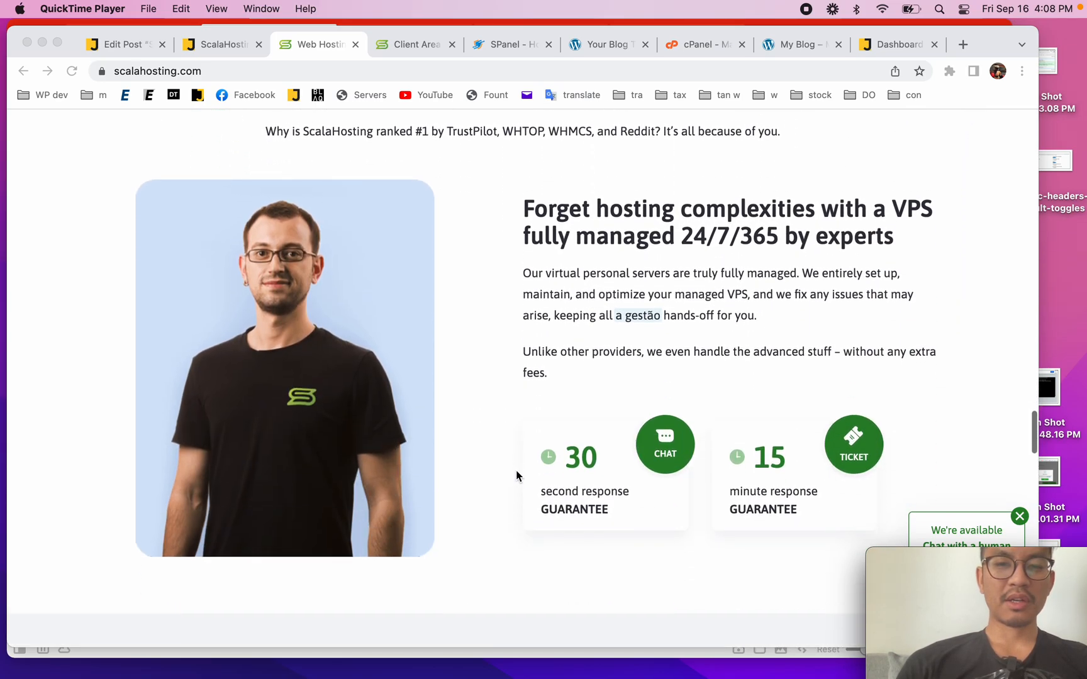
scroll("down", 3)
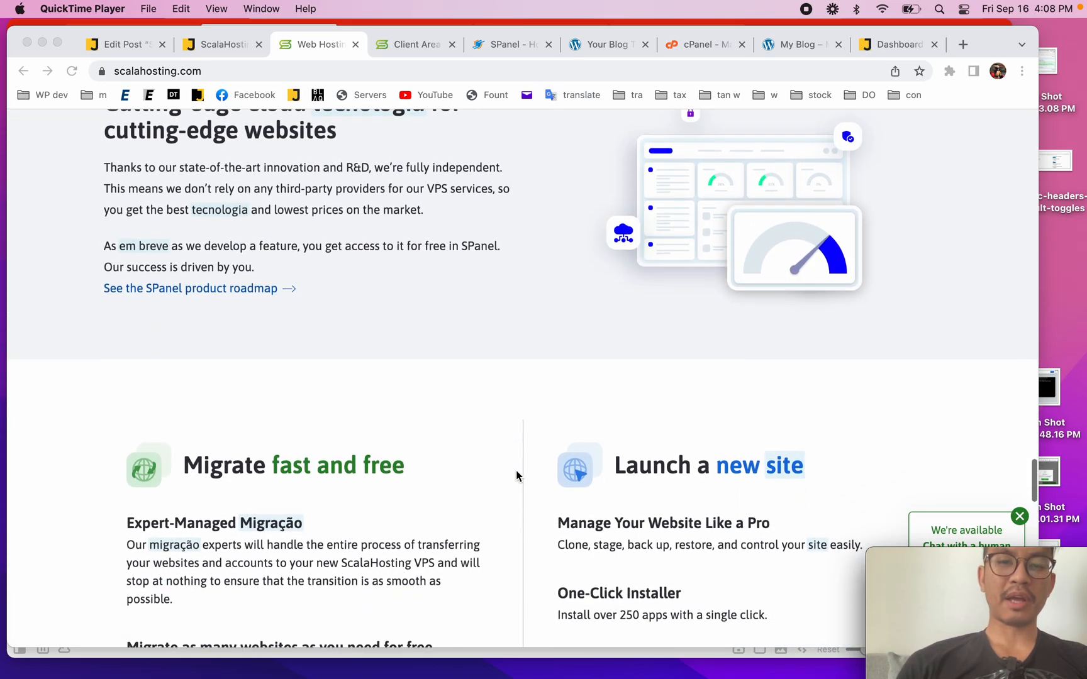
scroll("down", 3)
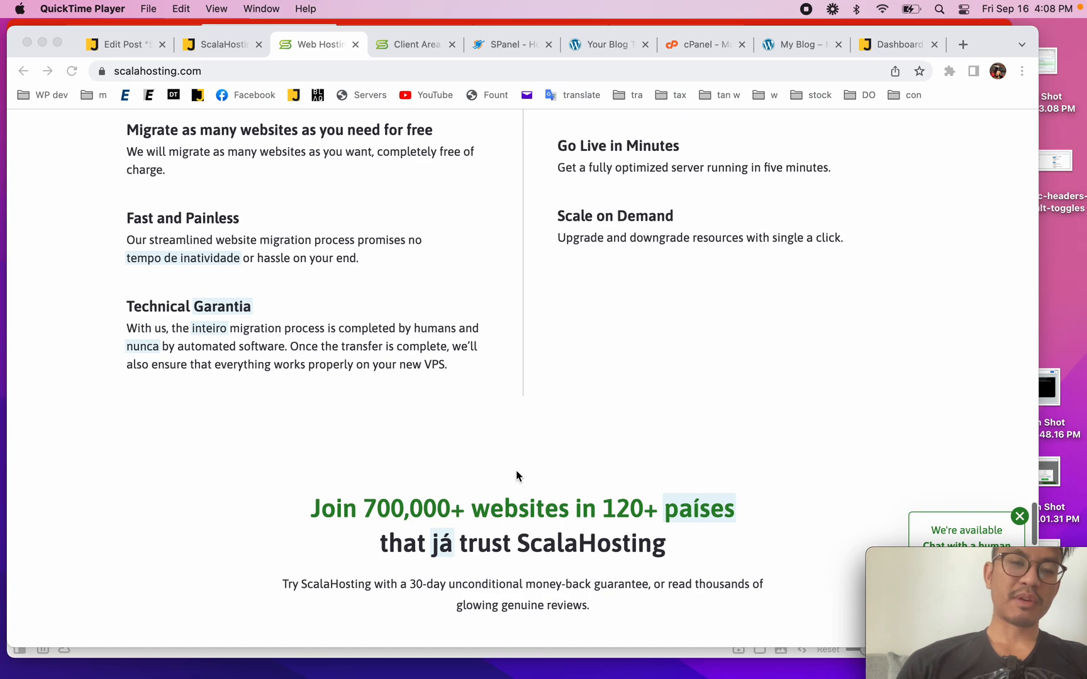
scroll("down", 3)
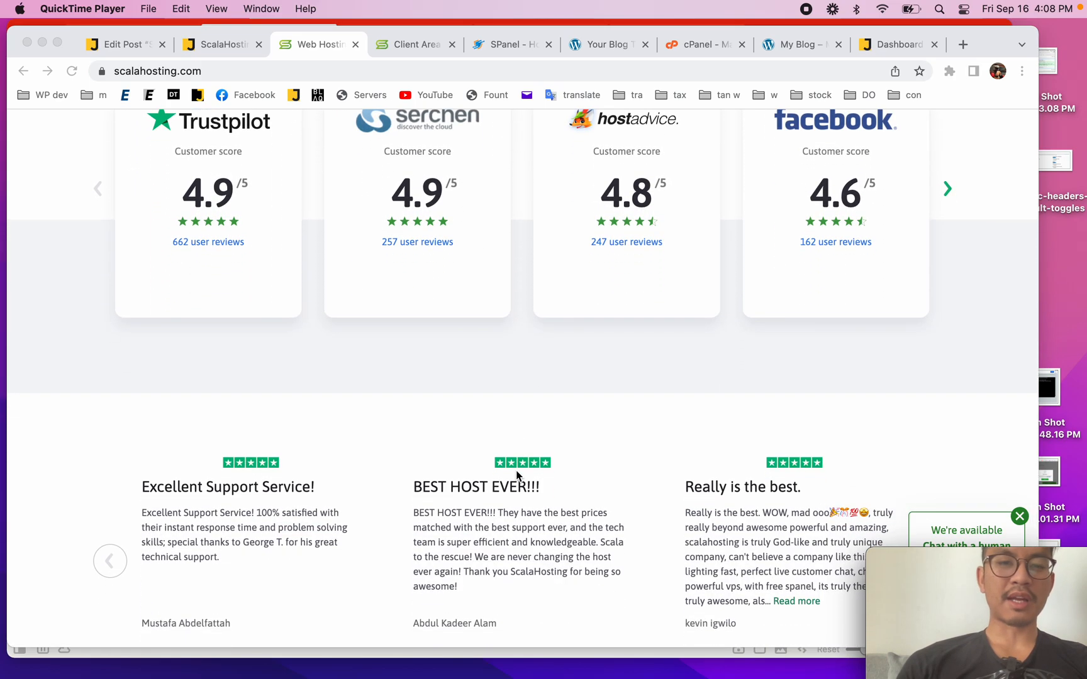
scroll("down", 3)
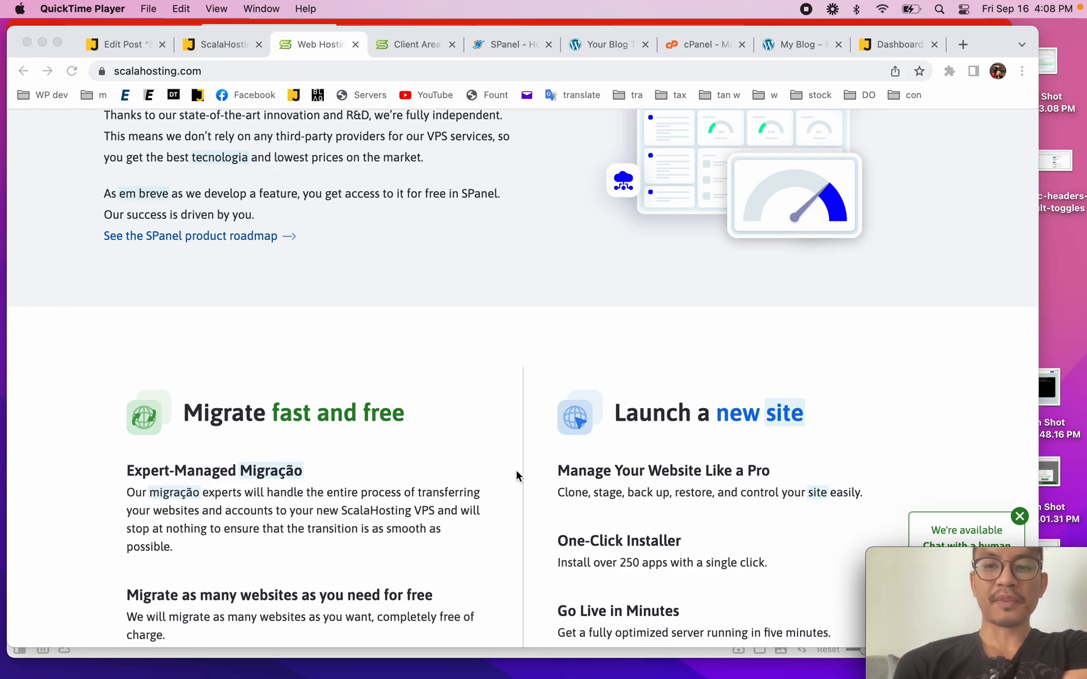
scroll("down", 3)
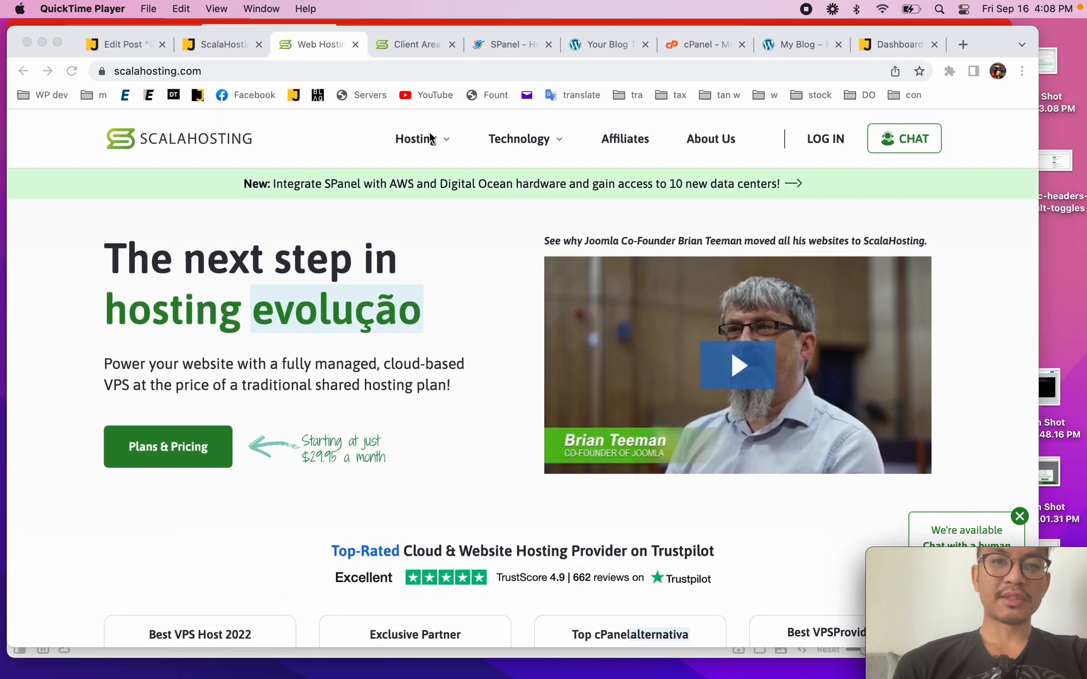
Go to WordPress Hosting from the Hosting menu and review its plans, features and Trustpilot rating
left_click(416, 138)
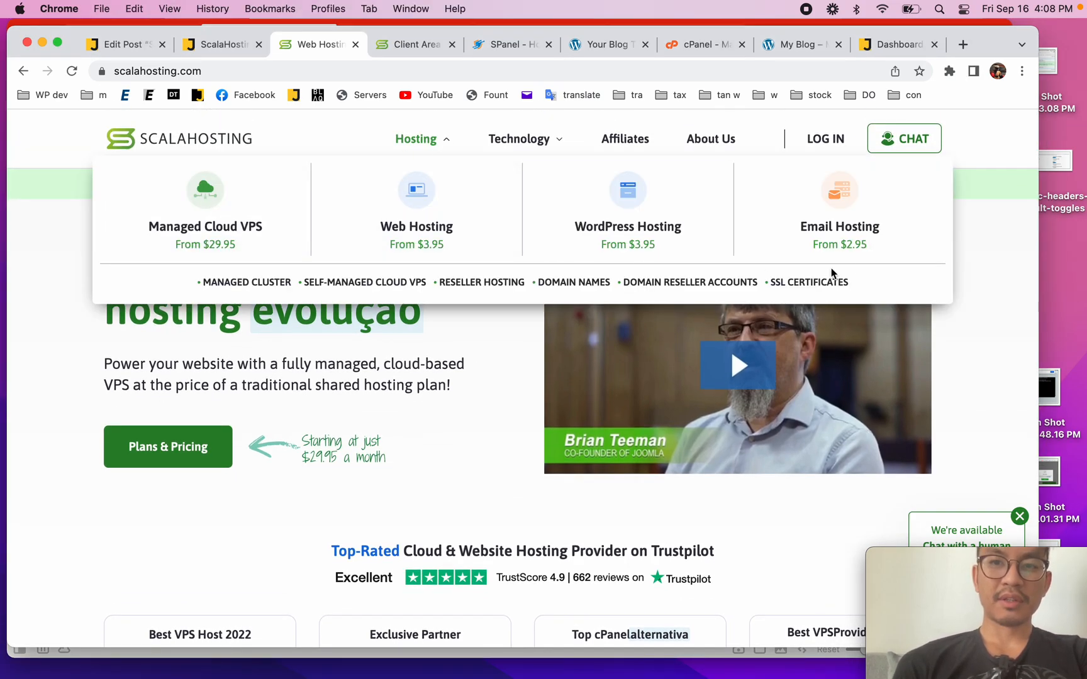
left_click(626, 207)
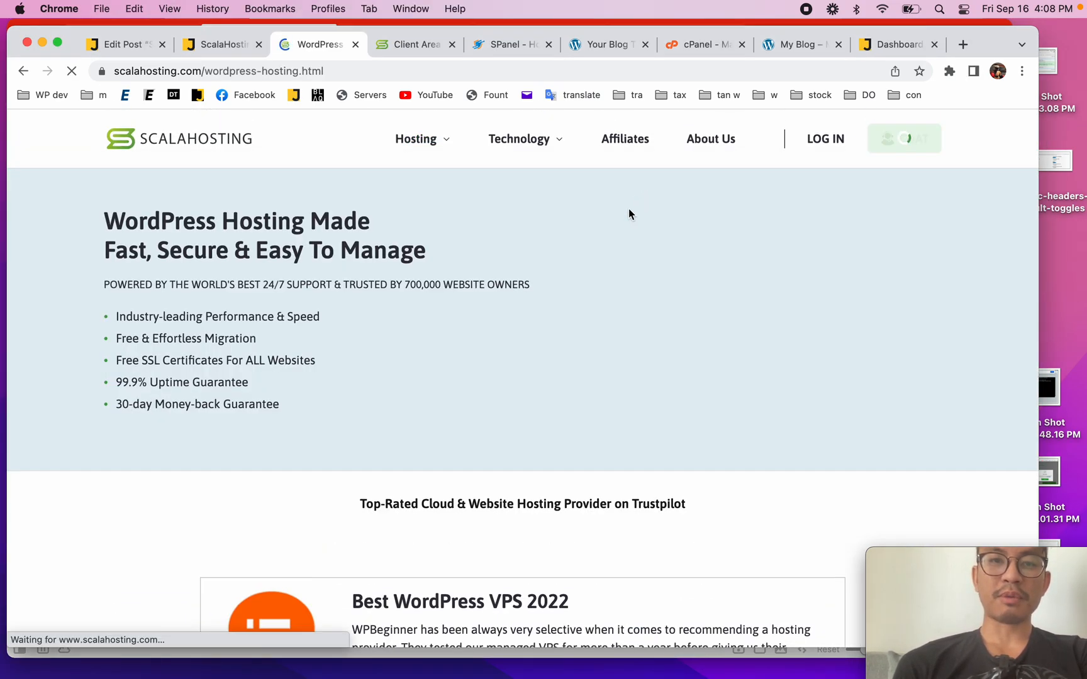
scroll("down", 3)
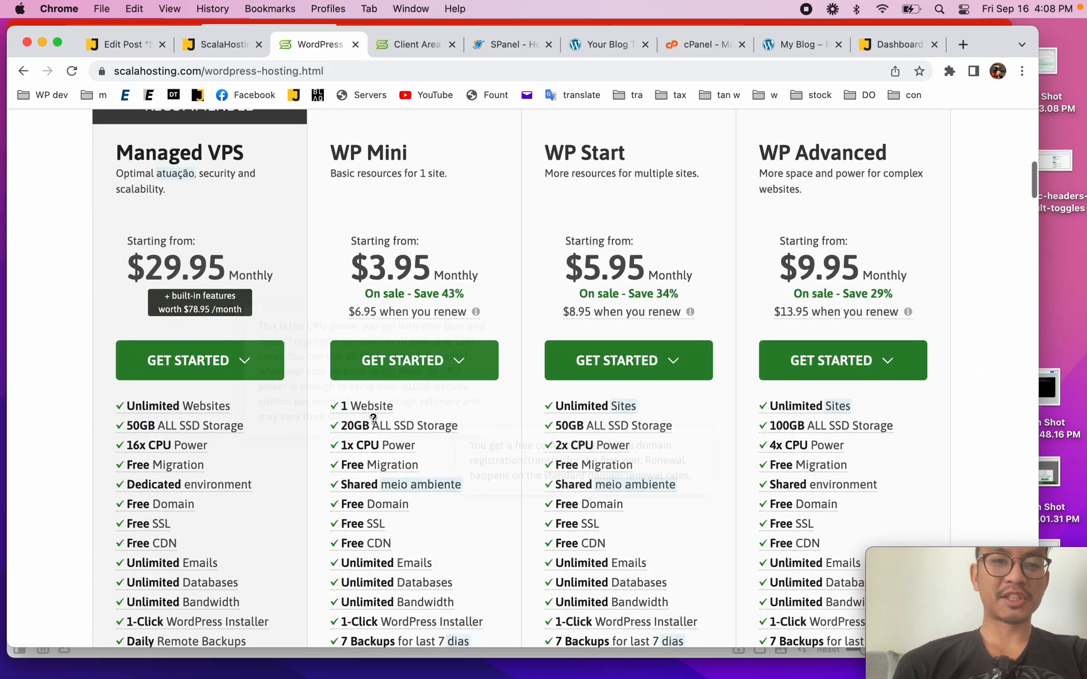
scroll("down", 3)
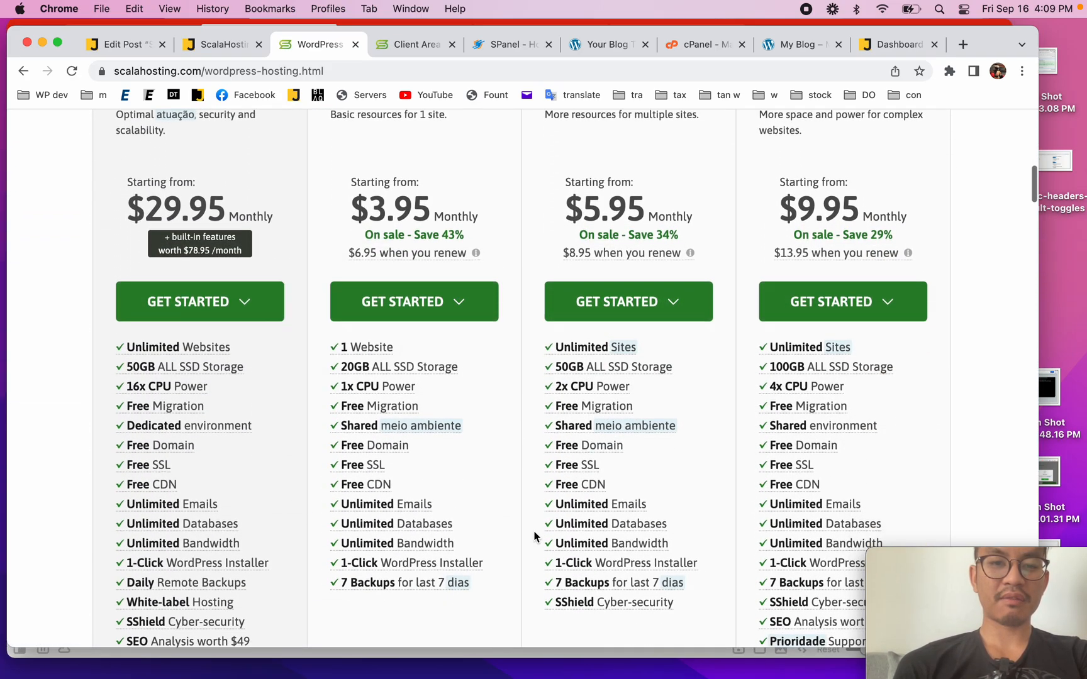
scroll("down", 3)
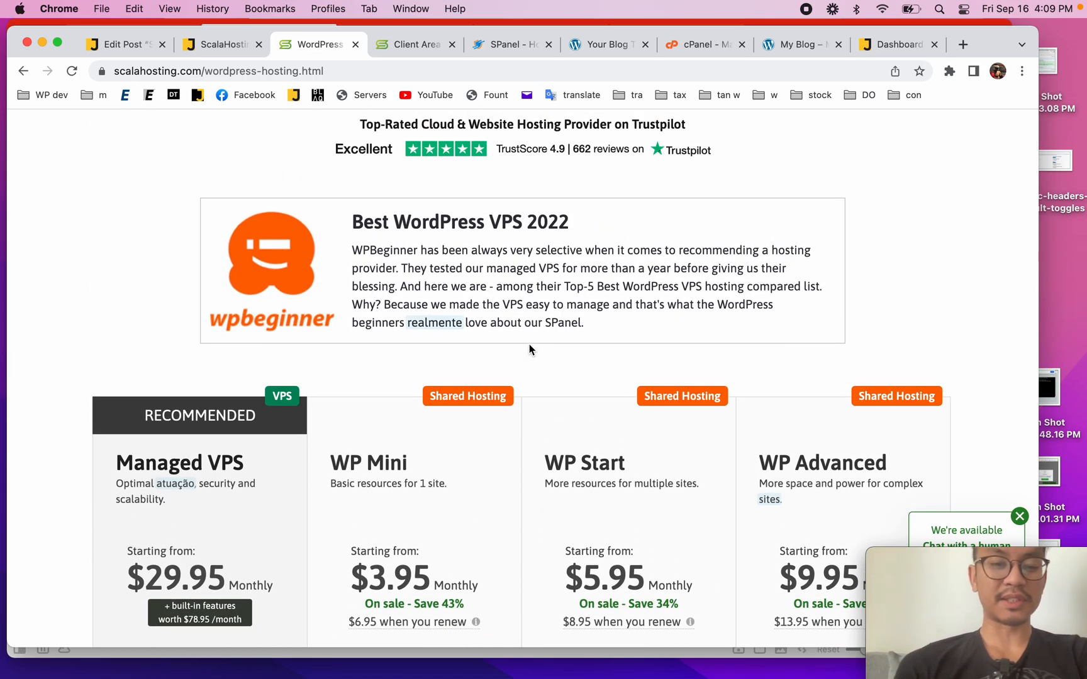
scroll("down", 3)
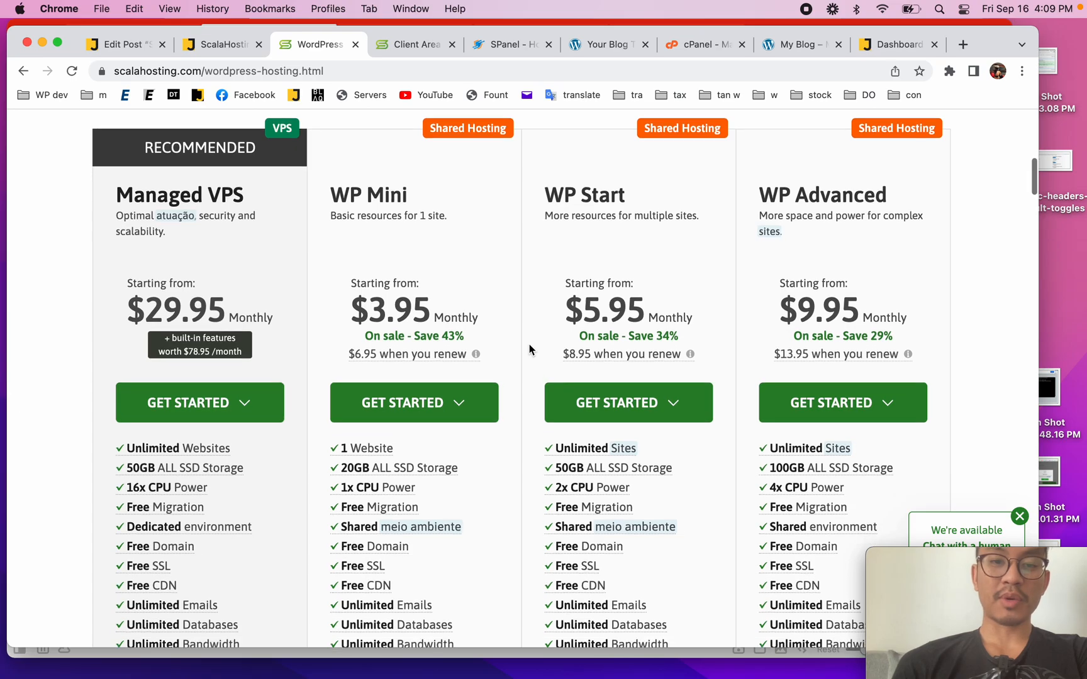
scroll("down", 3)
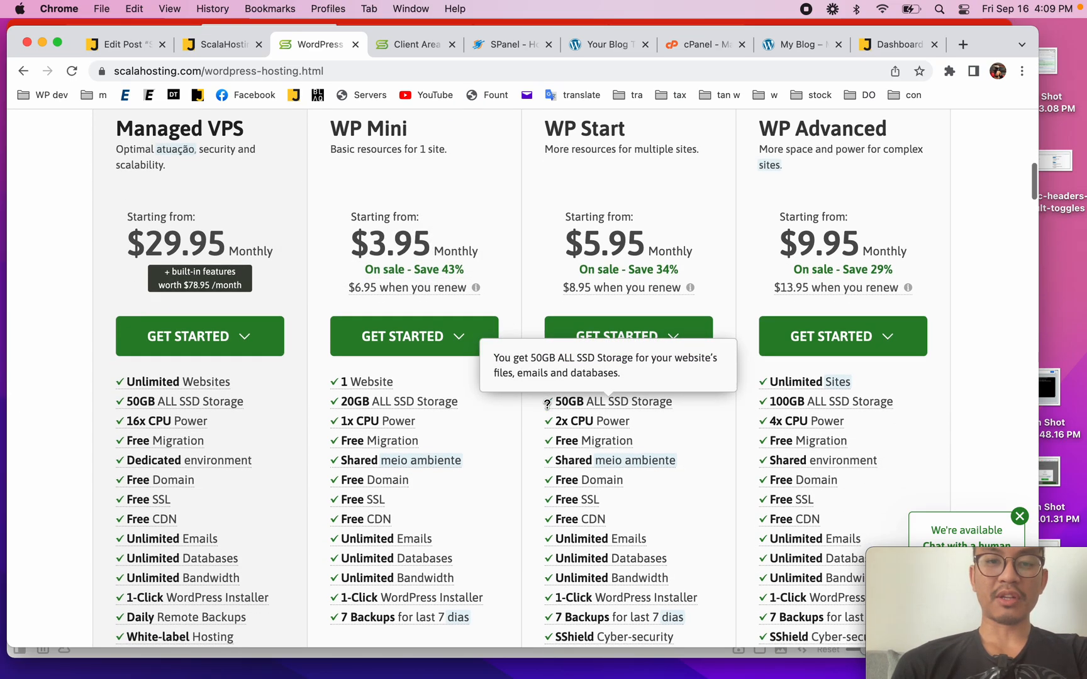
scroll("down", 3)
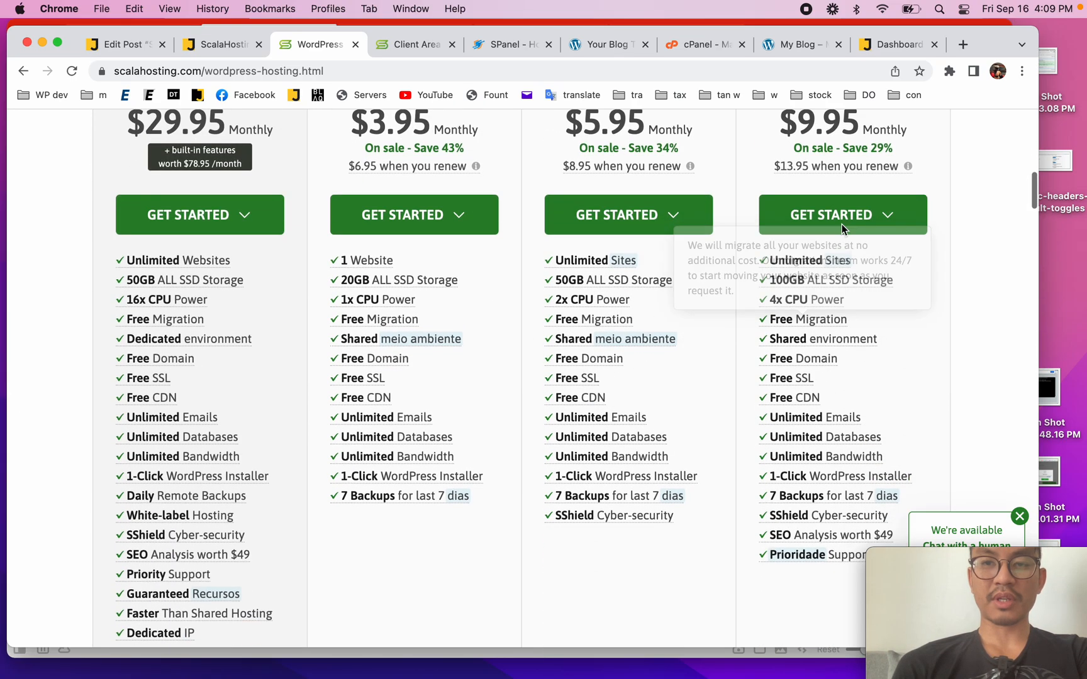
scroll("down", 3)
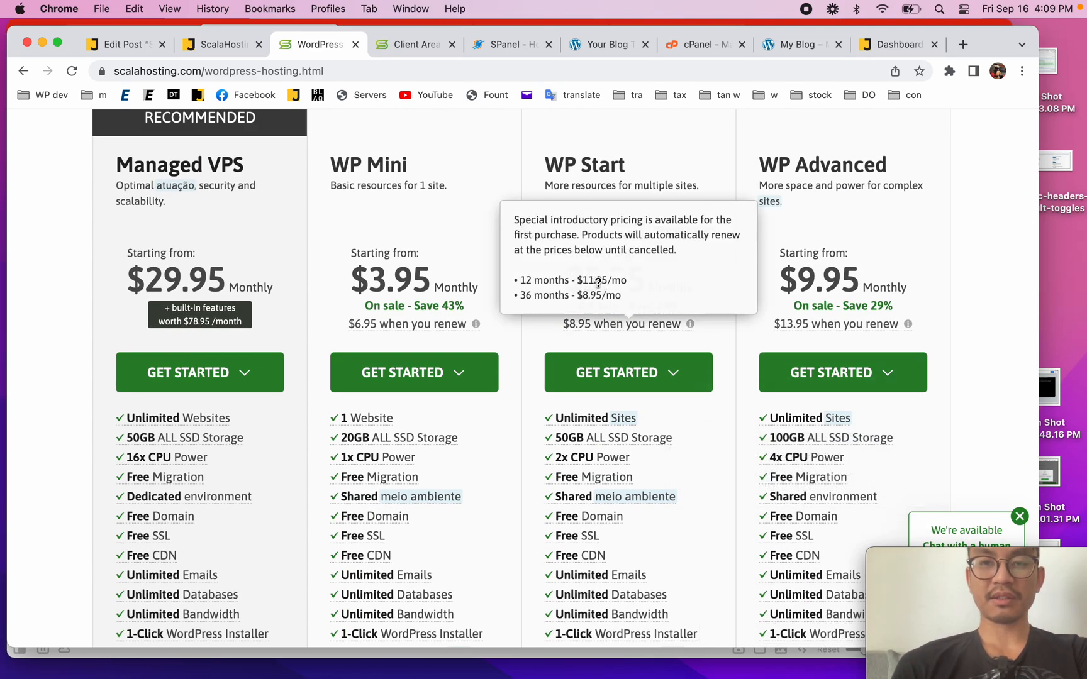
scroll("down", 3)
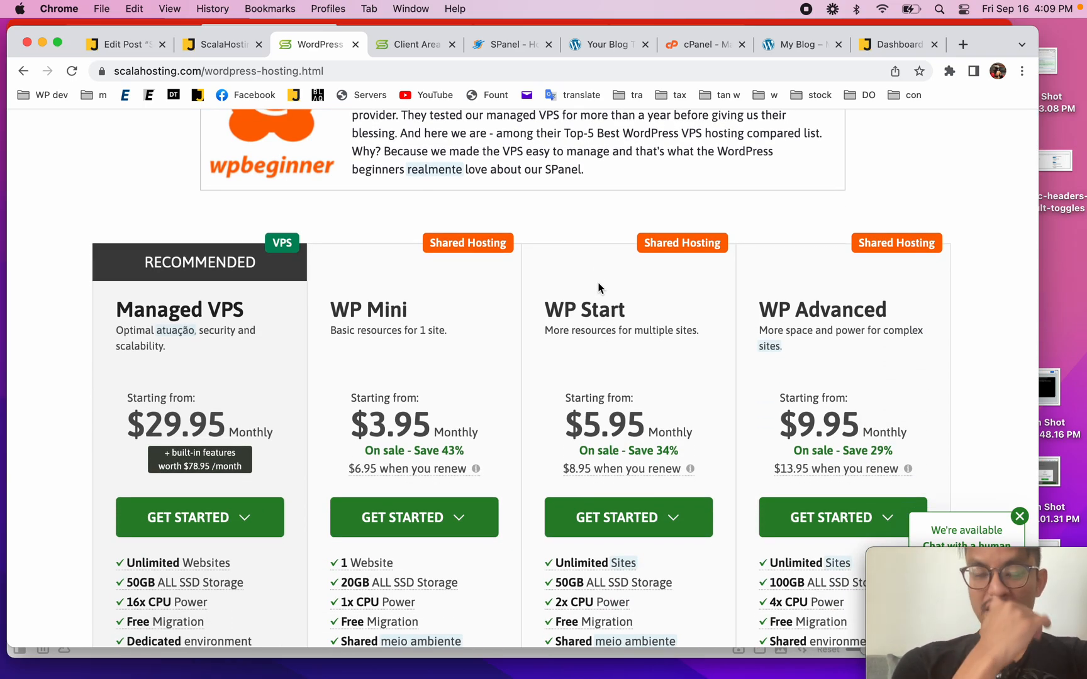
scroll("up", 3)
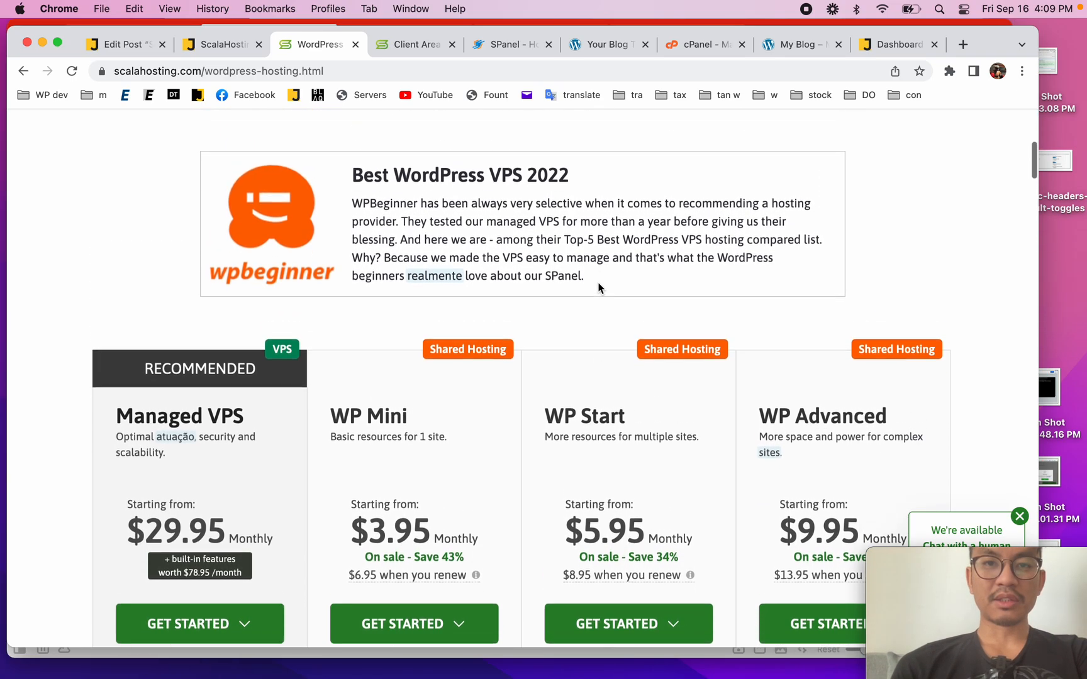
scroll("up", 3)
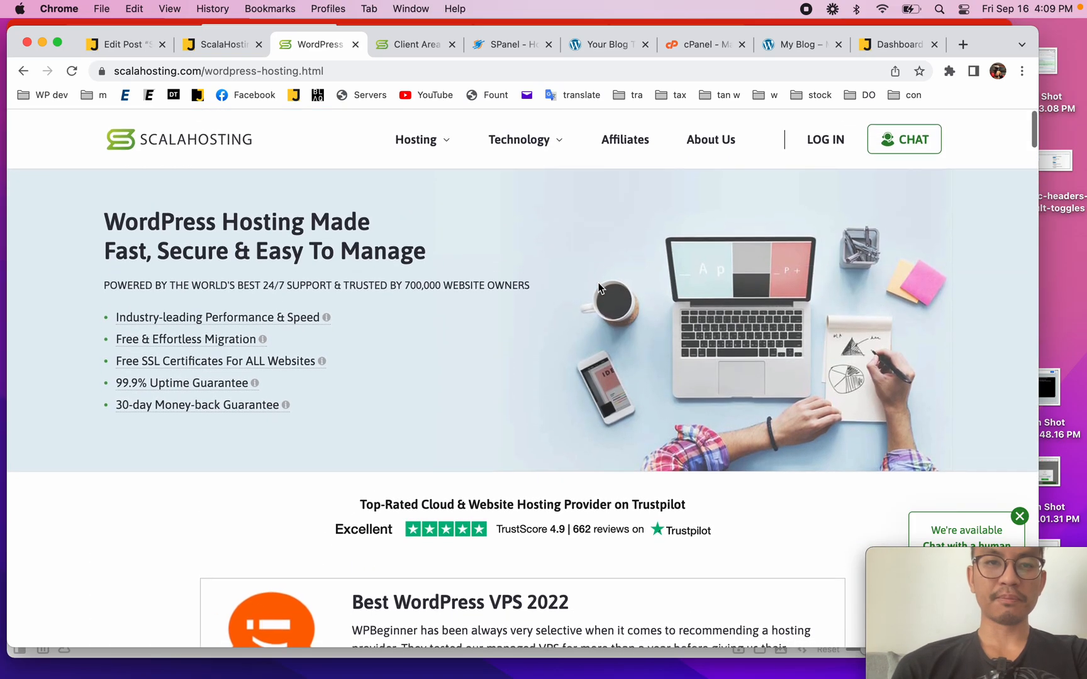
mouse_move(416, 139)
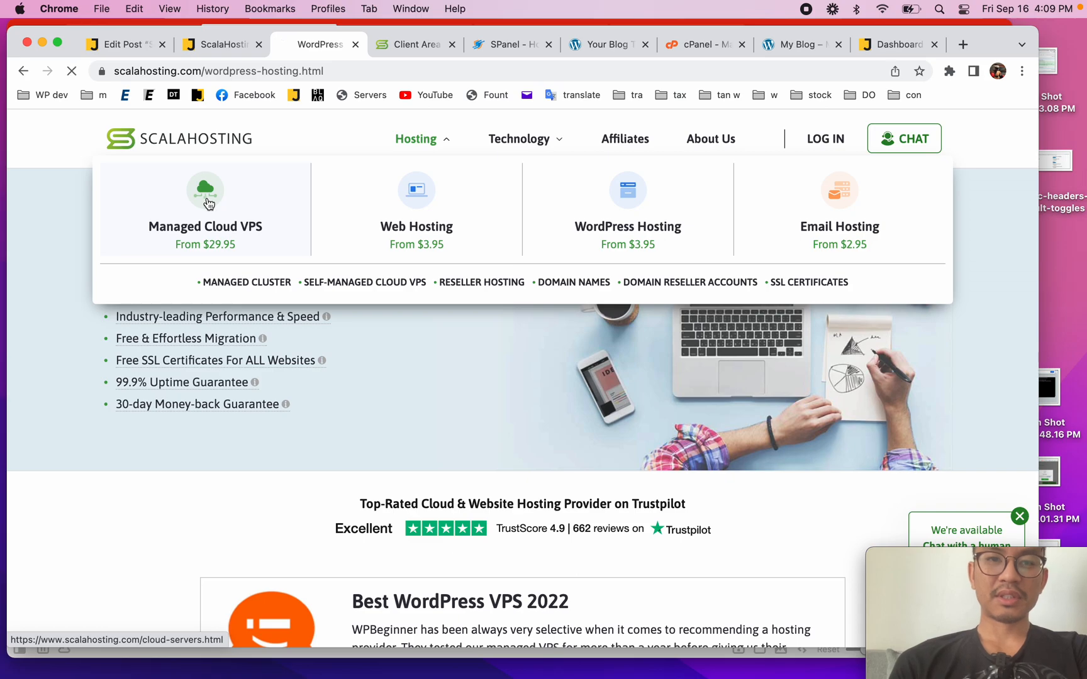
Open Managed Cloud VPS, raise the custom builder to 23 CPU cores, reset to Start, then go to self-managed VPS
left_click(205, 201)
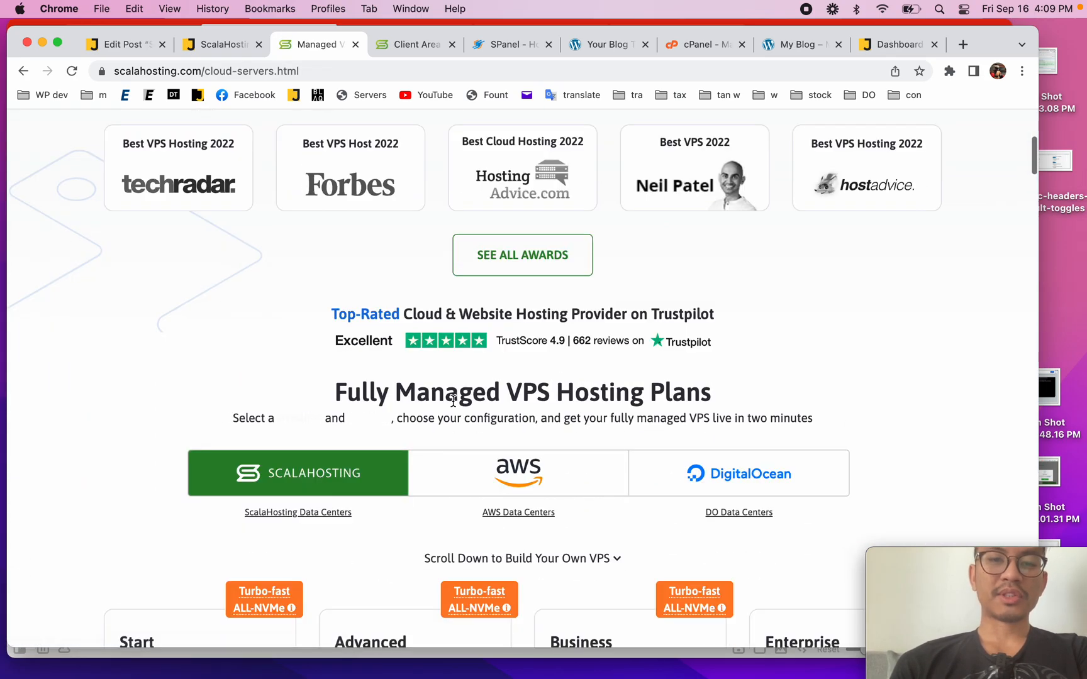
scroll("down", 3)
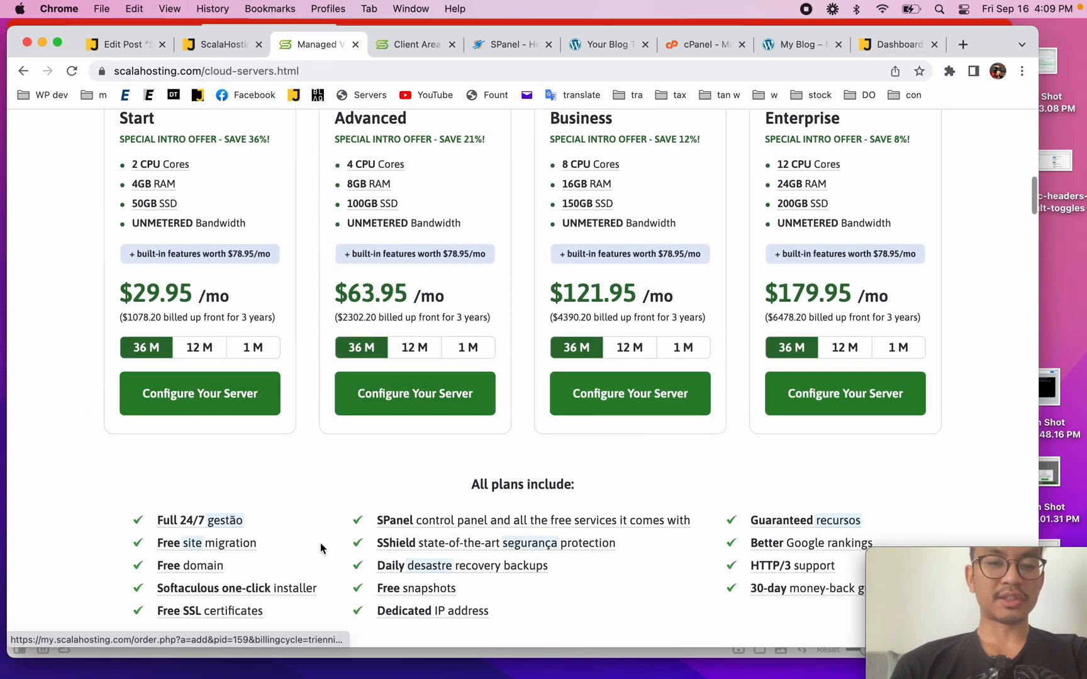
scroll("down", 3)
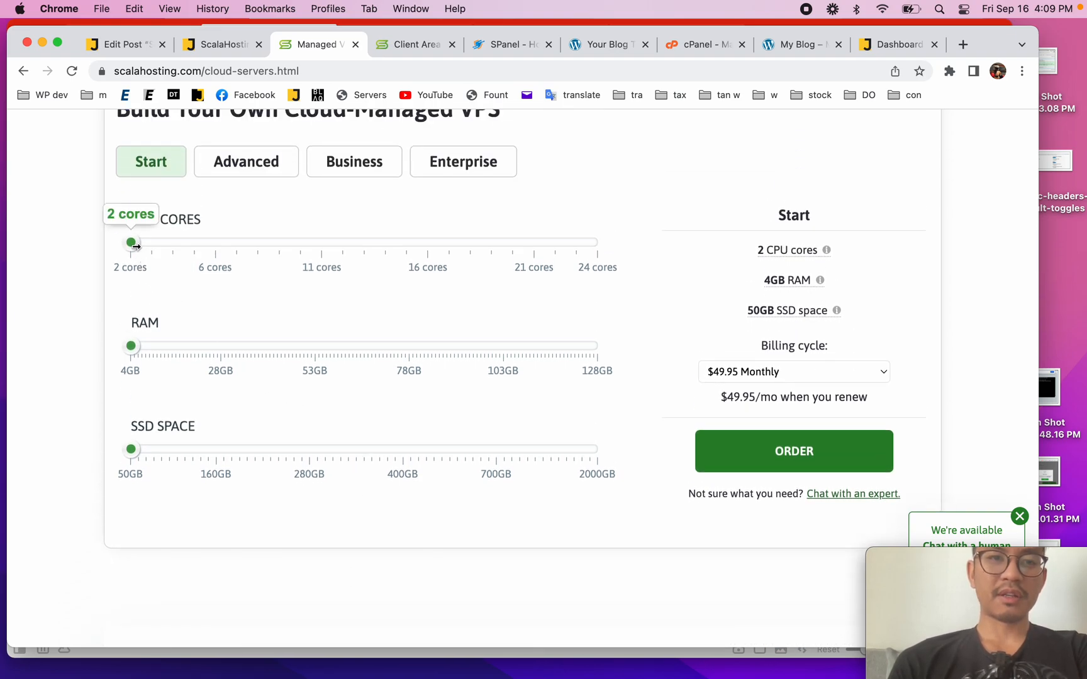
left_click_drag(132, 242, 576, 241)
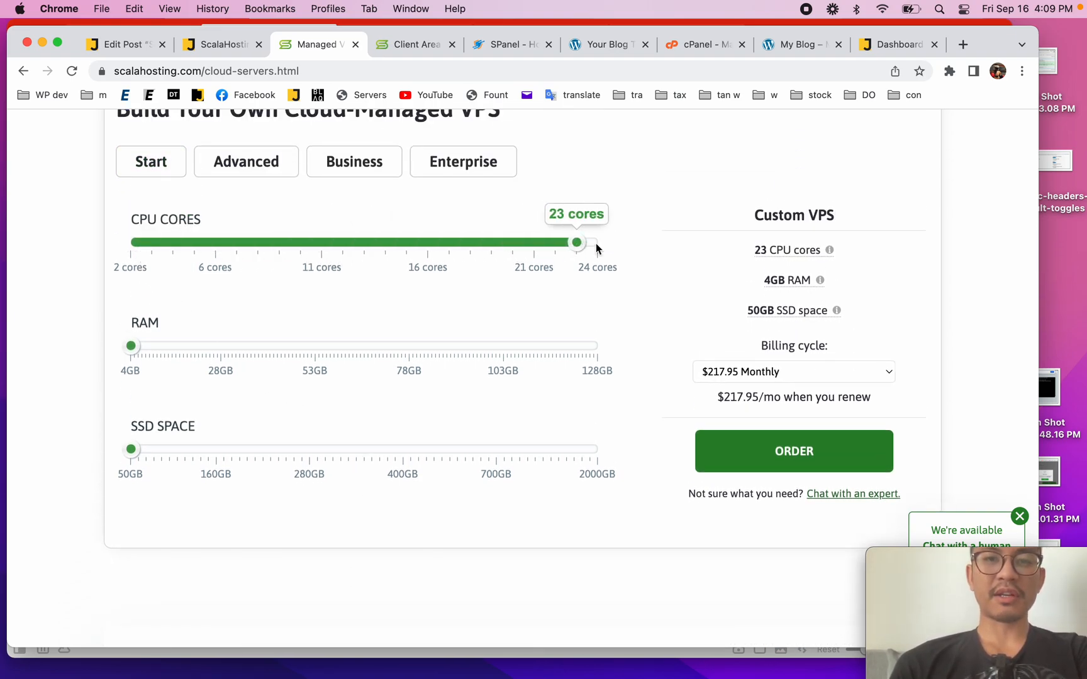
left_click(151, 161)
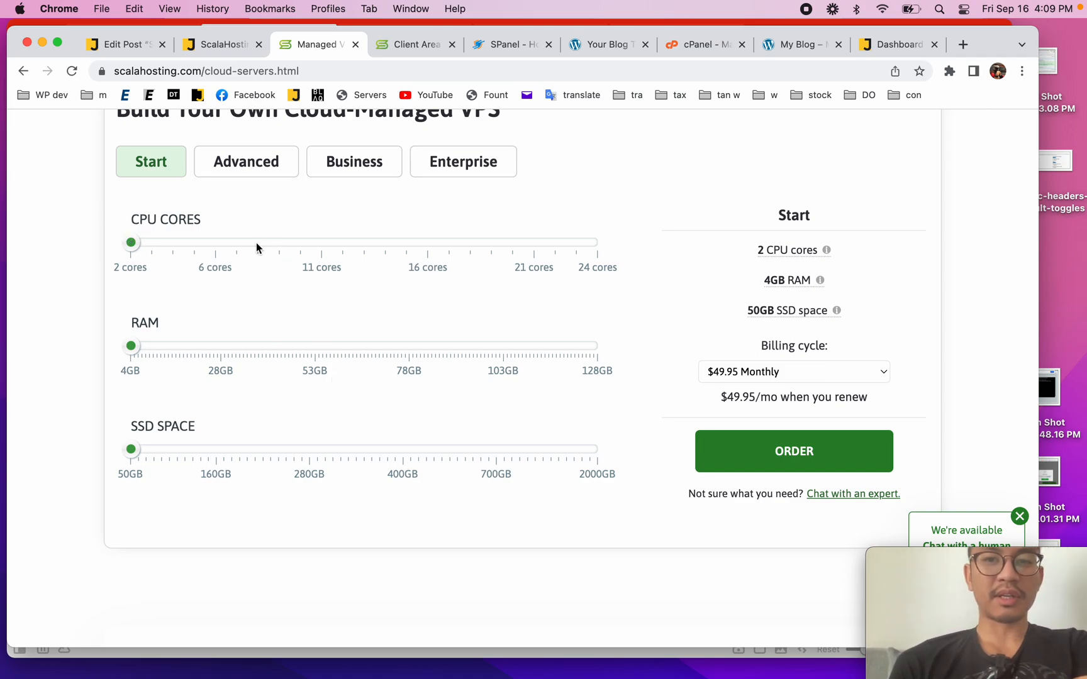
left_click(792, 371)
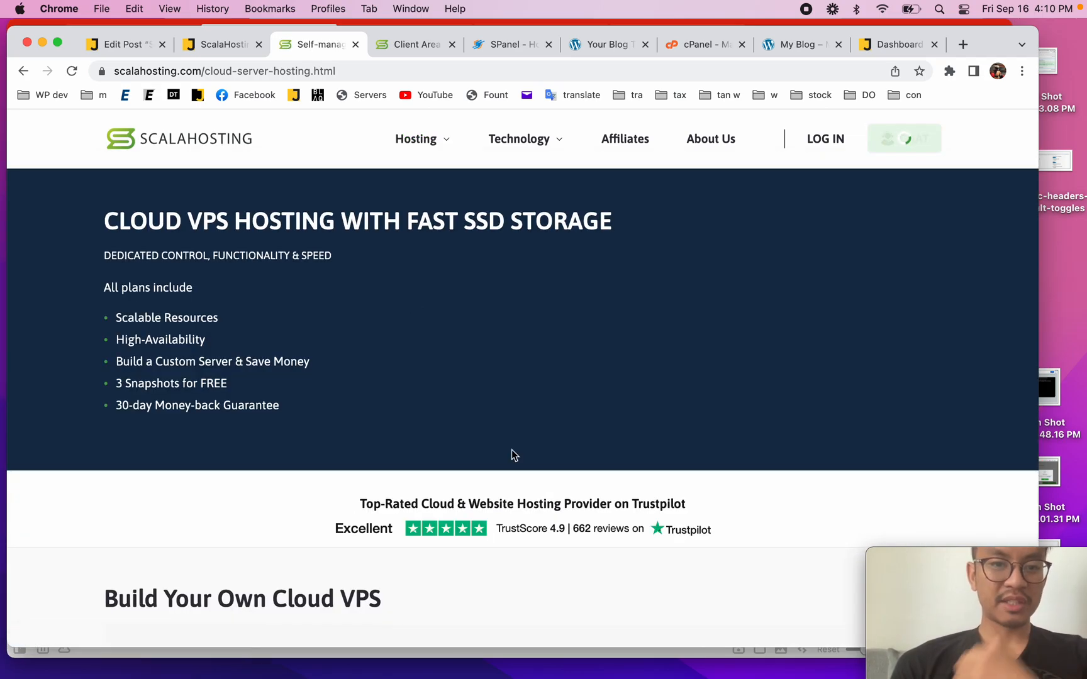
Raise the self-managed VPS builder to 16 CPU cores and review the Cloud Hosting Extras prices
scroll("down", 3)
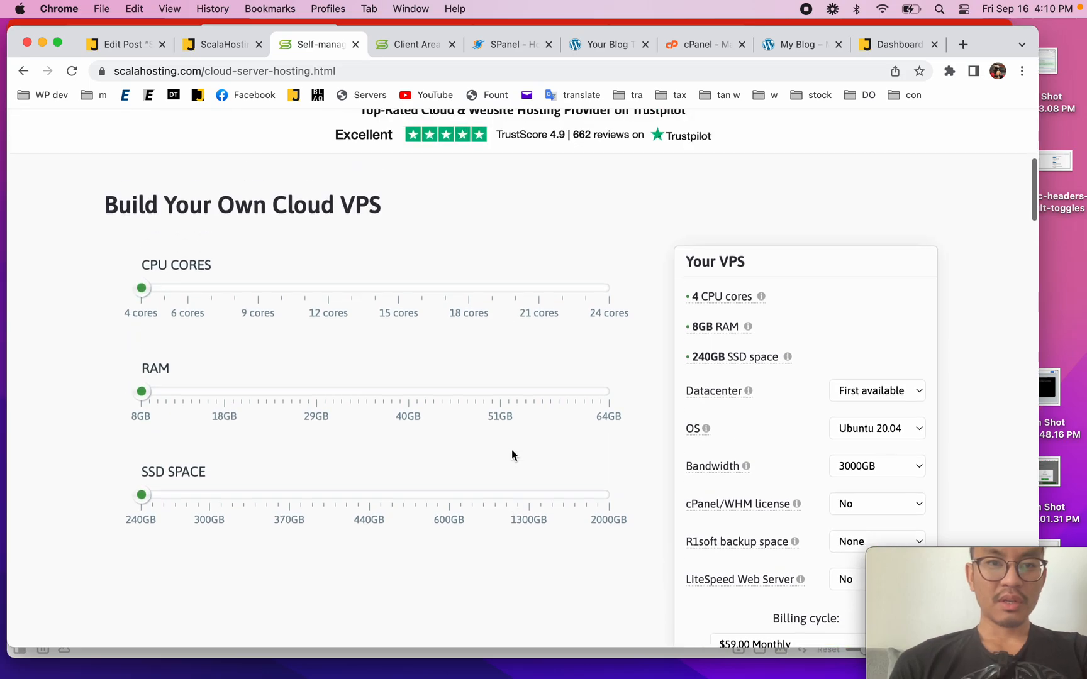
left_click_drag(141, 288, 421, 483)
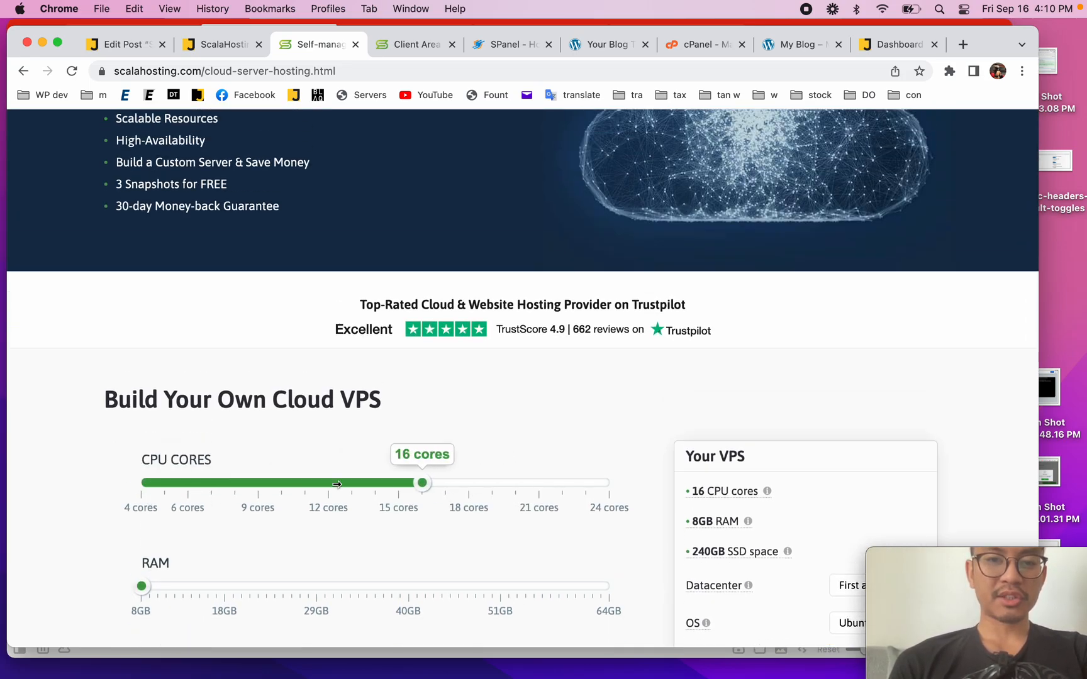
scroll("down", 3)
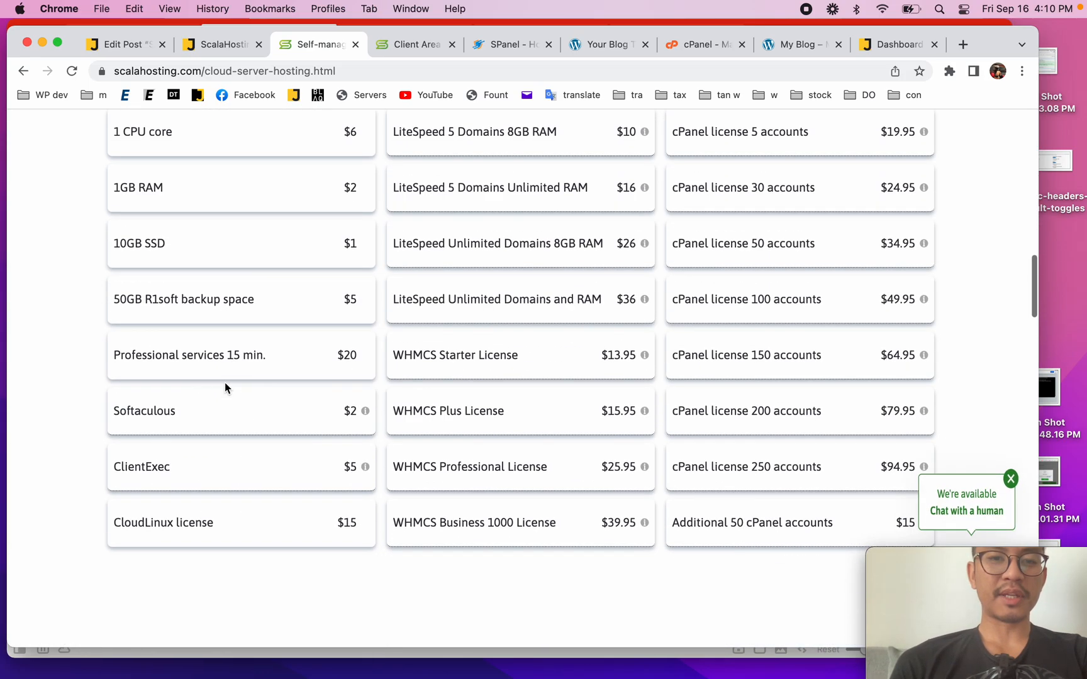
scroll("down", 3)
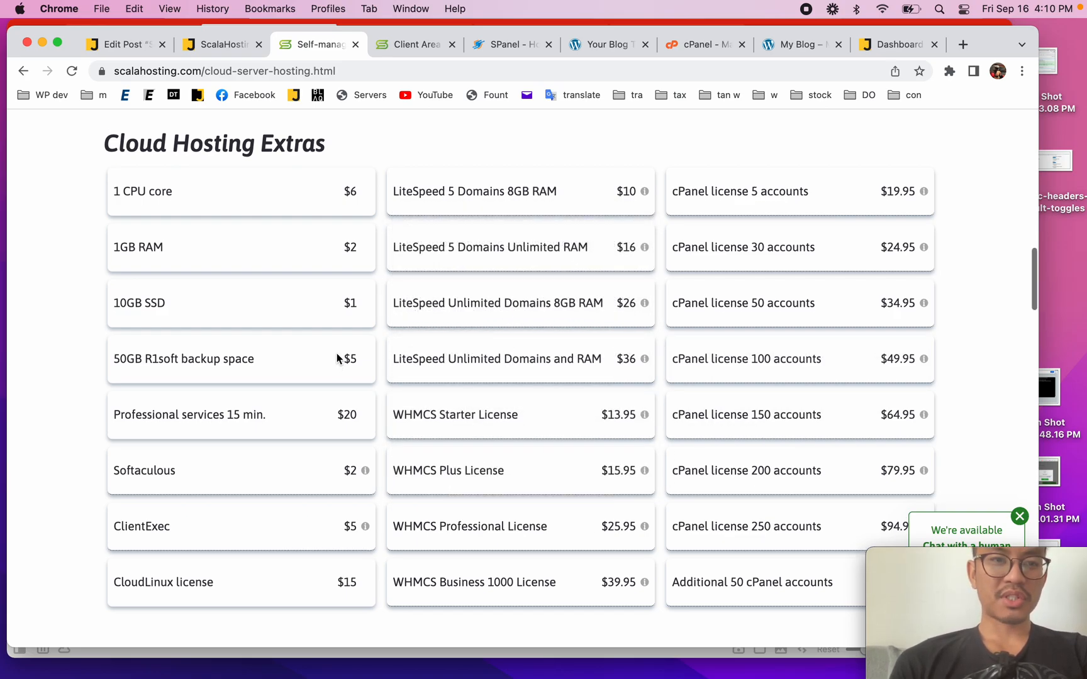
scroll("up", 3)
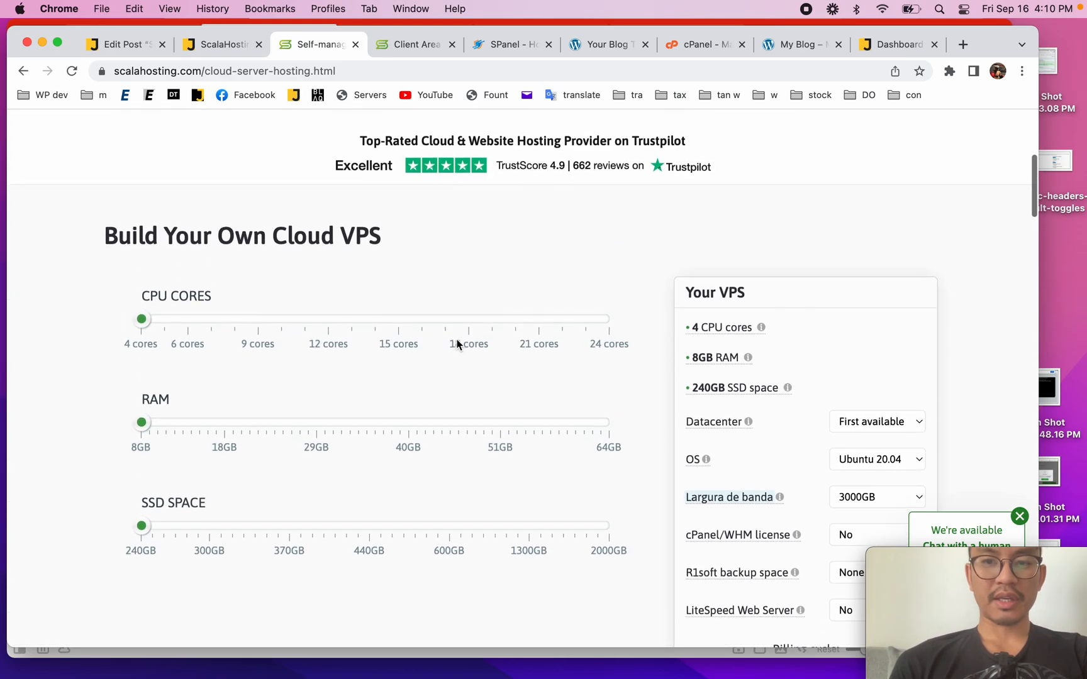
scroll("down", 3)
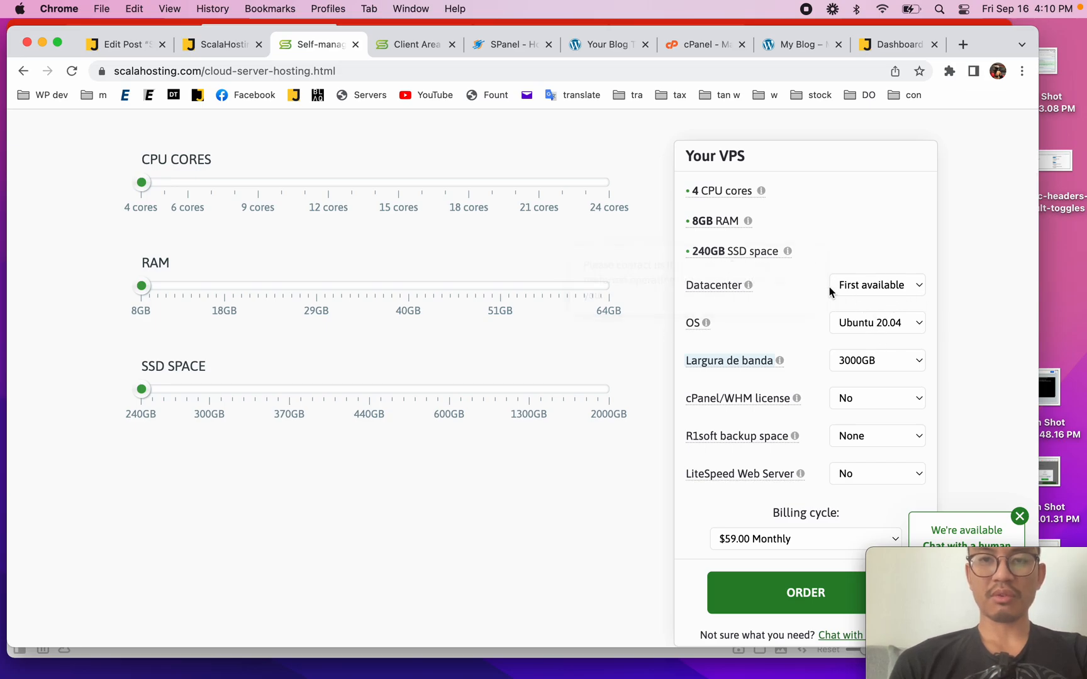
scroll("up", 3)
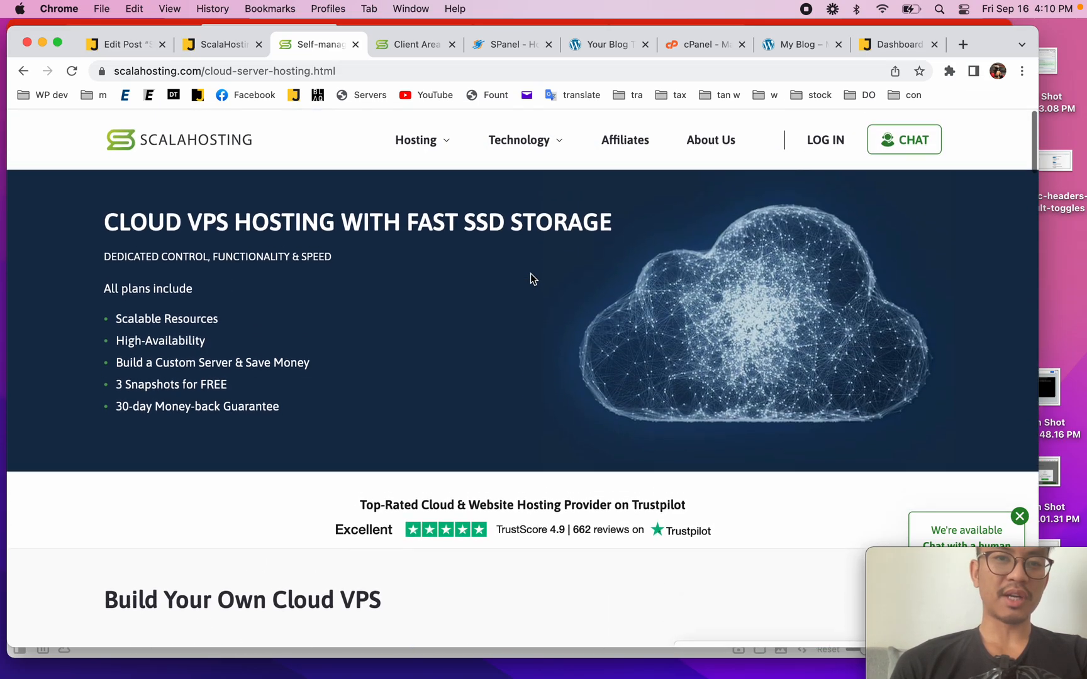
Open SPanel from the Technology menu and scroll through the What Is SPanel and feature sections
left_click(518, 139)
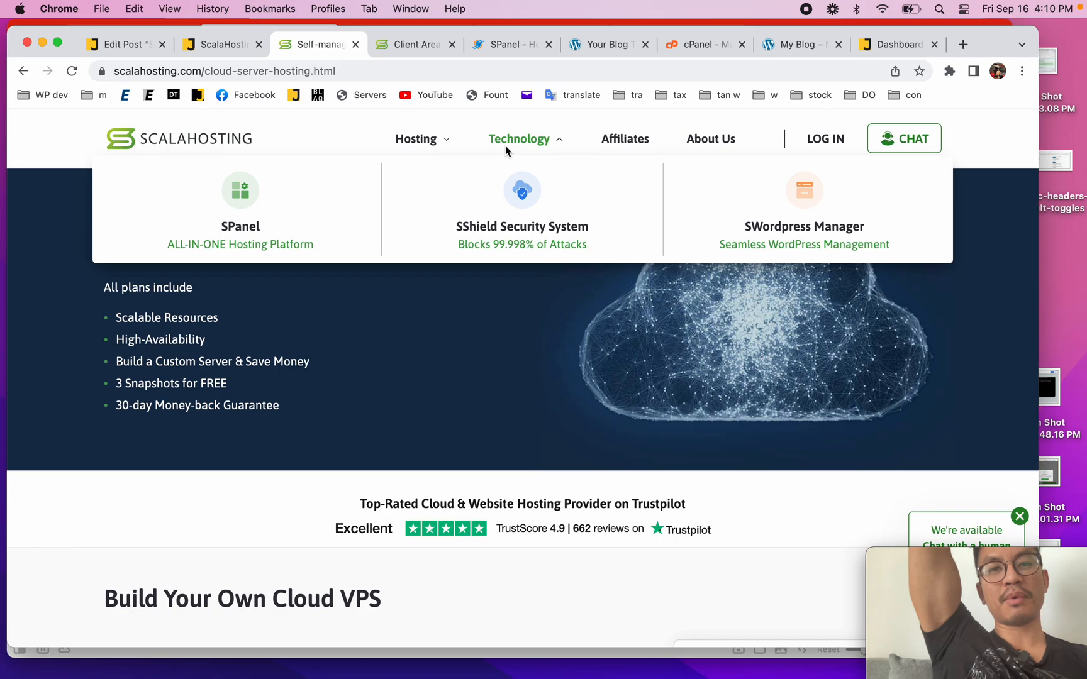
mouse_move(416, 139)
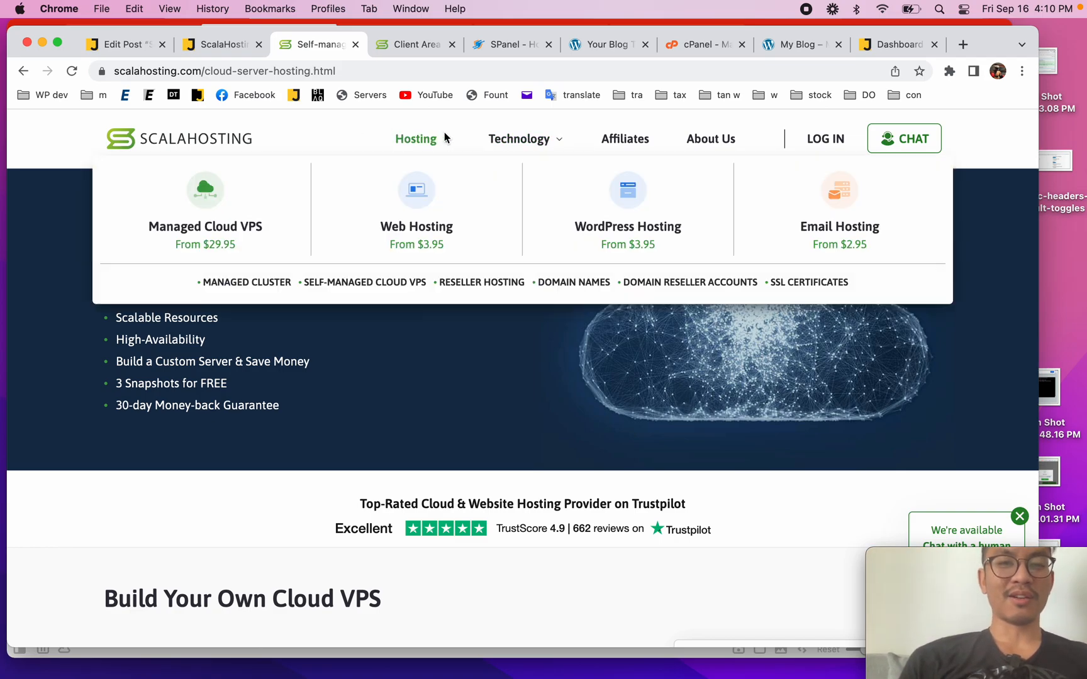
left_click(518, 138)
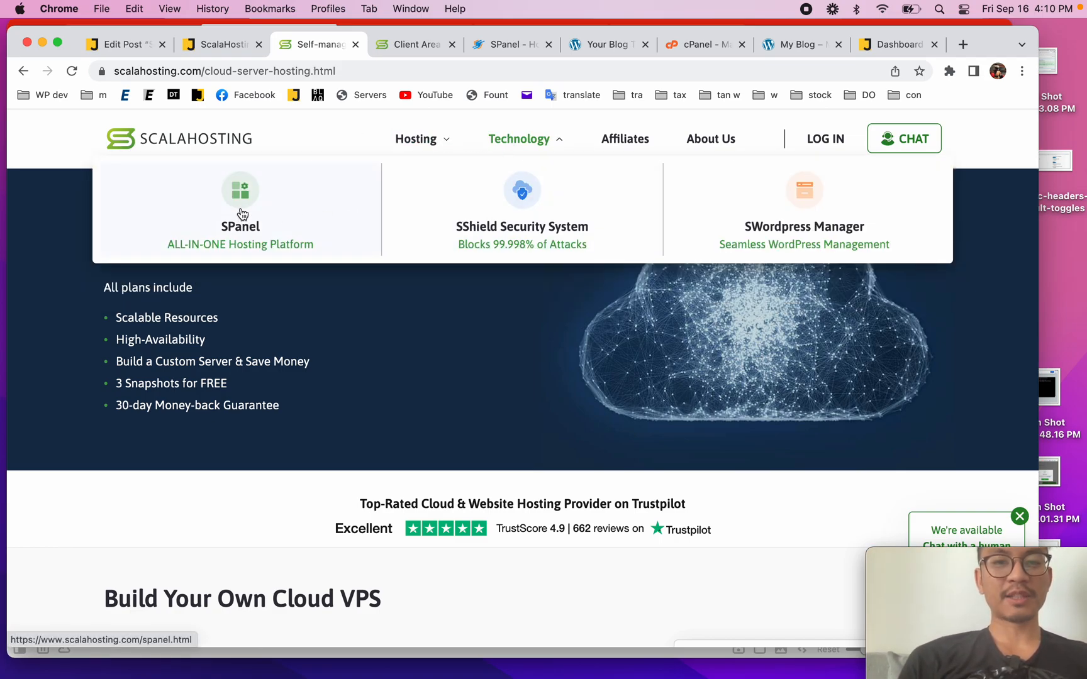
left_click(241, 207)
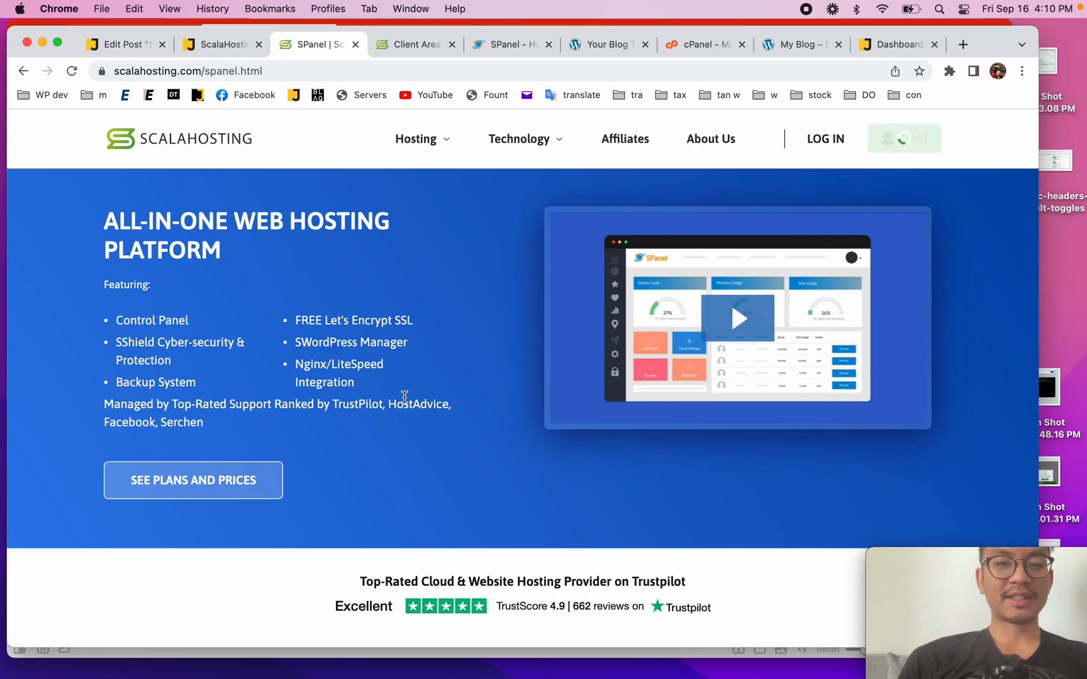
scroll("down", 3)
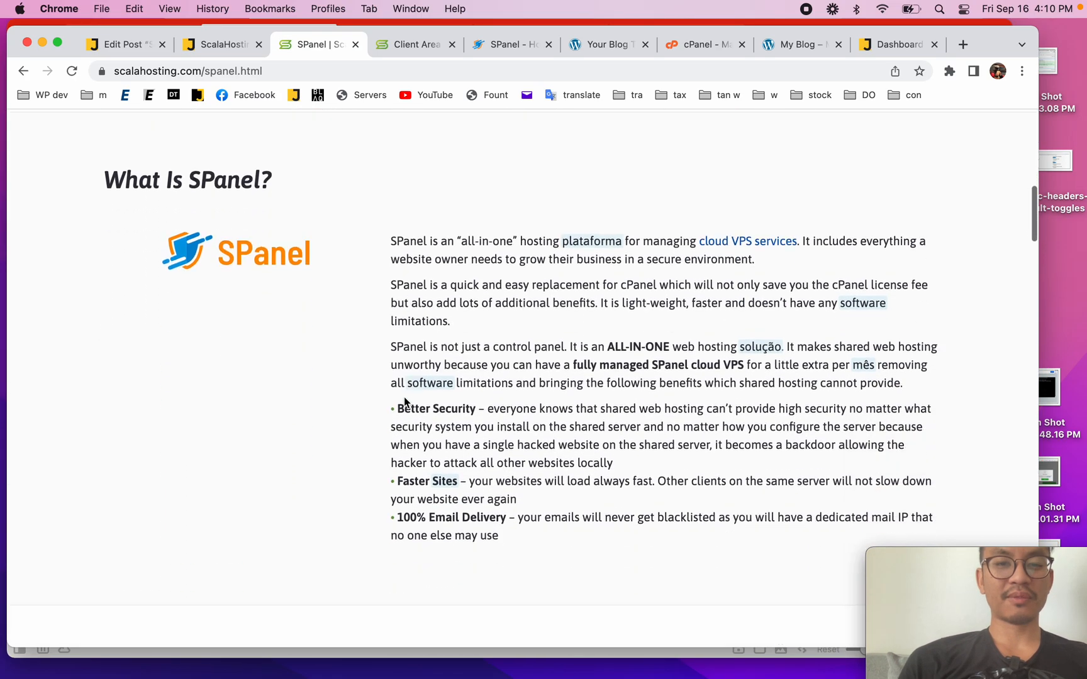
scroll("down", 3)
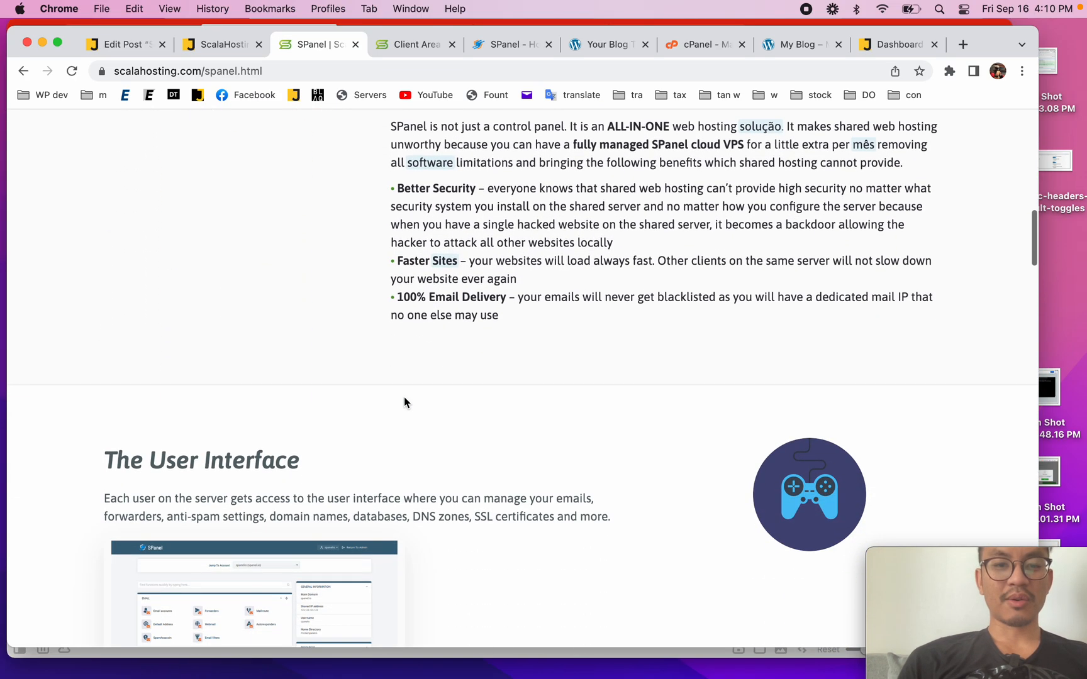
scroll("down", 3)
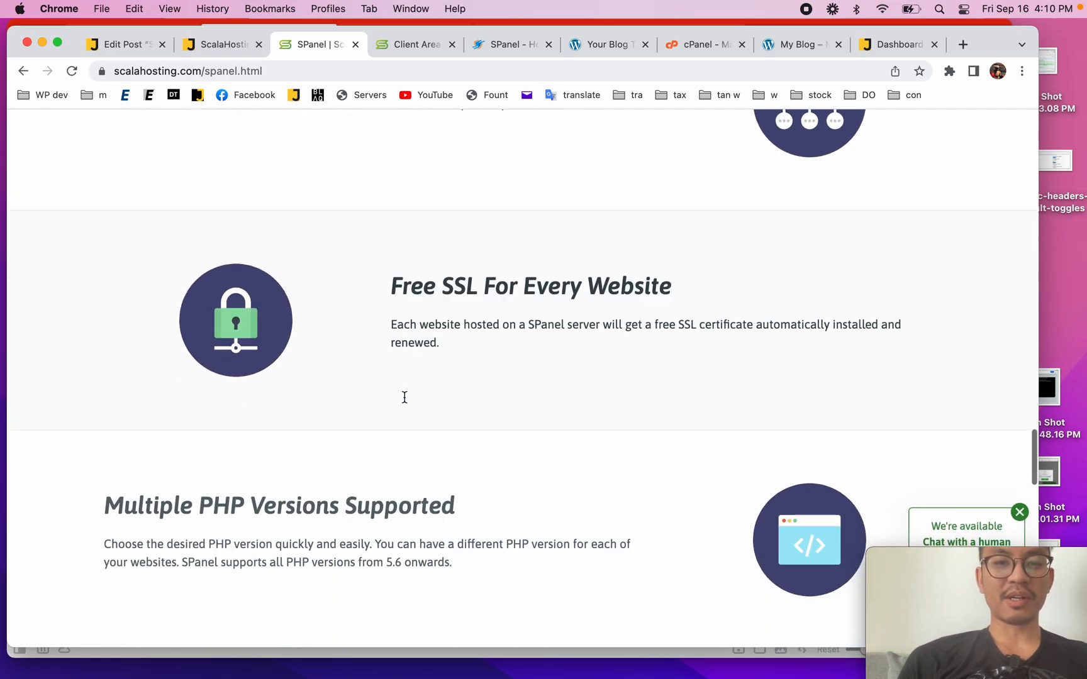
scroll("down", 3)
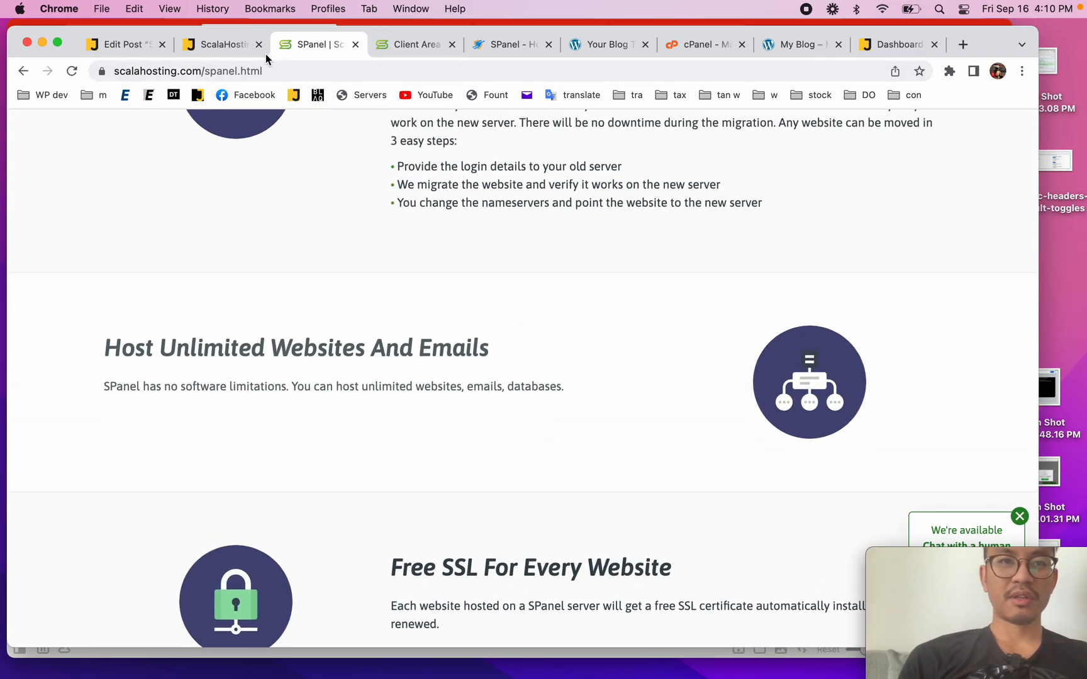
Switch between the SPanel and cPanel dashboards, returning to SPanel home, to compare the two panels
left_click(414, 44)
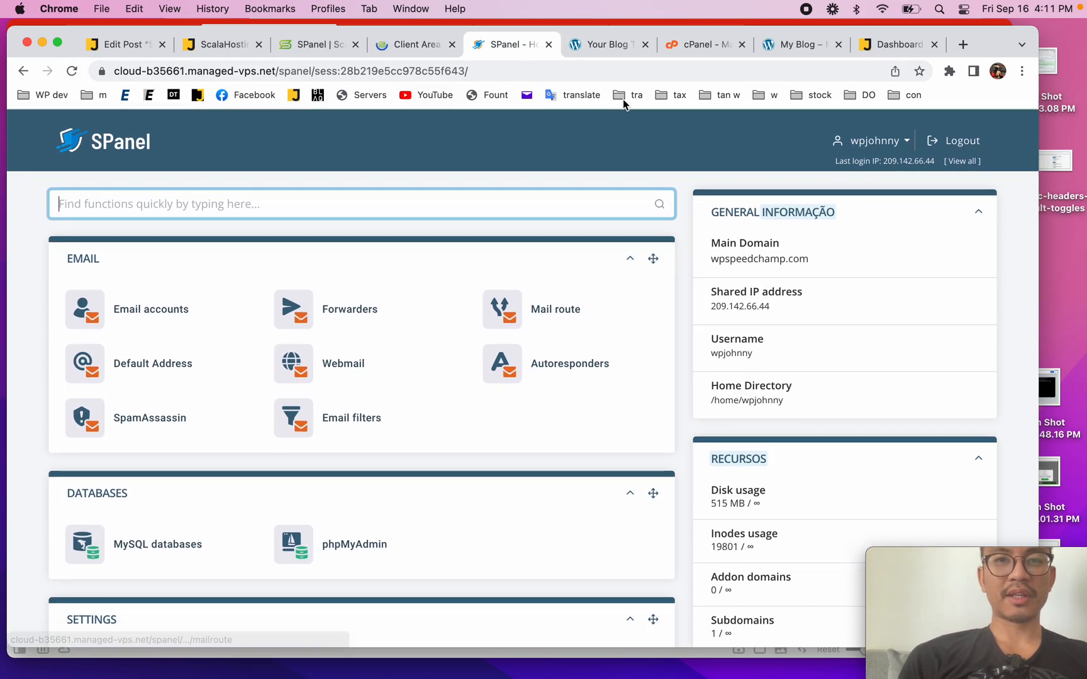
left_click(702, 44)
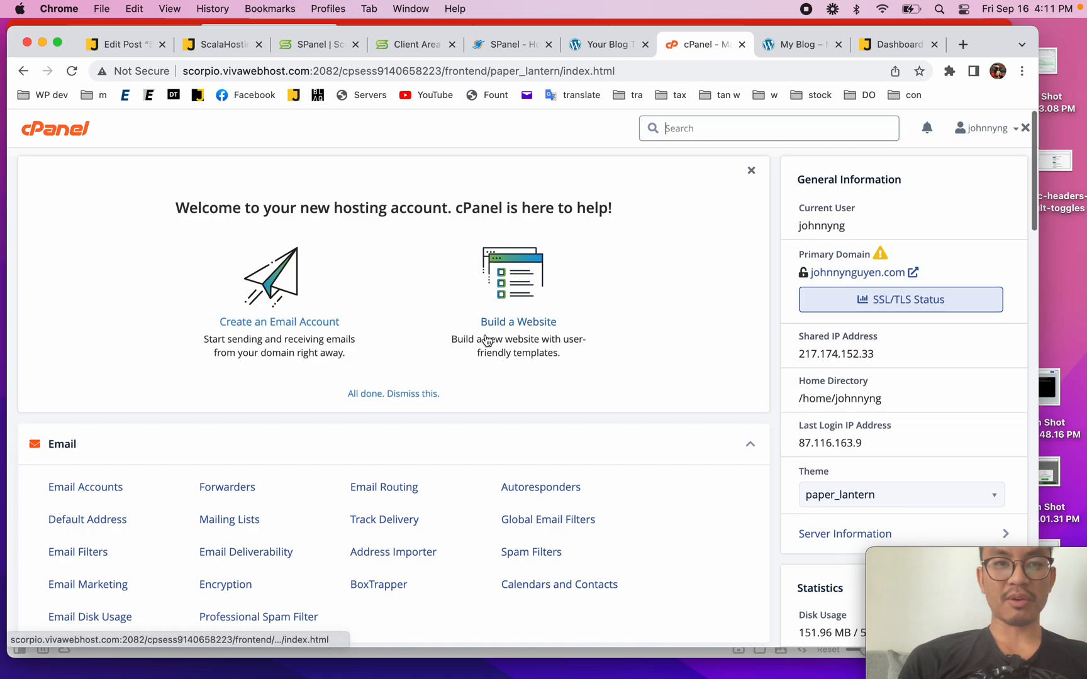
scroll("down", 3)
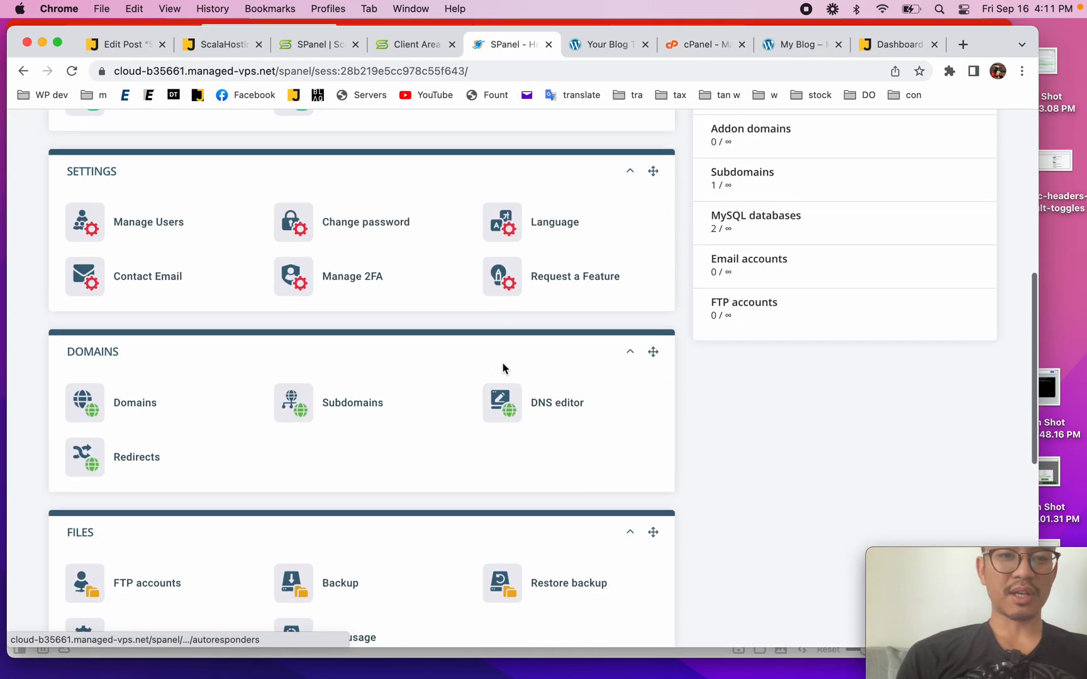
scroll("down", 3)
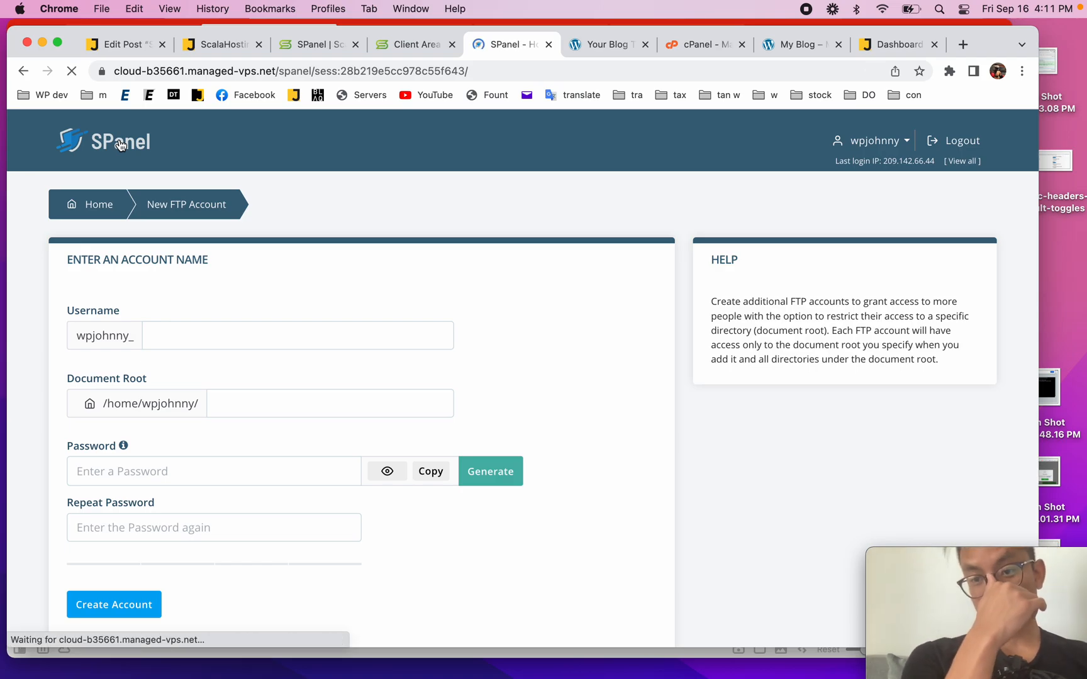
left_click(98, 203)
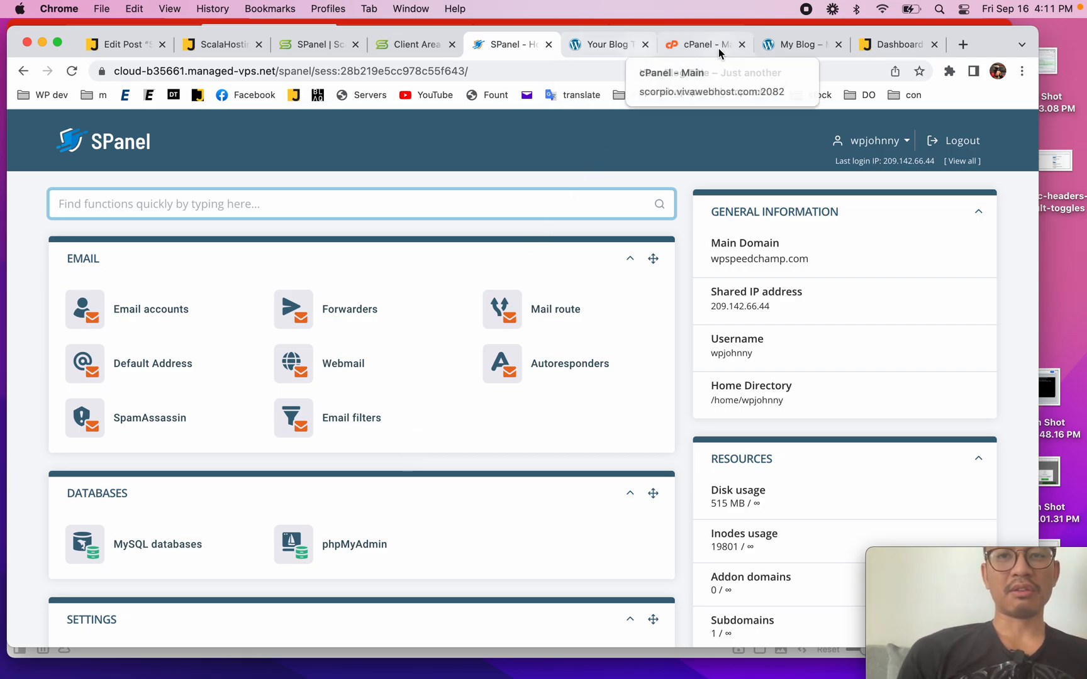
left_click(702, 44)
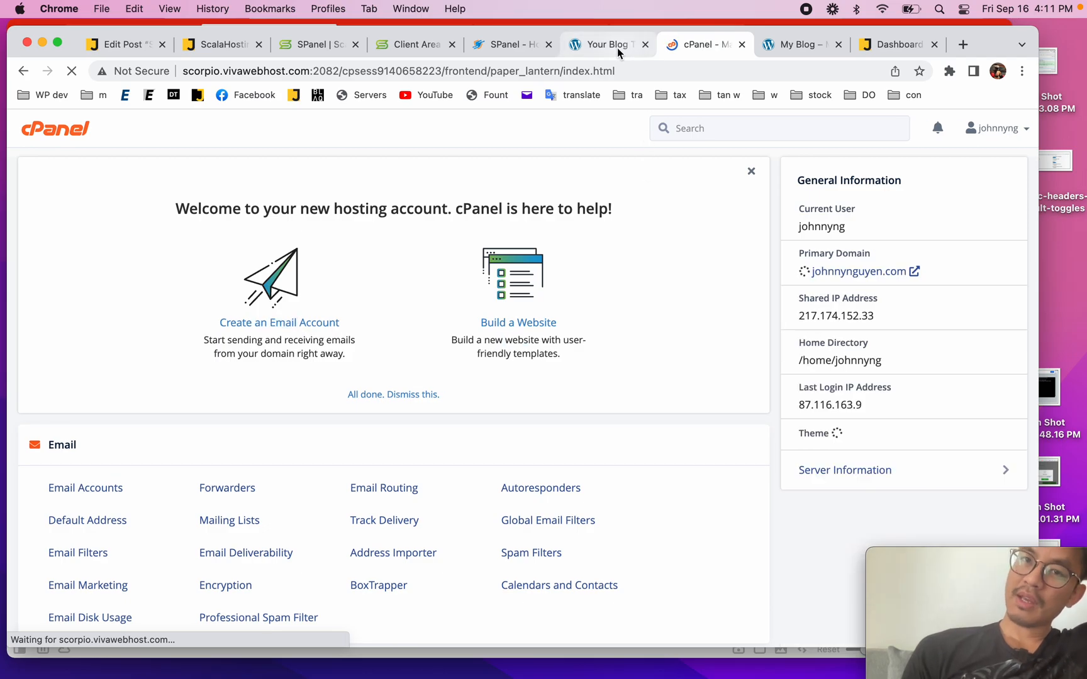
Open the SPanel-hosted Garderobe store, its Products page and the Elegant Bag product
left_click(609, 44)
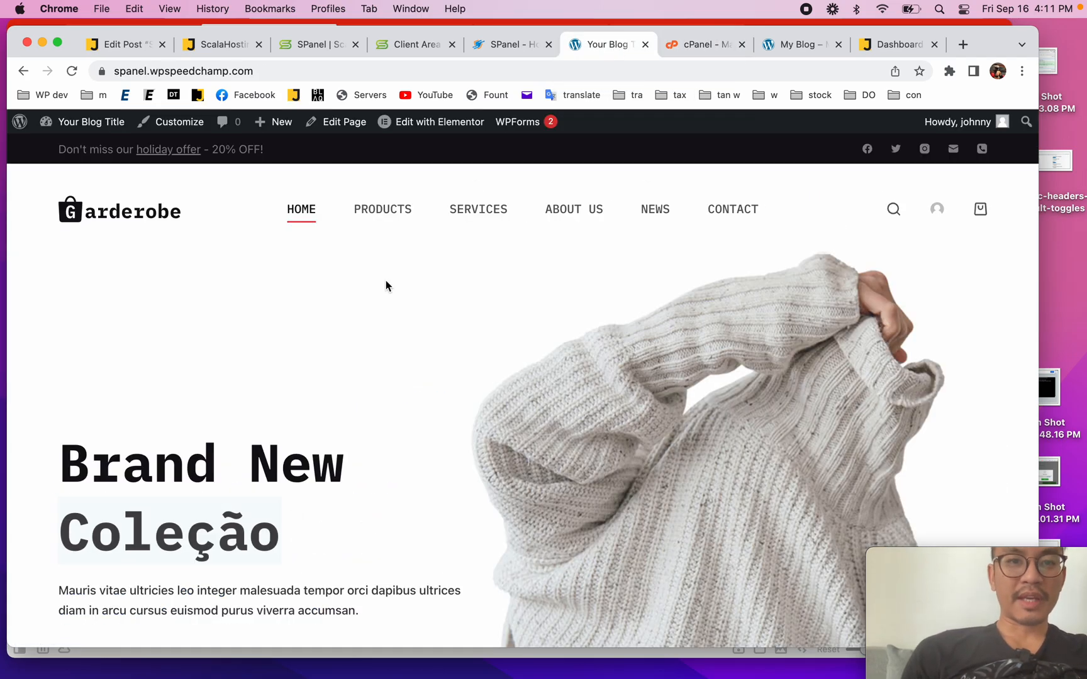
scroll("down", 3)
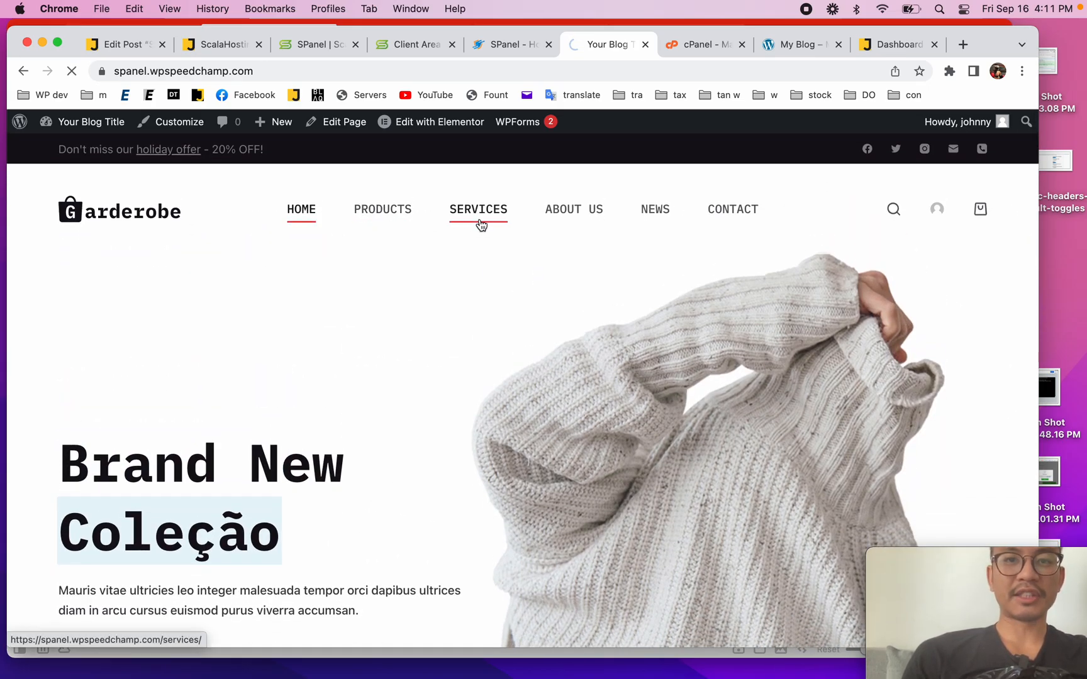
left_click(382, 209)
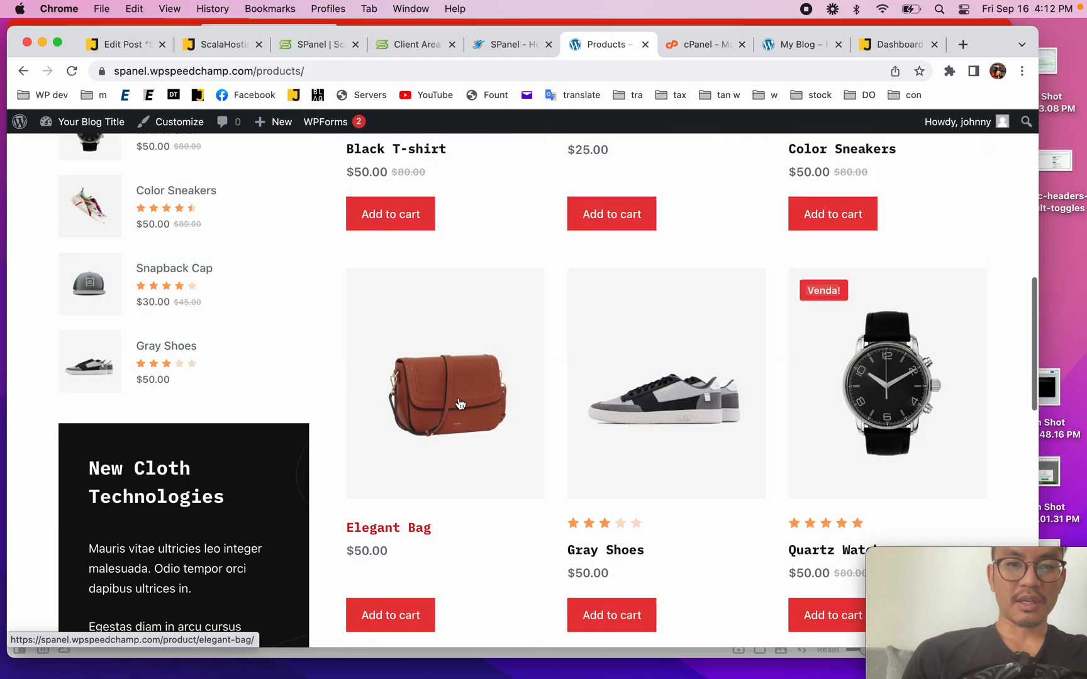
left_click(445, 395)
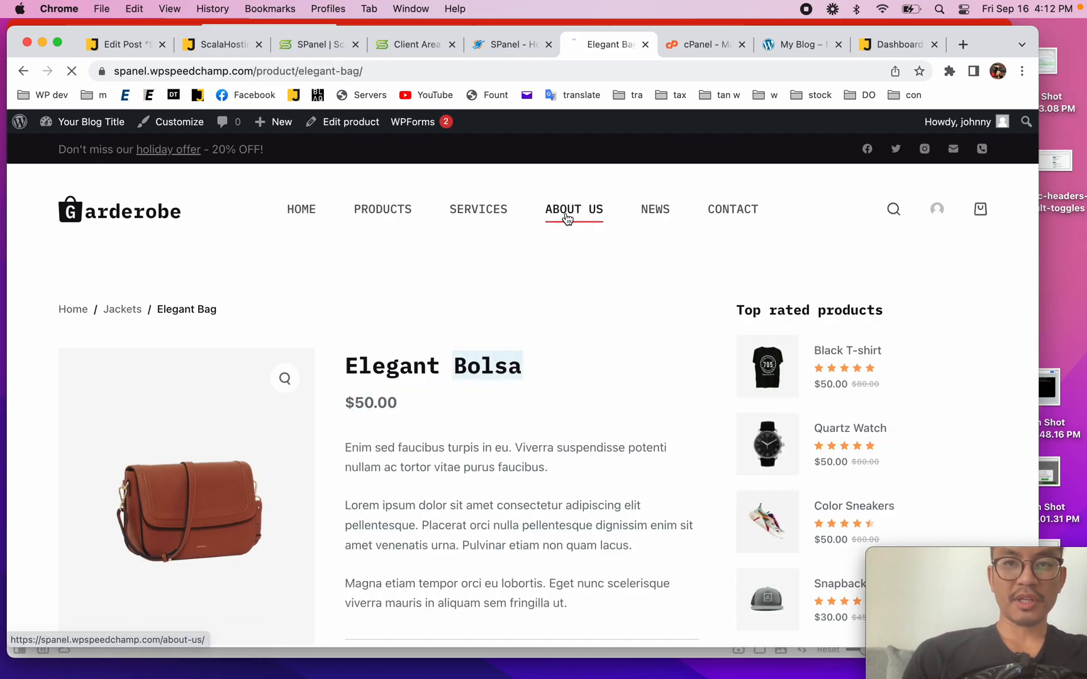
Return home, enter wp-admin and view the installed plugins, then move to the Justice site
left_click(300, 209)
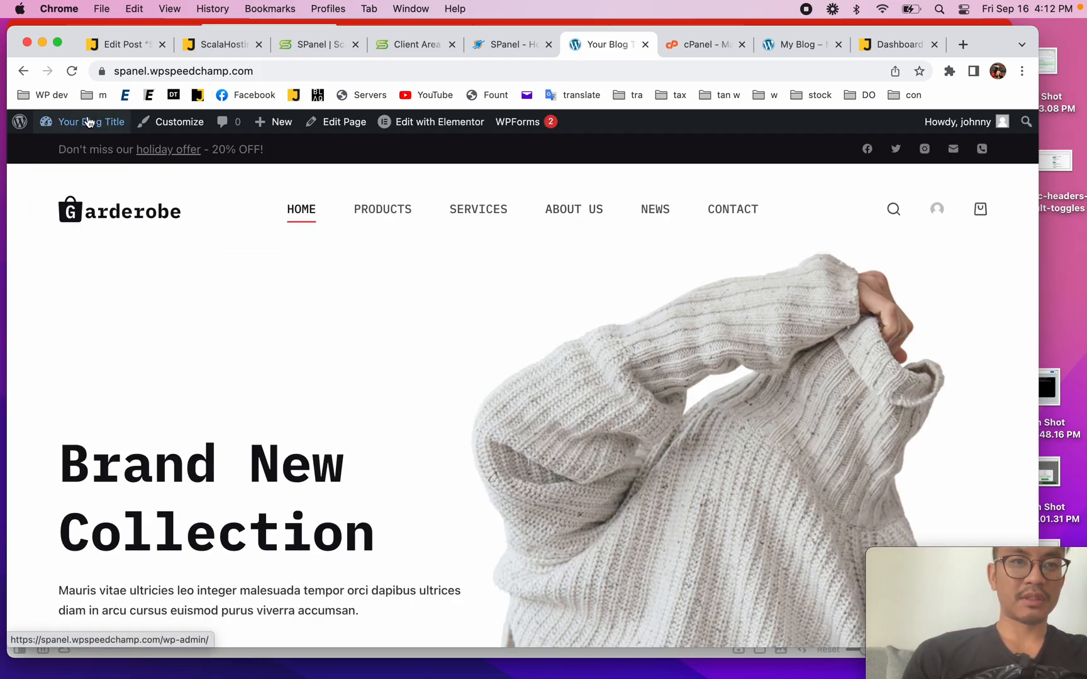
left_click(89, 122)
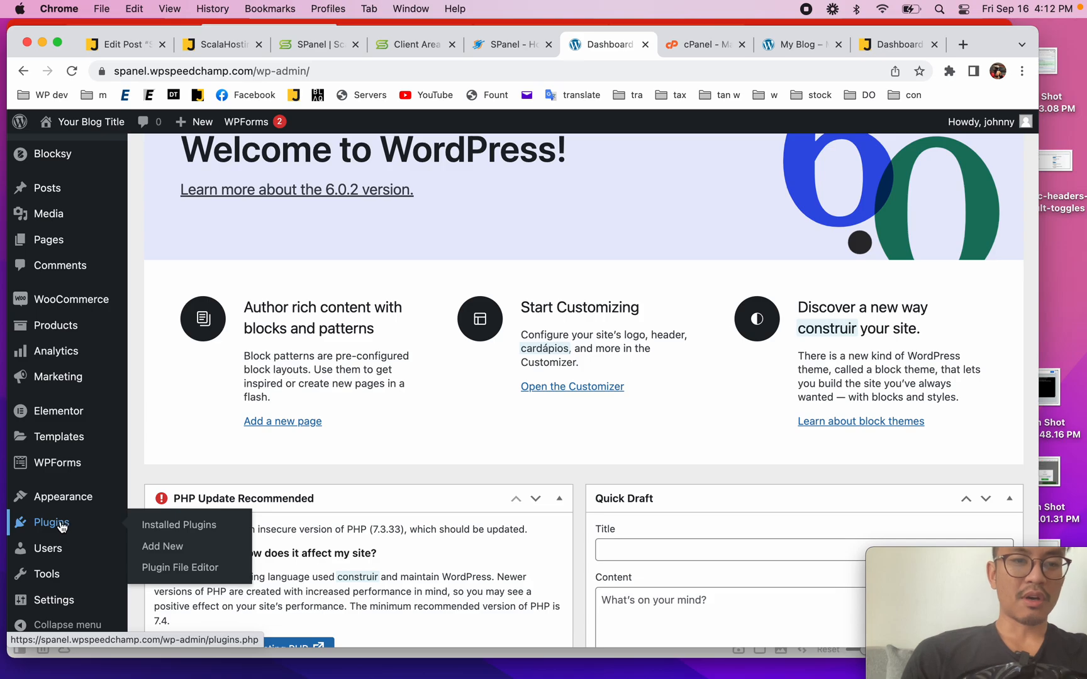
left_click(179, 524)
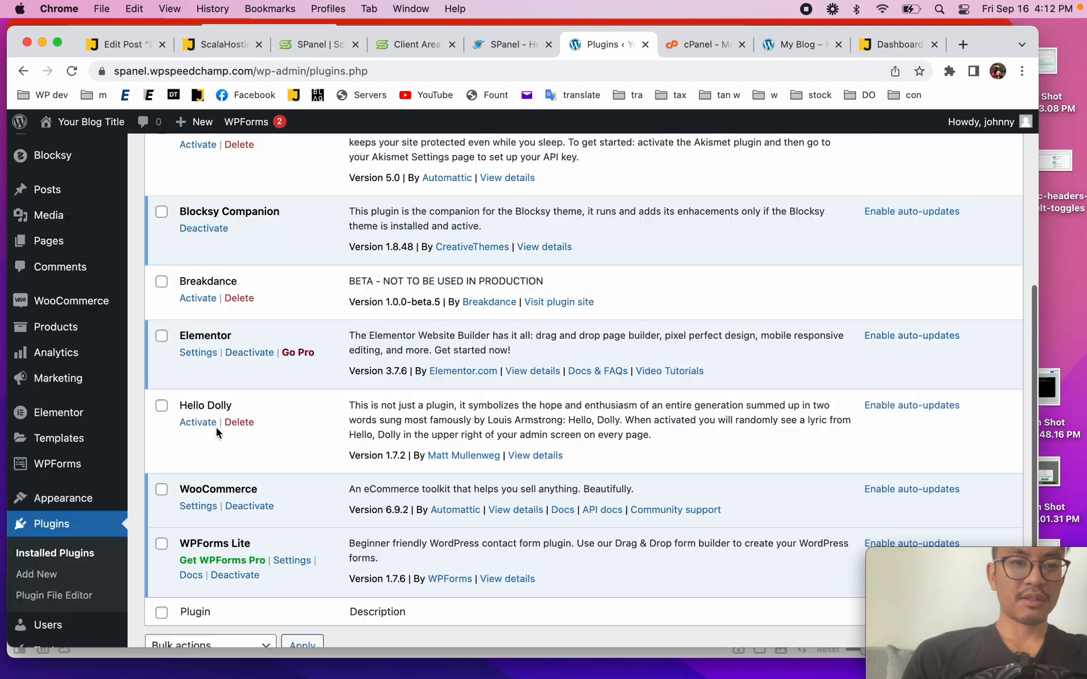
left_click(60, 154)
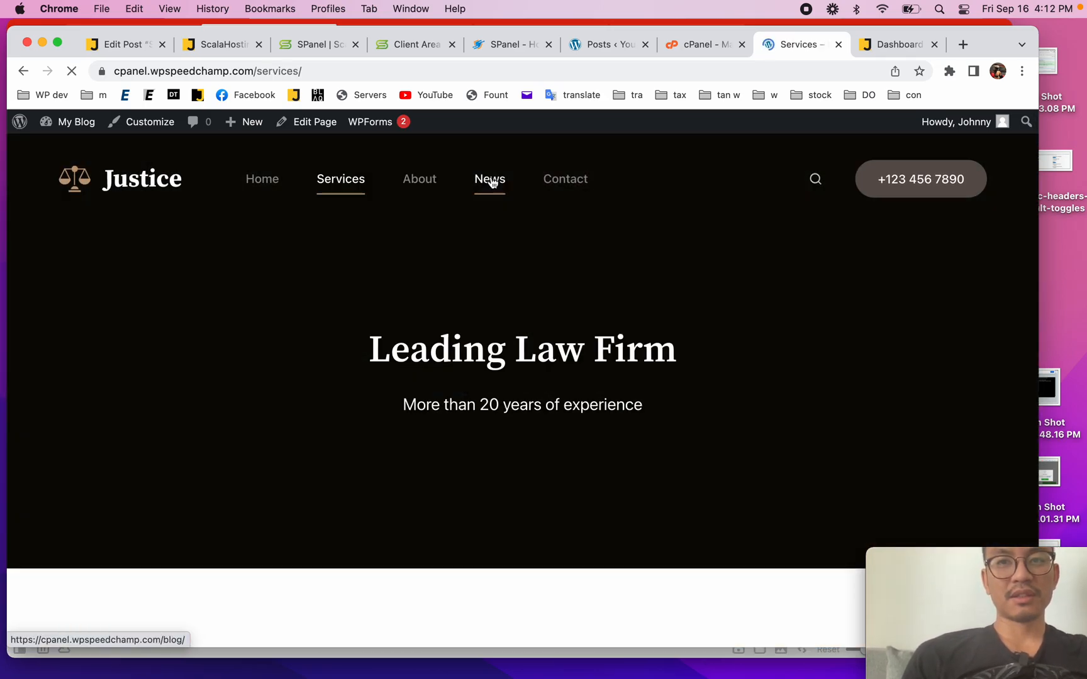
View the Justice site's News page, its admin plugins and themes lists, then return to the cPanel home
left_click(488, 179)
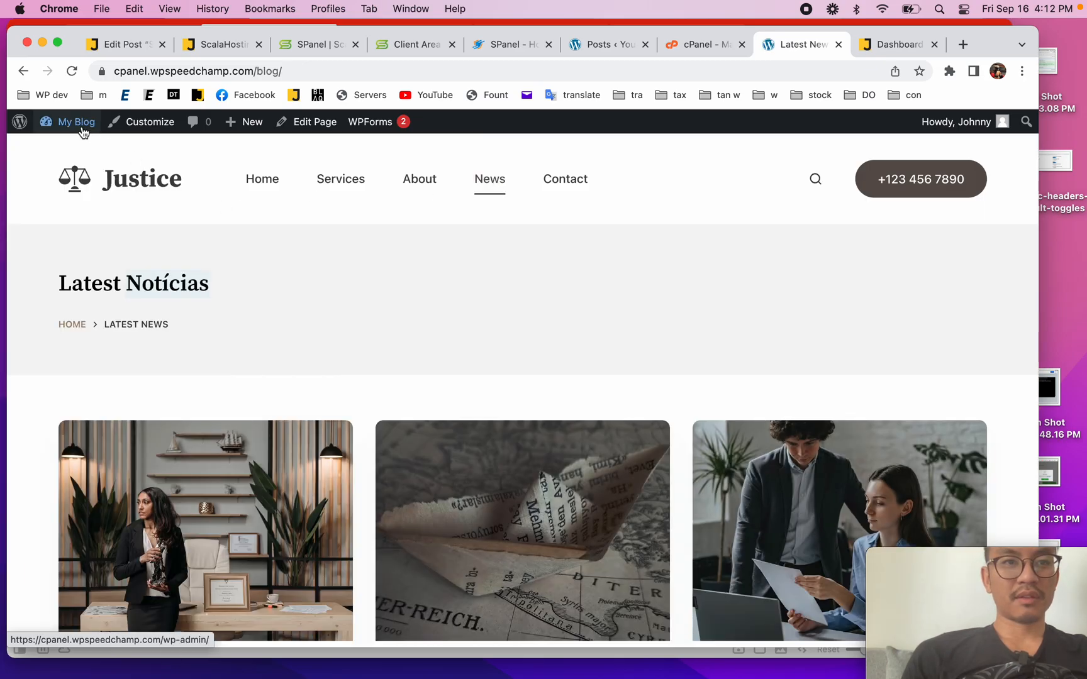
left_click(77, 122)
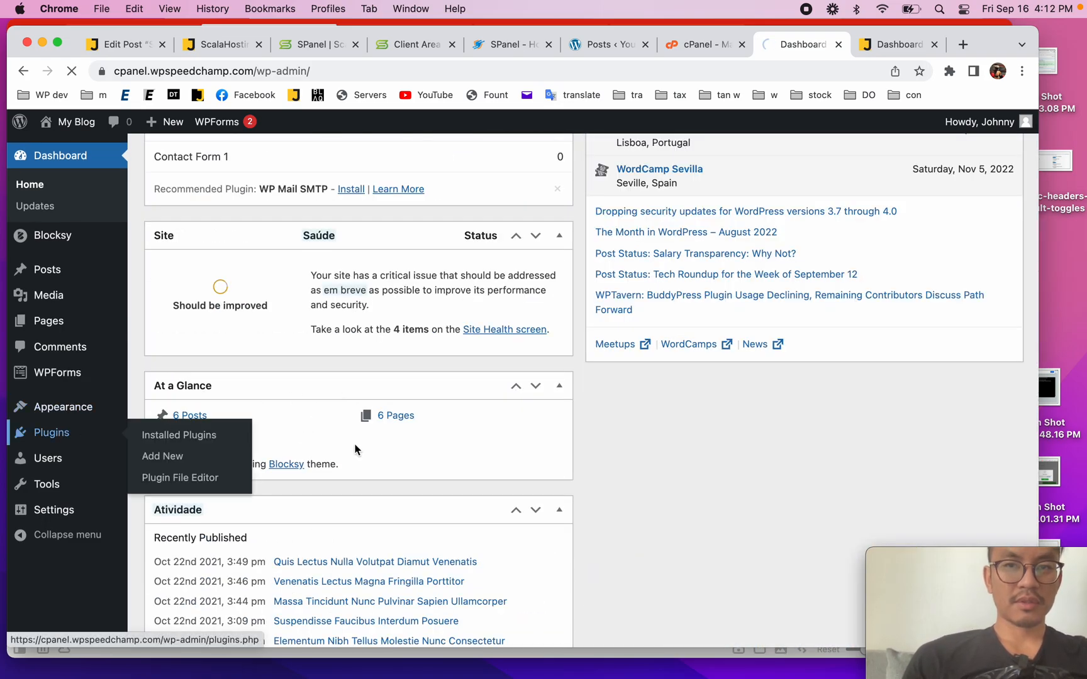
left_click(179, 434)
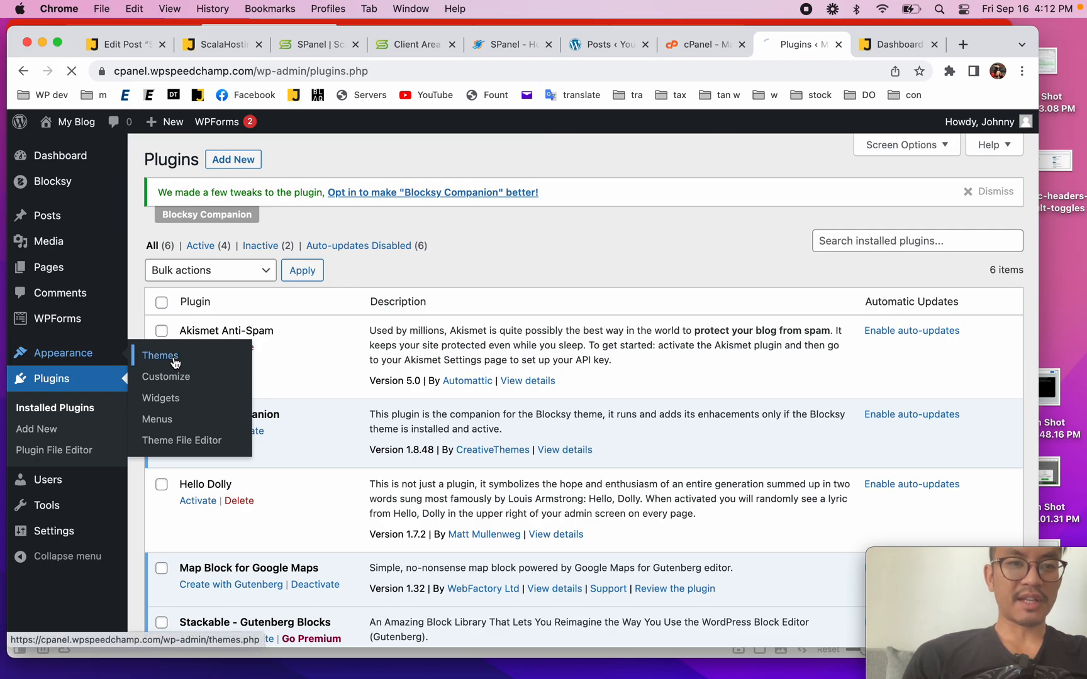
left_click(159, 356)
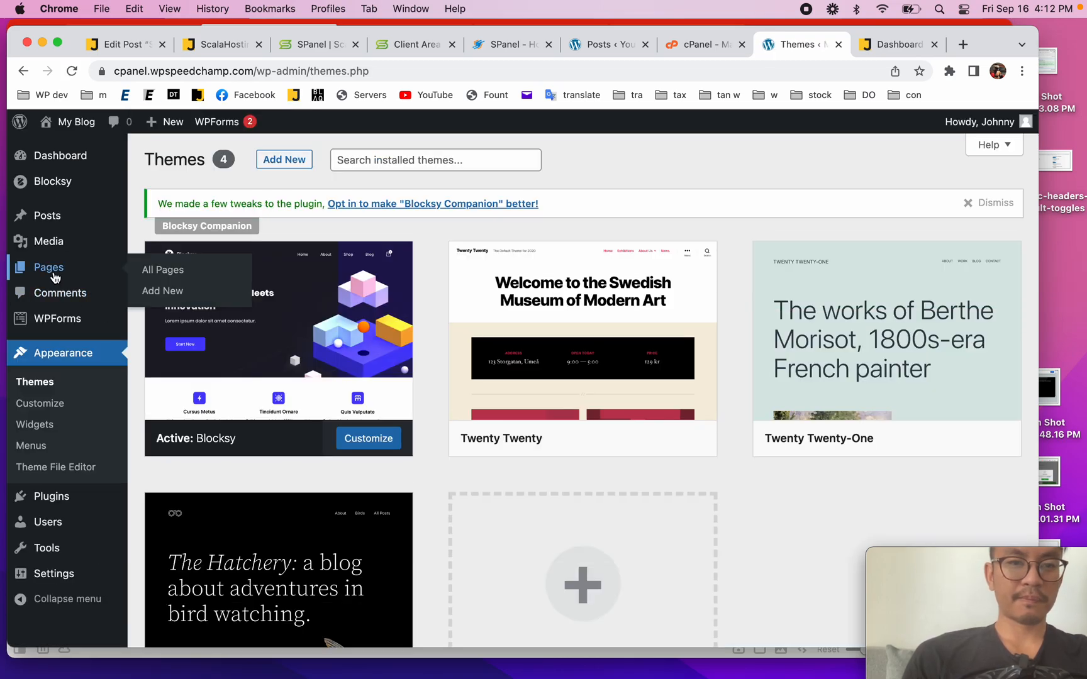
left_click(162, 269)
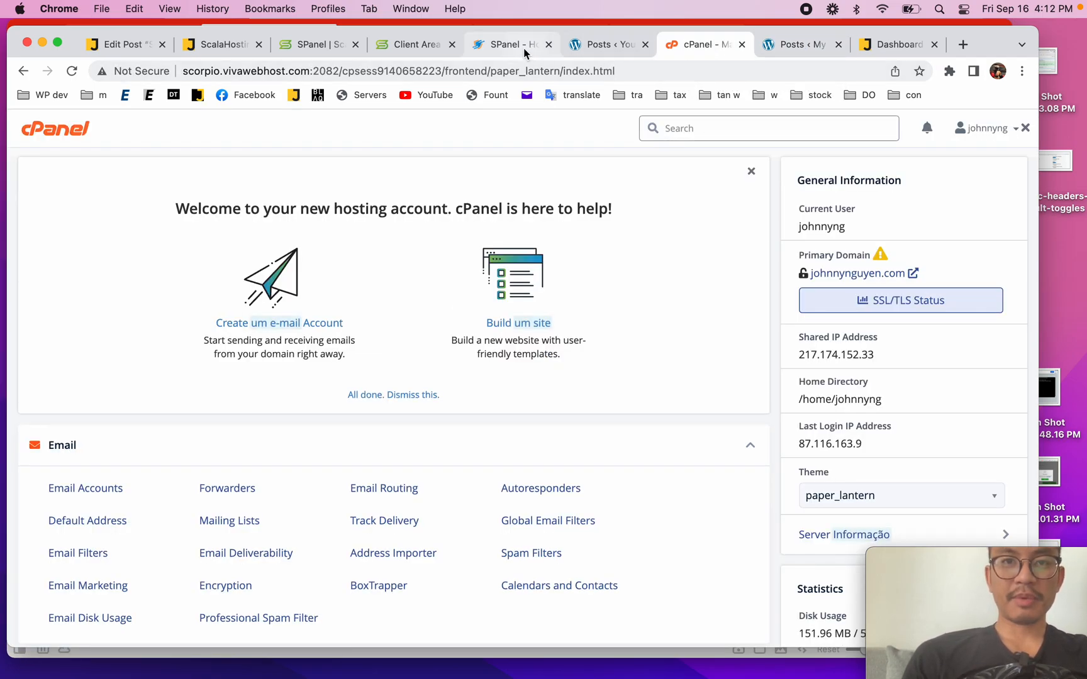
Review the My Services table in the client area, then reopen the SPanel product features page
left_click(414, 44)
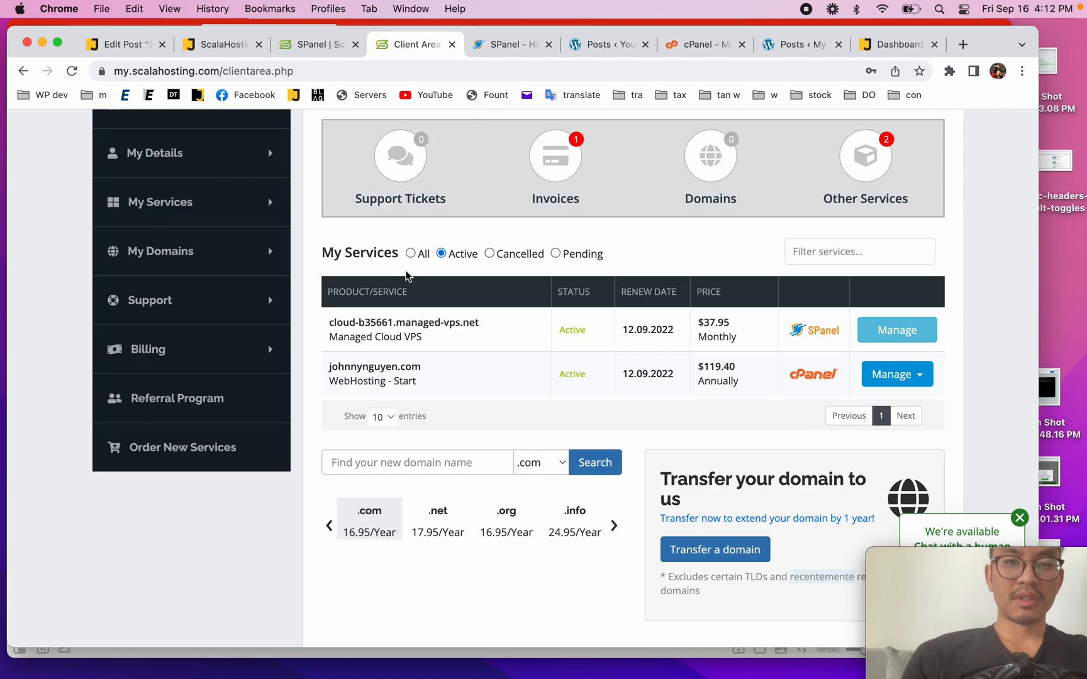
scroll("down", 3)
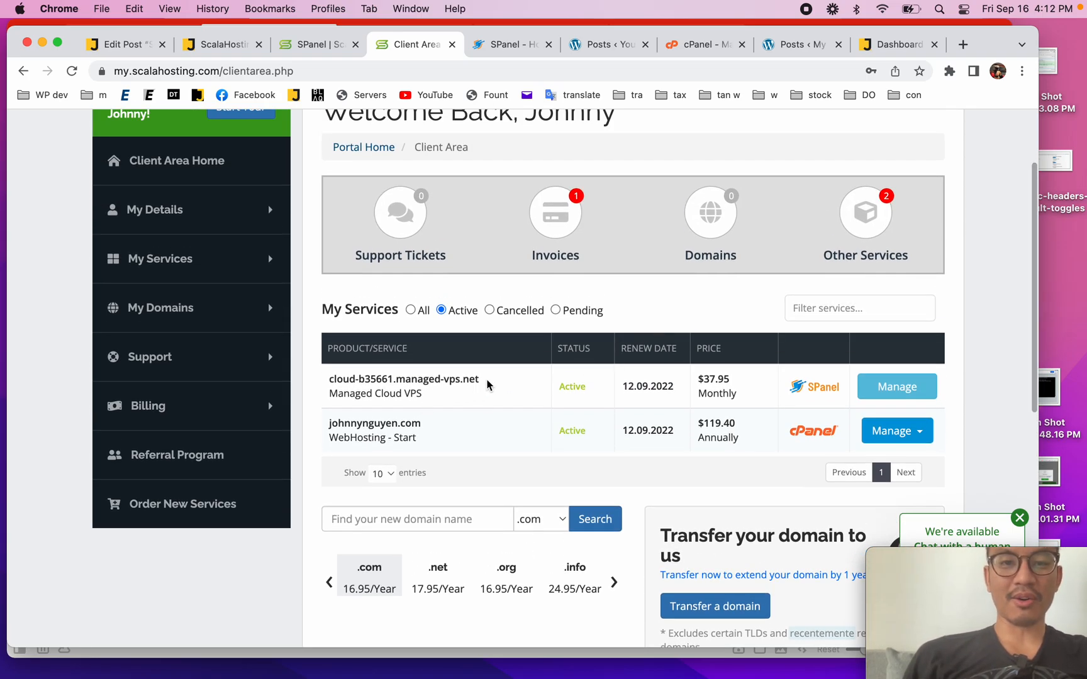
left_click(316, 44)
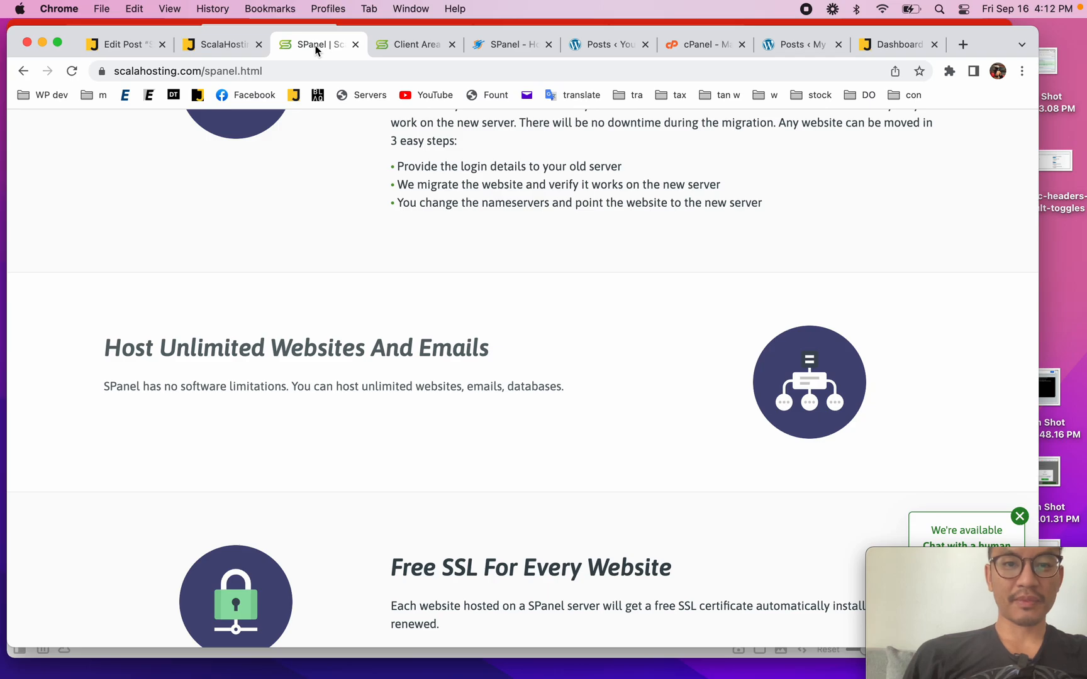
scroll("down", 3)
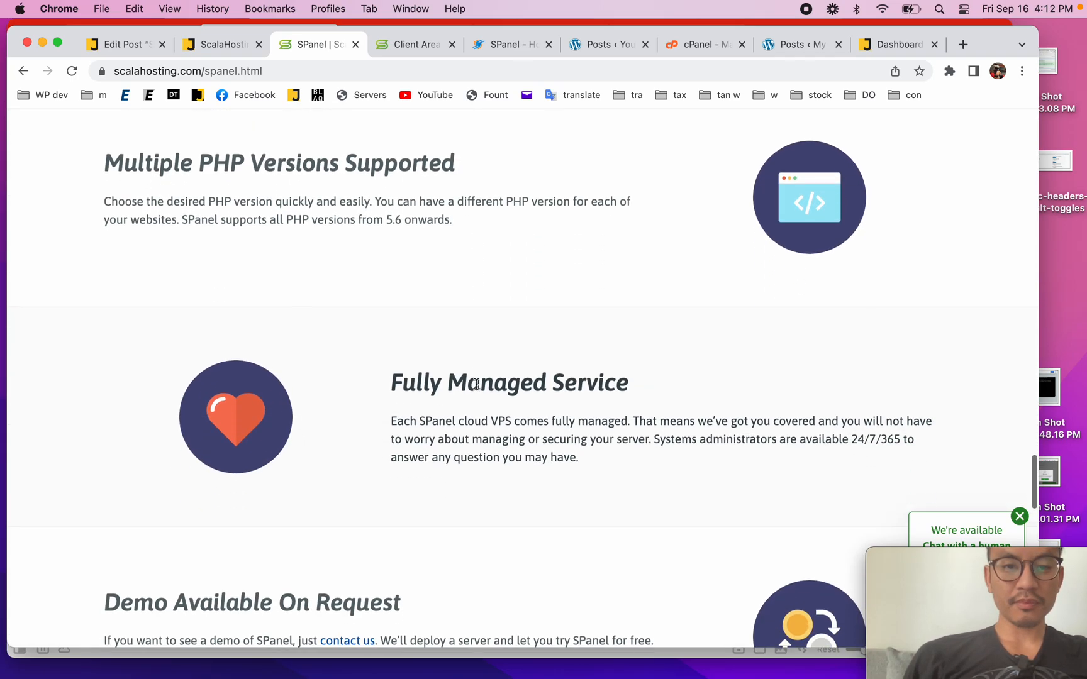
Scroll through SPanel's feature descriptions and footer offers, then return to the SPanel dashboard
scroll("down", 3)
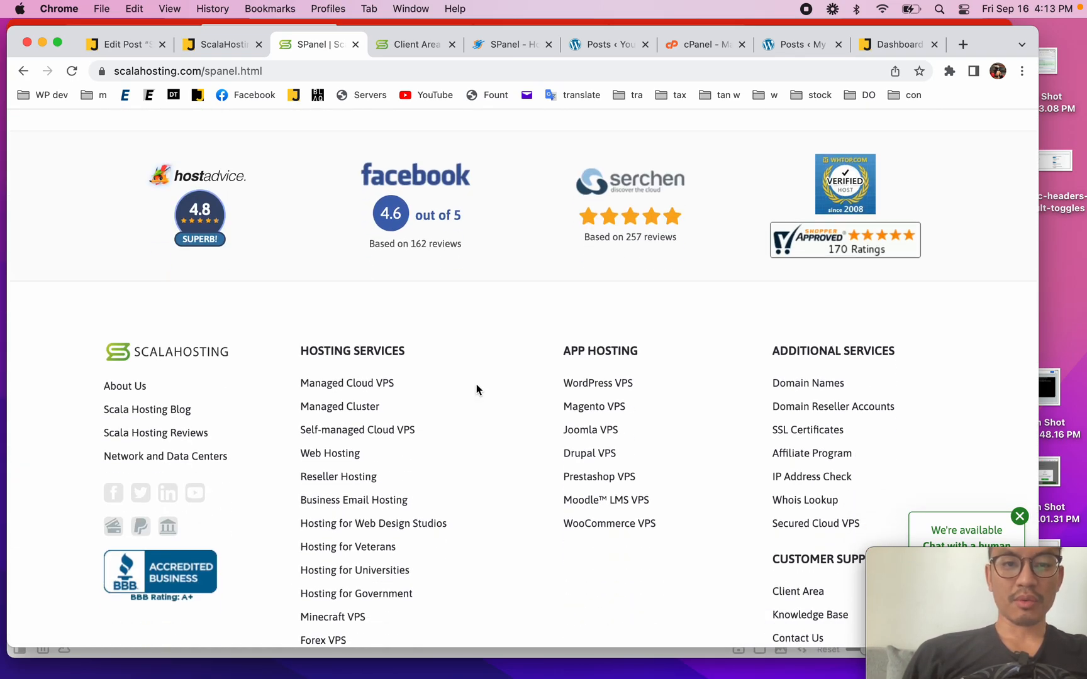
scroll("up", 3)
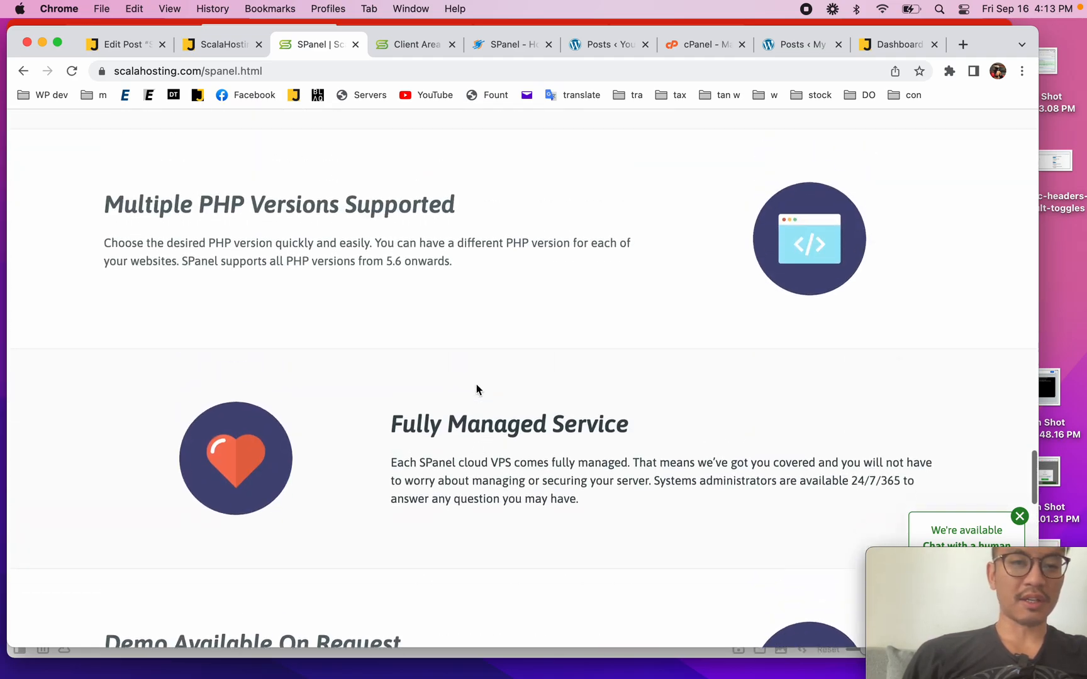
scroll("down", 3)
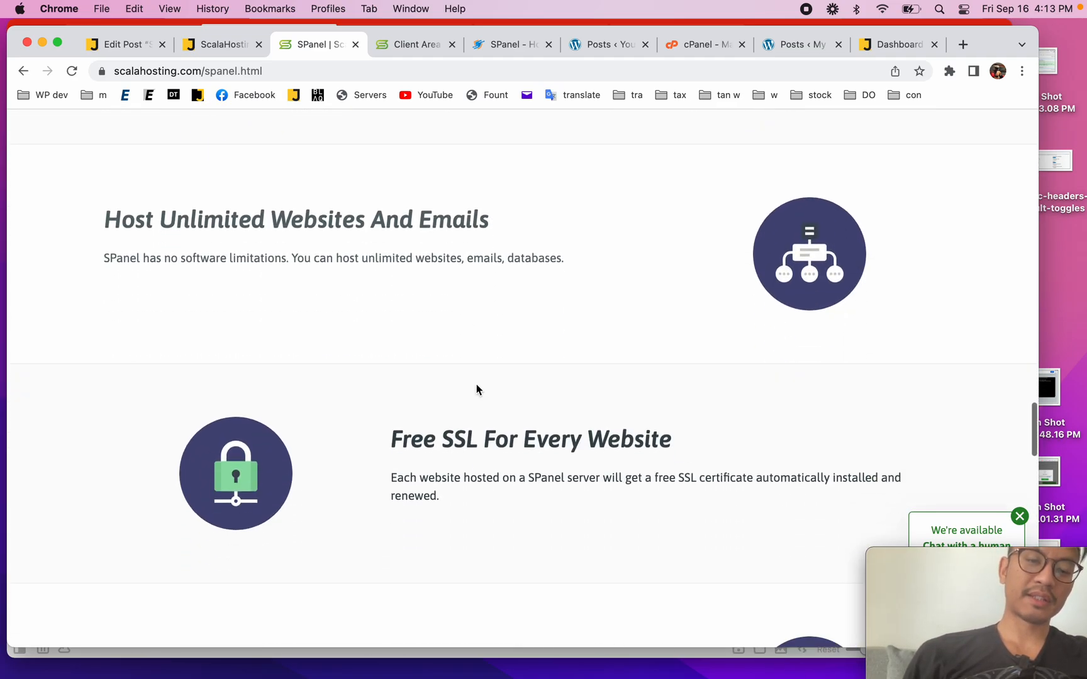
scroll("down", 3)
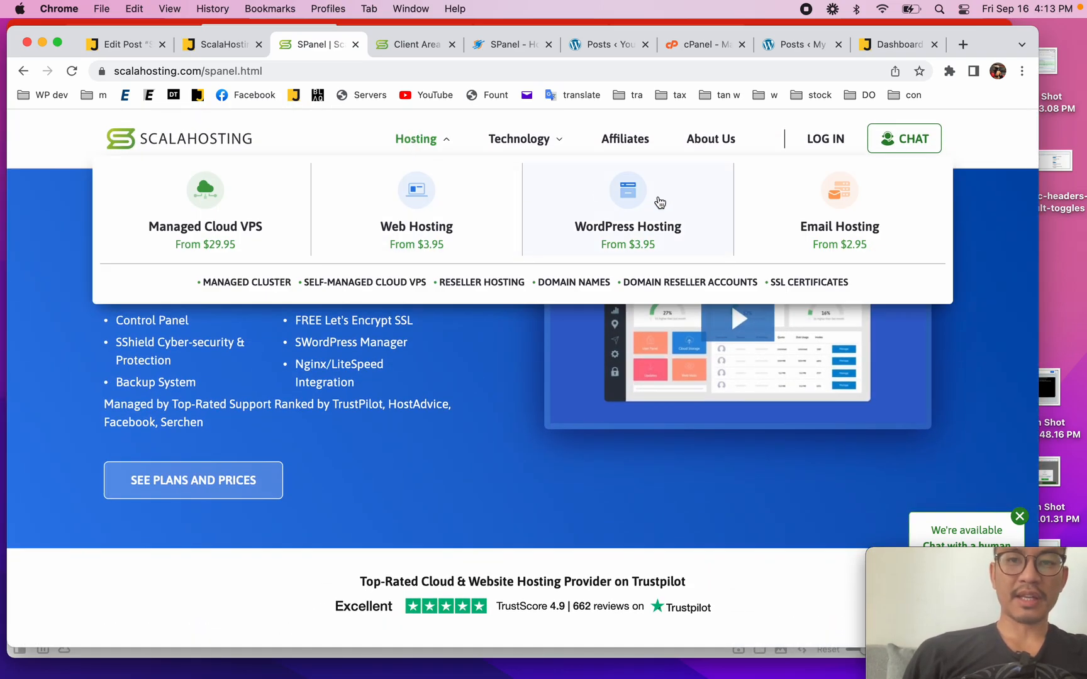
scroll("down", 3)
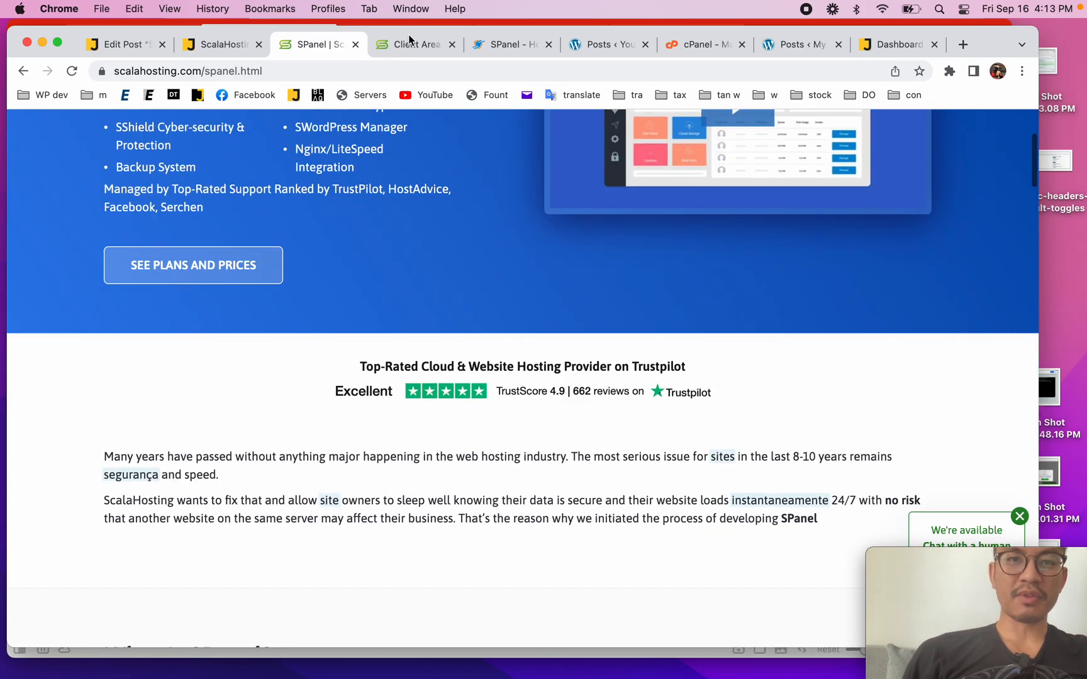
left_click(511, 44)
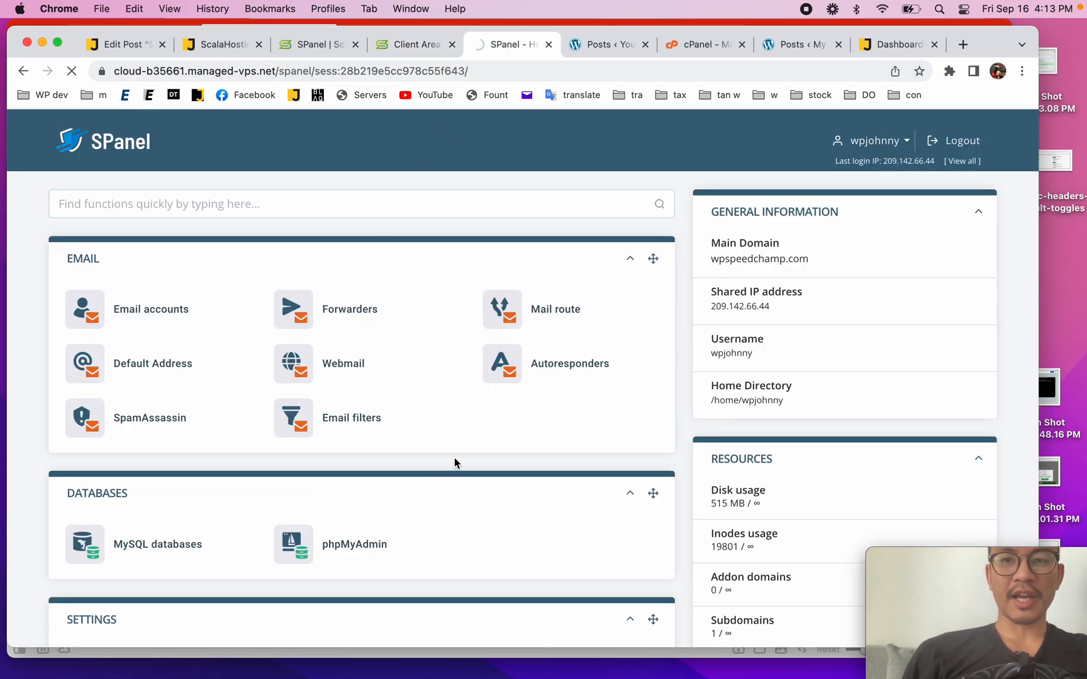
Open the Email accounts tool in SPanel, then switch back to the client area's service list
left_click(151, 308)
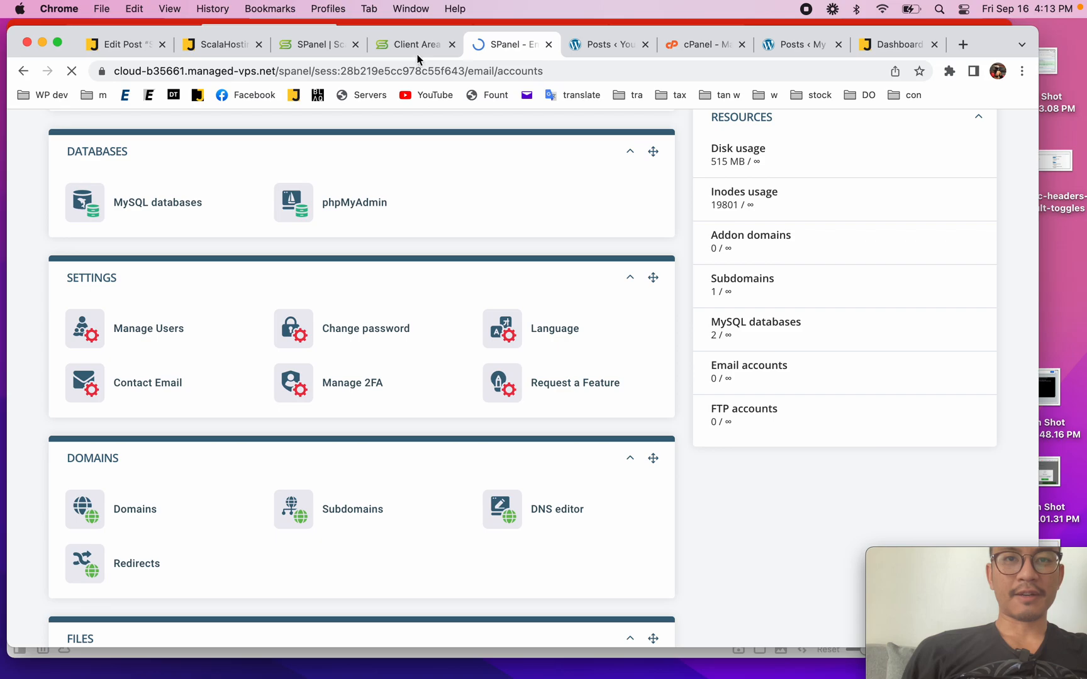
left_click(414, 44)
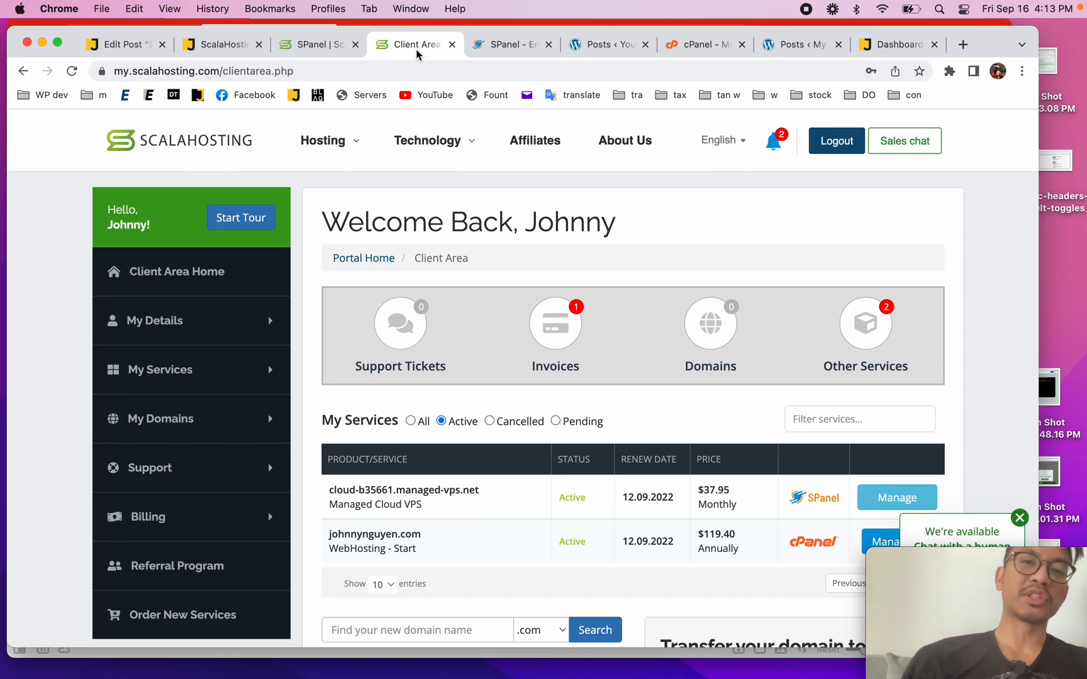
Return to the SPanel dashboard home and review its sections
left_click(512, 44)
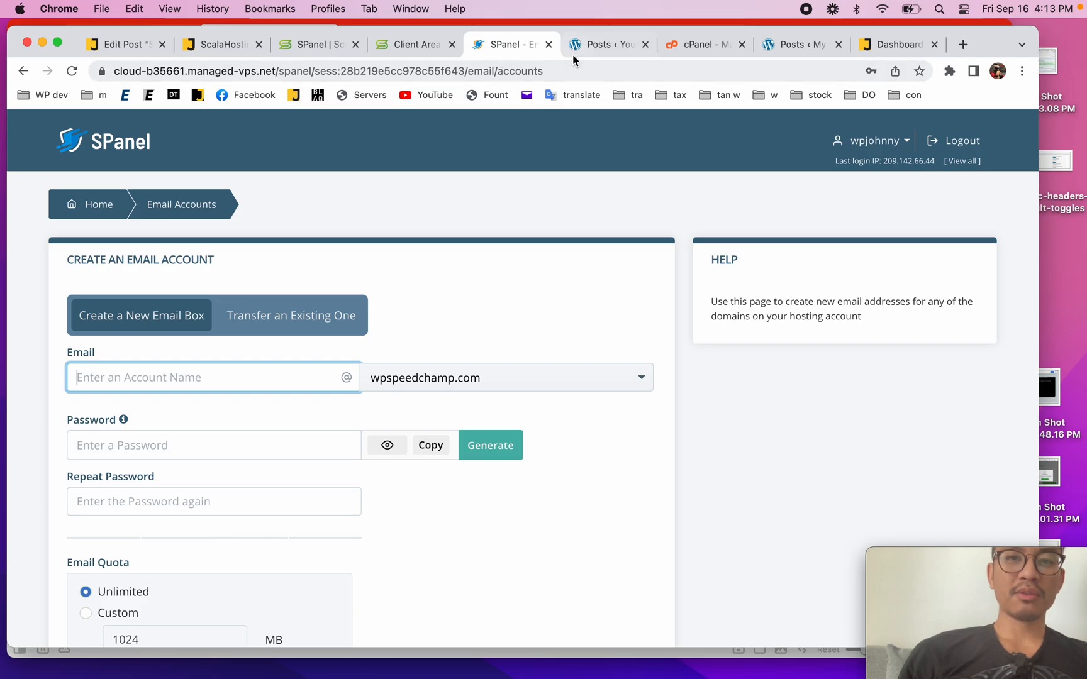
left_click(208, 378)
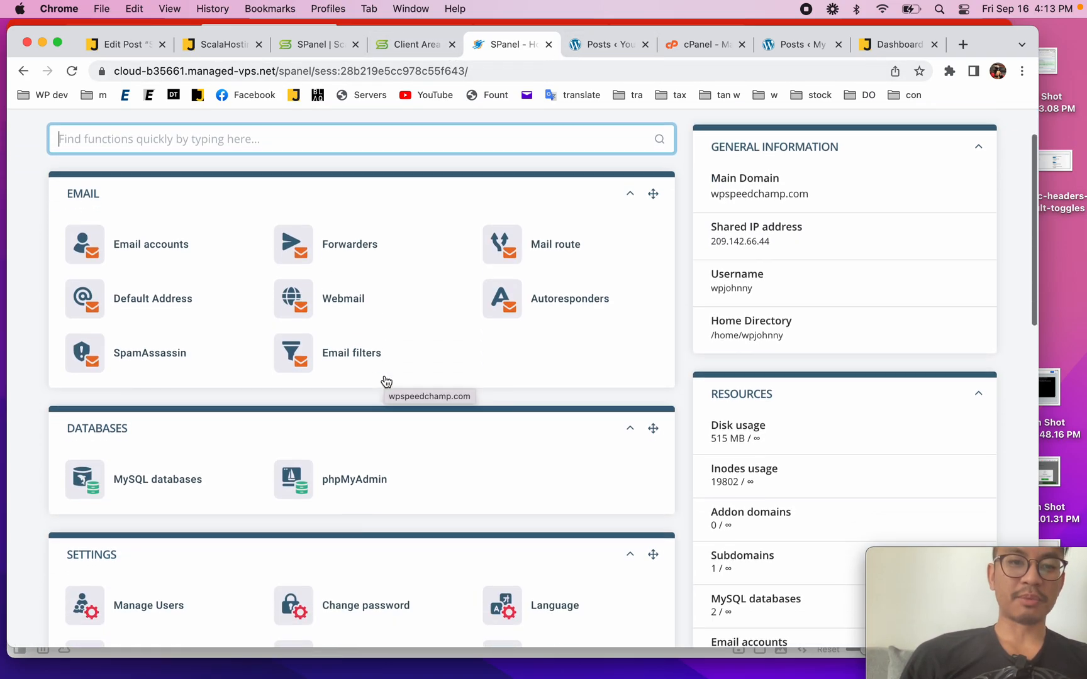
scroll("down", 3)
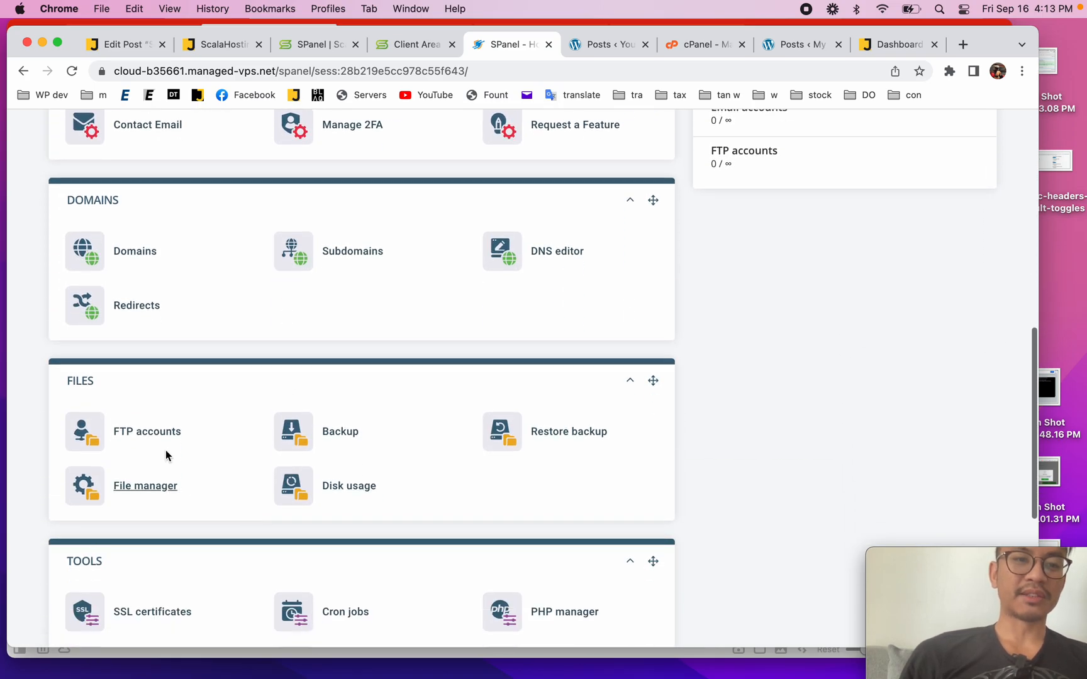
scroll("down", 3)
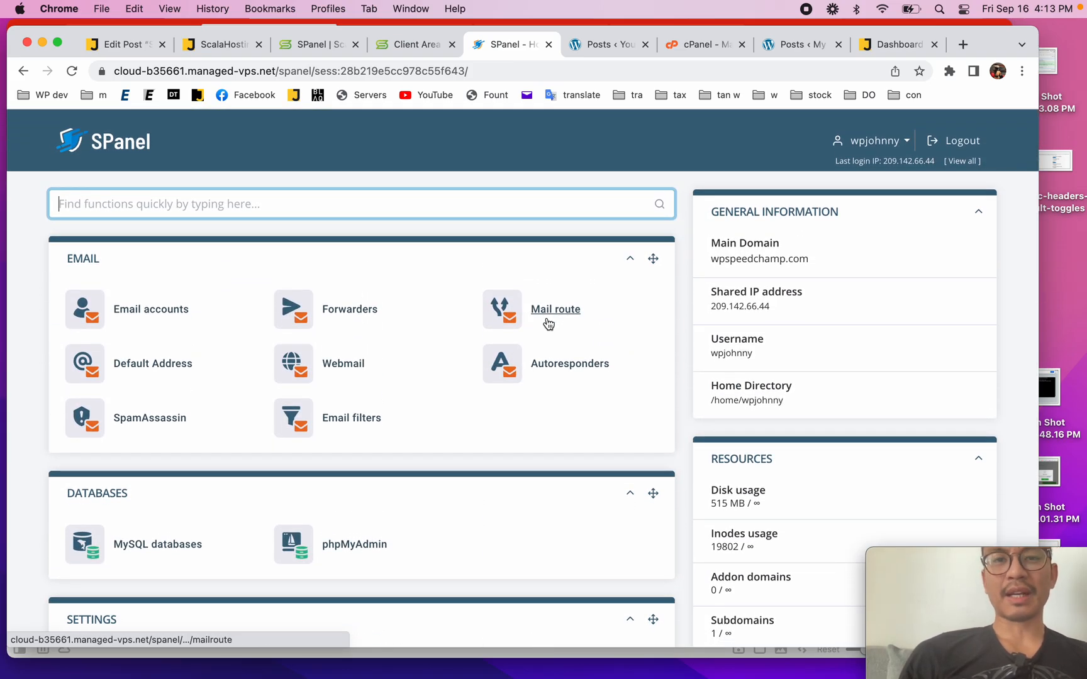
mouse_move(162, 174)
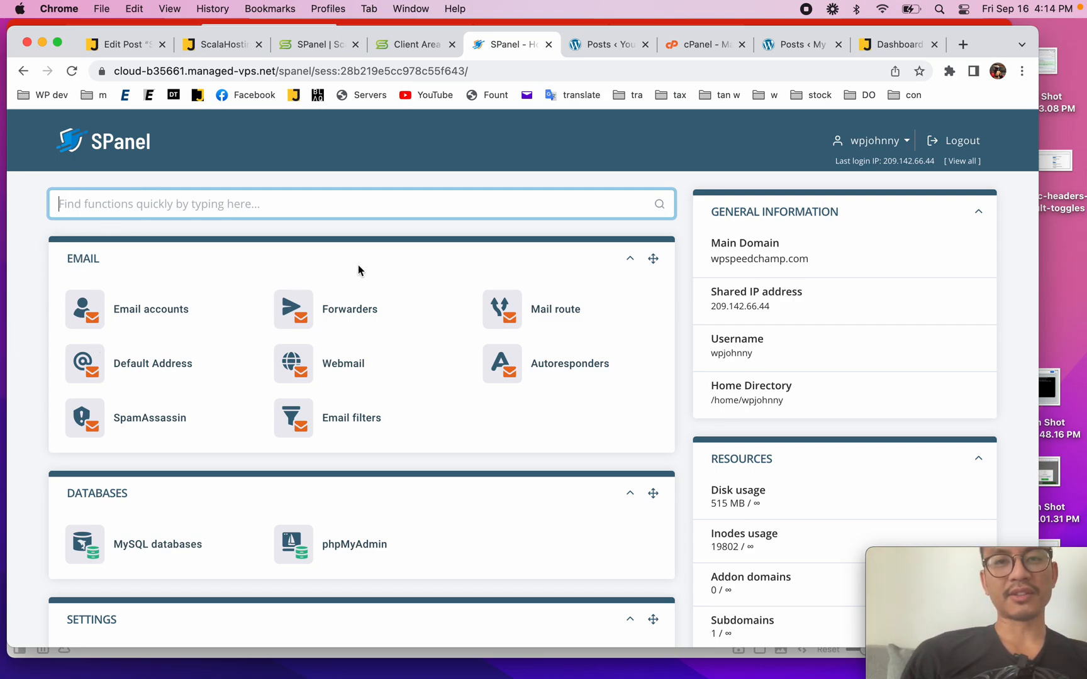
scroll("down", 3)
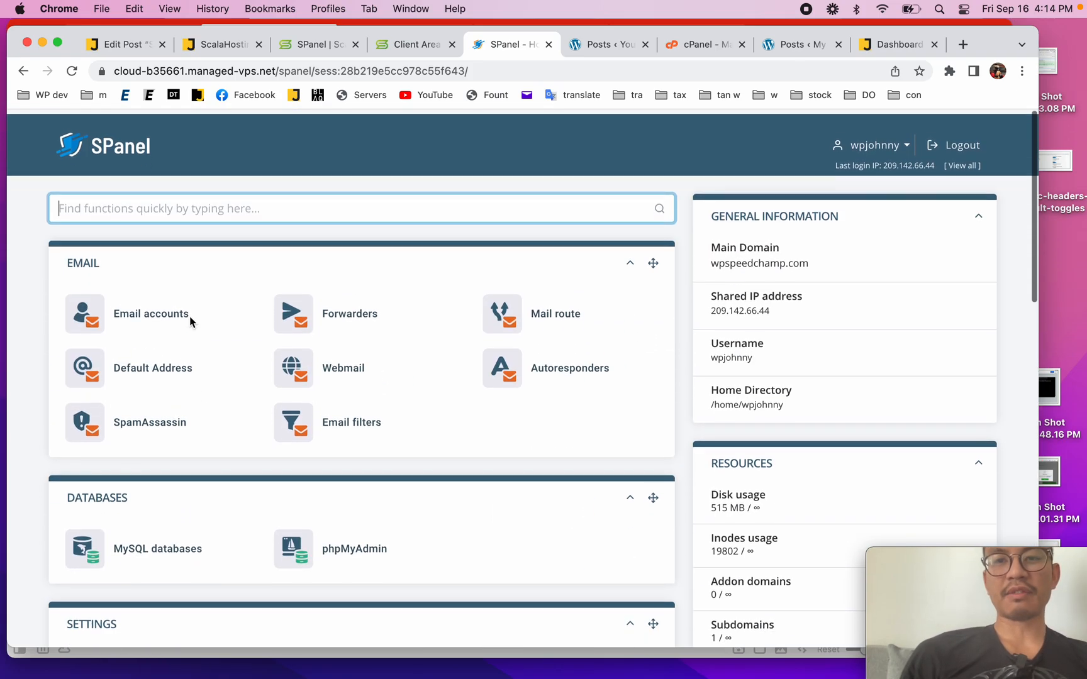
Bring up SPanel's email account creation form again
left_click(150, 313)
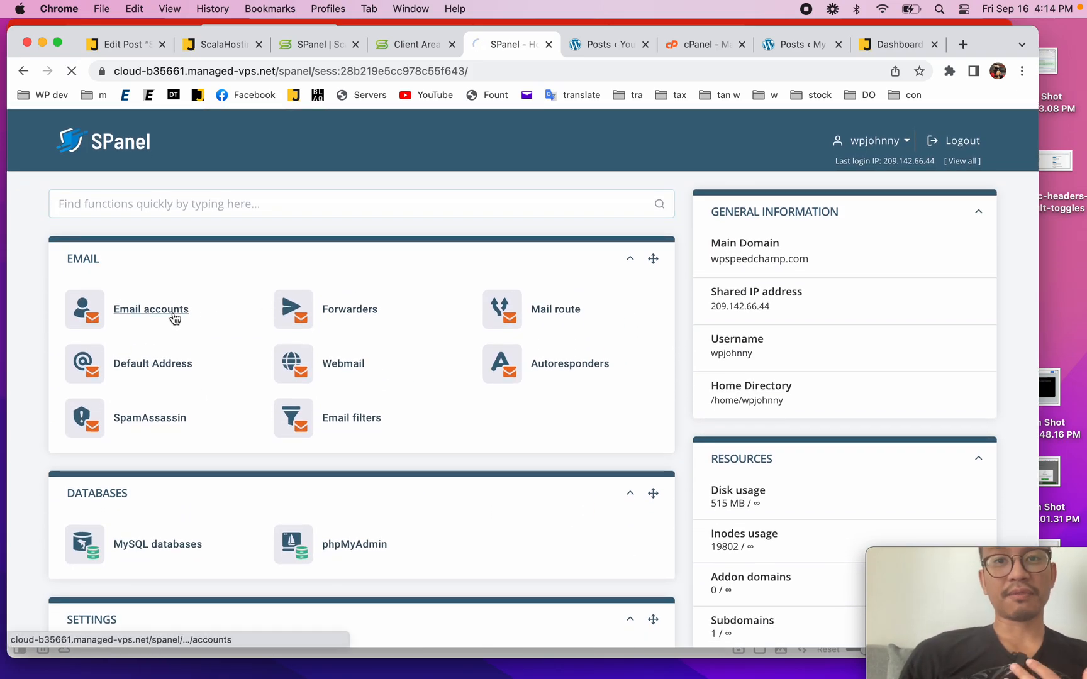
left_click(151, 310)
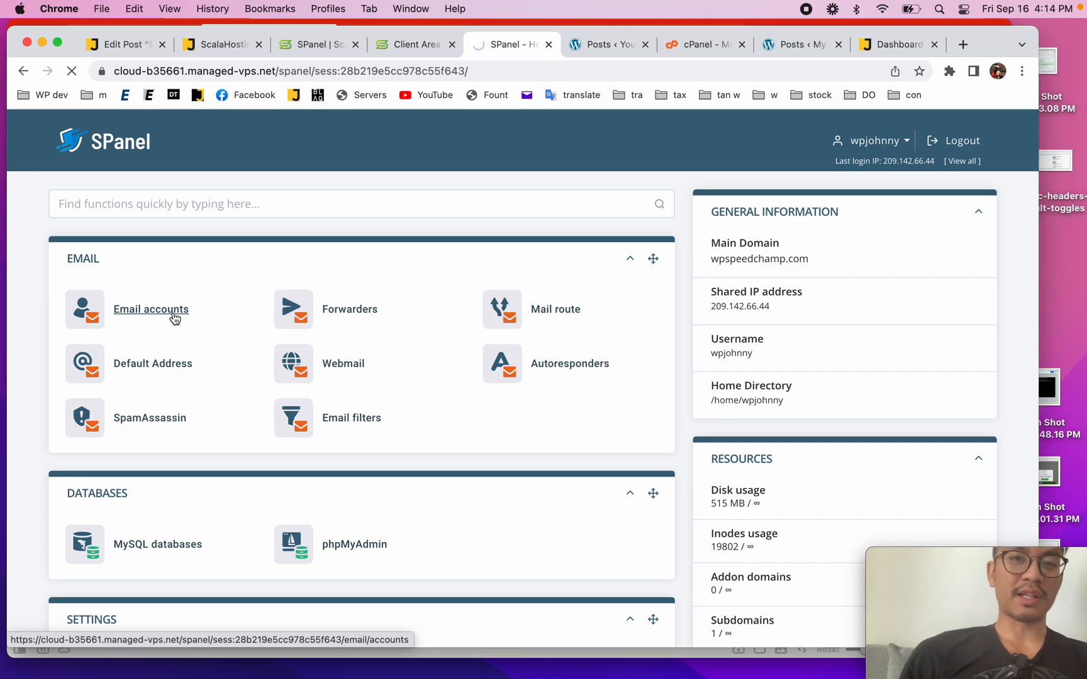
left_click(151, 309)
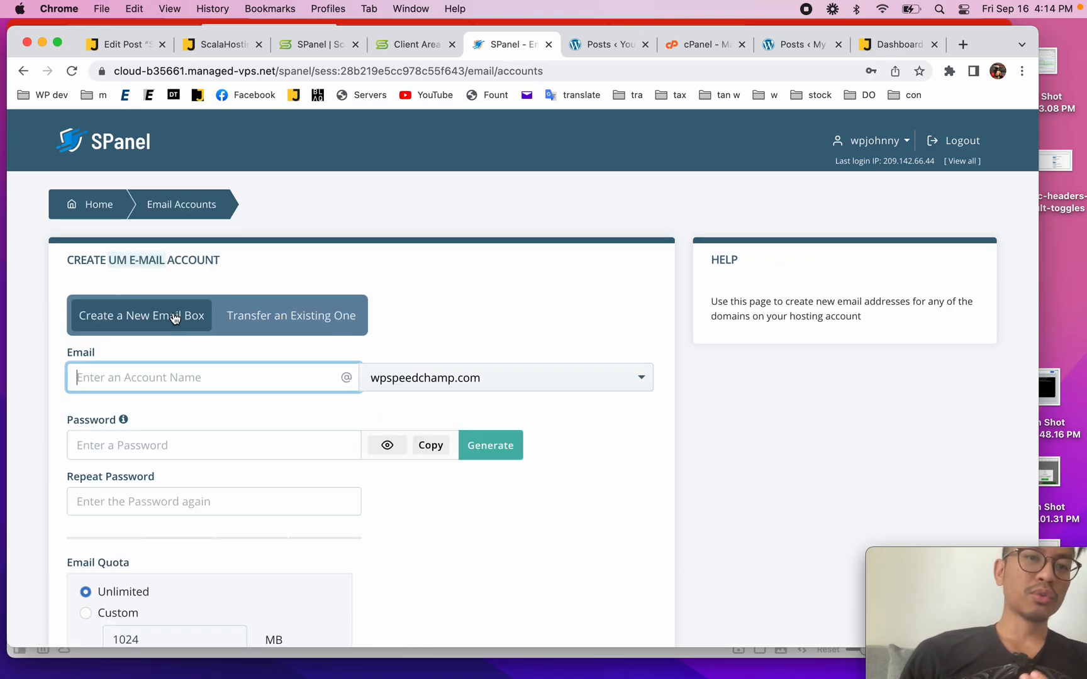
scroll("down", 3)
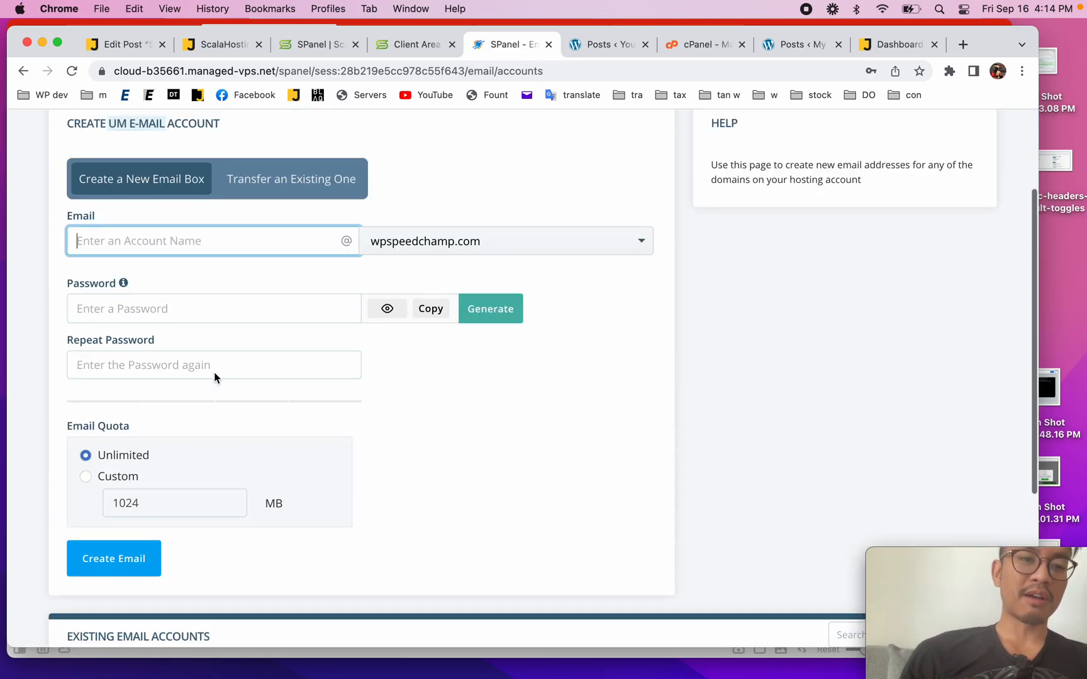
Compare with the cPanel dashboard, then move on to ScalaHosting's SPanel product page
left_click(701, 44)
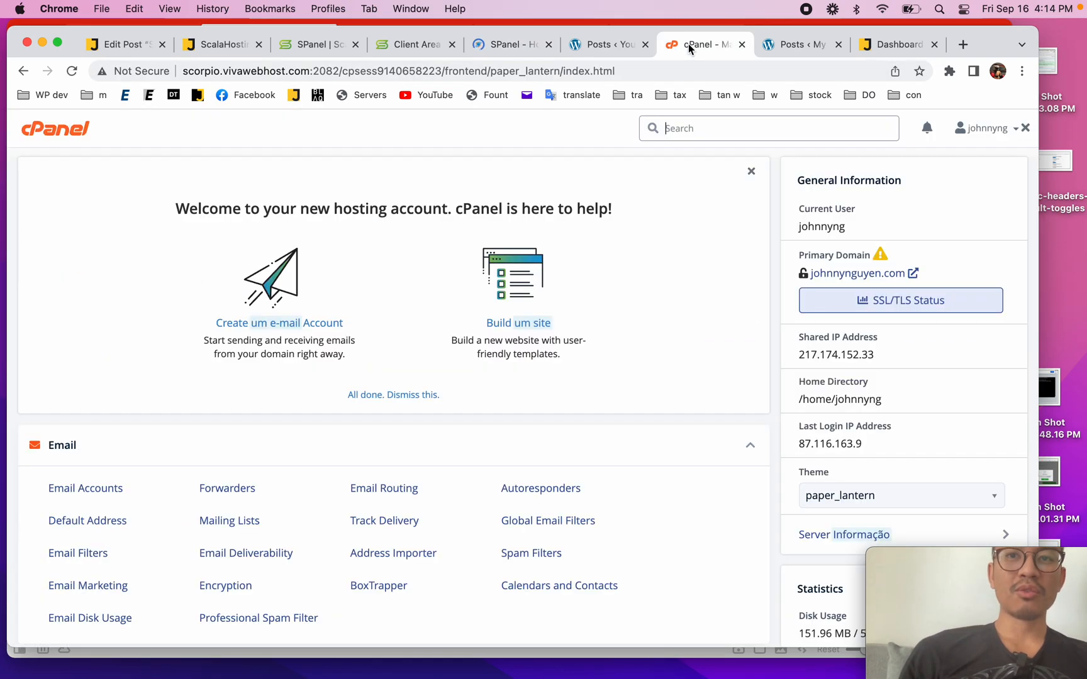
scroll("down", 3)
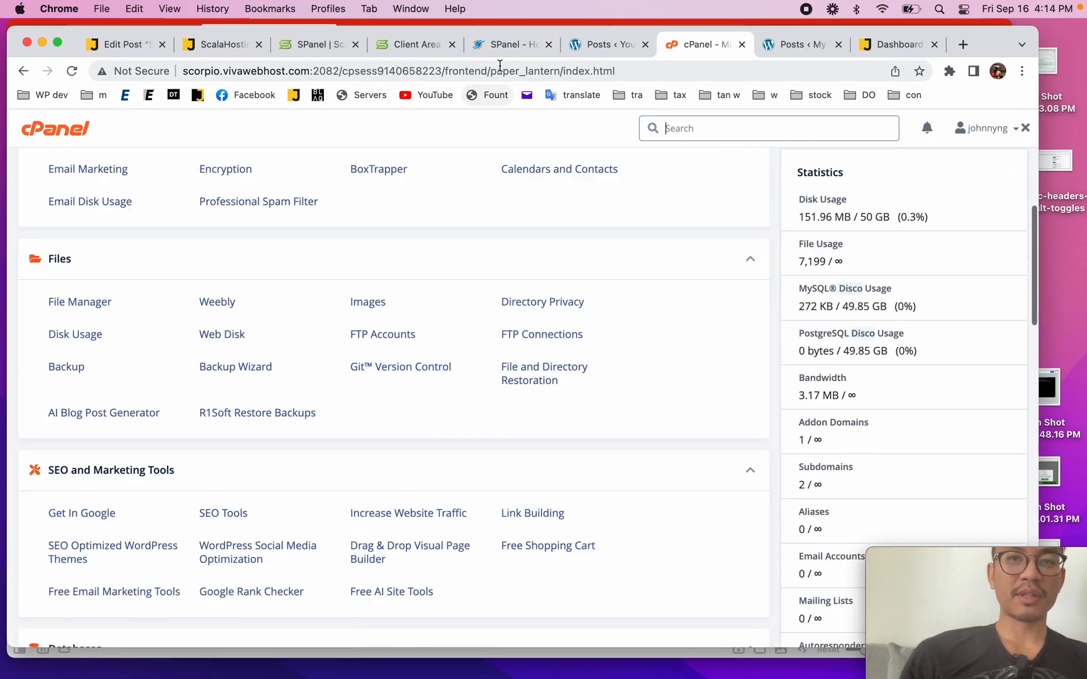
left_click(512, 44)
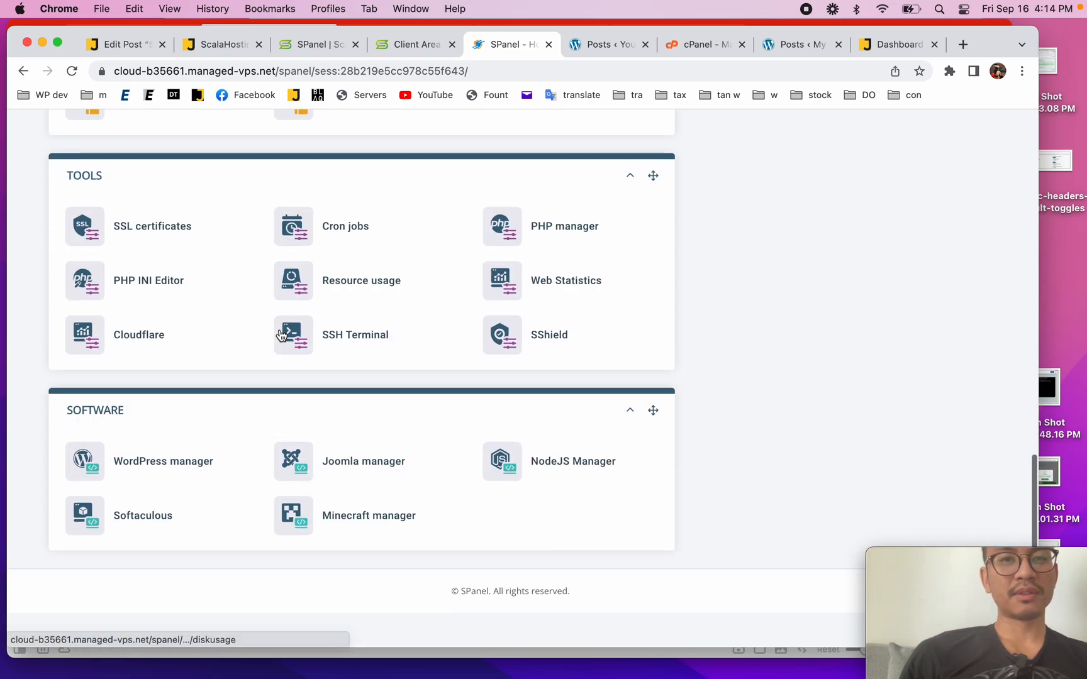
left_click(317, 44)
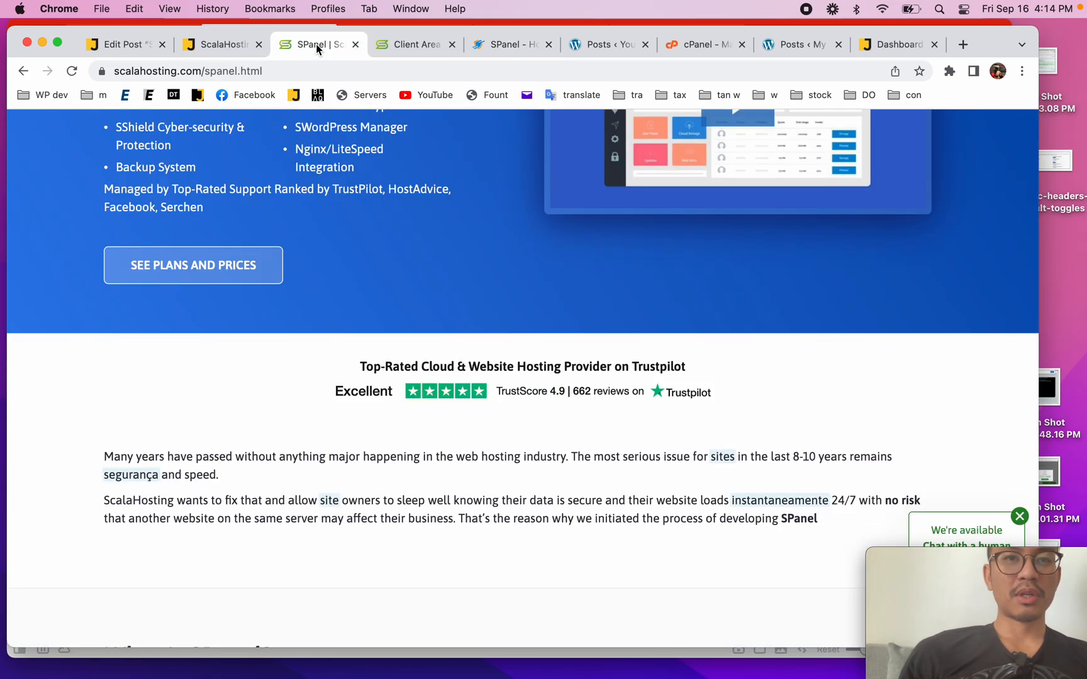
Review the SPanel page's features and Trustpilot section, then load the ScalaHosting homepage
scroll("up", 3)
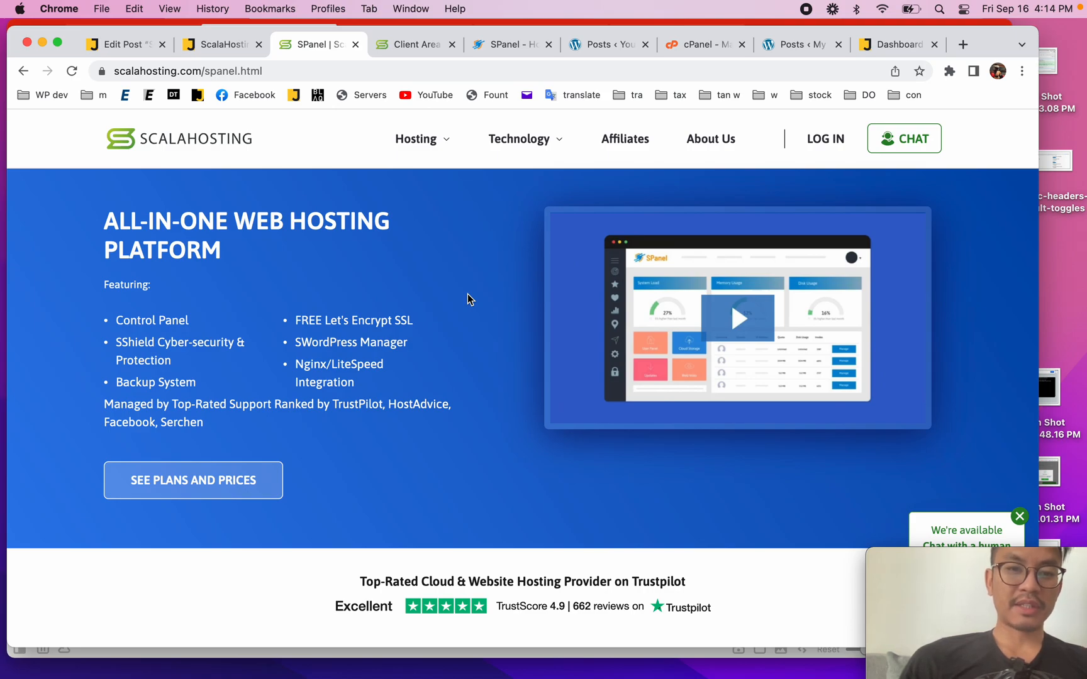
mouse_move(302, 367)
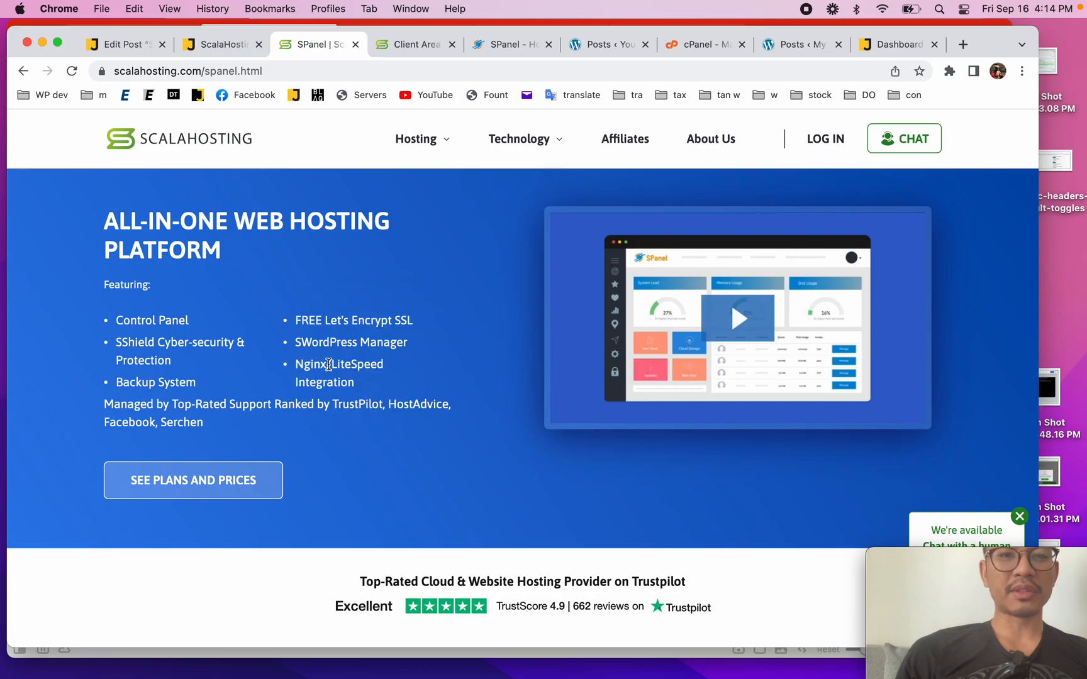
scroll("down", 3)
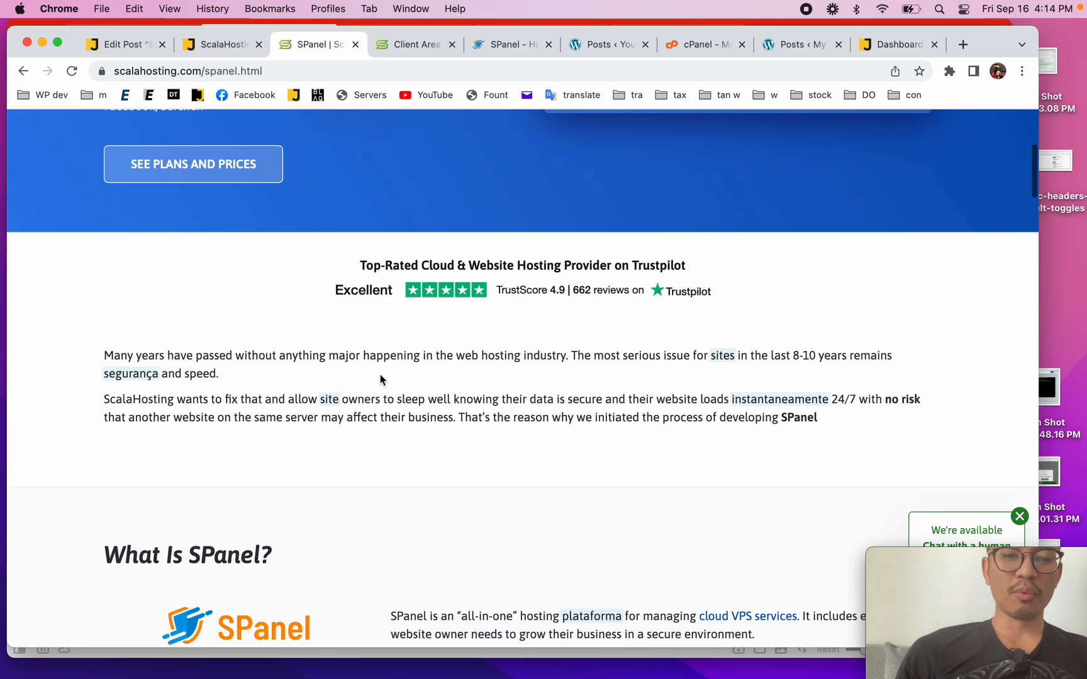
scroll("down", 3)
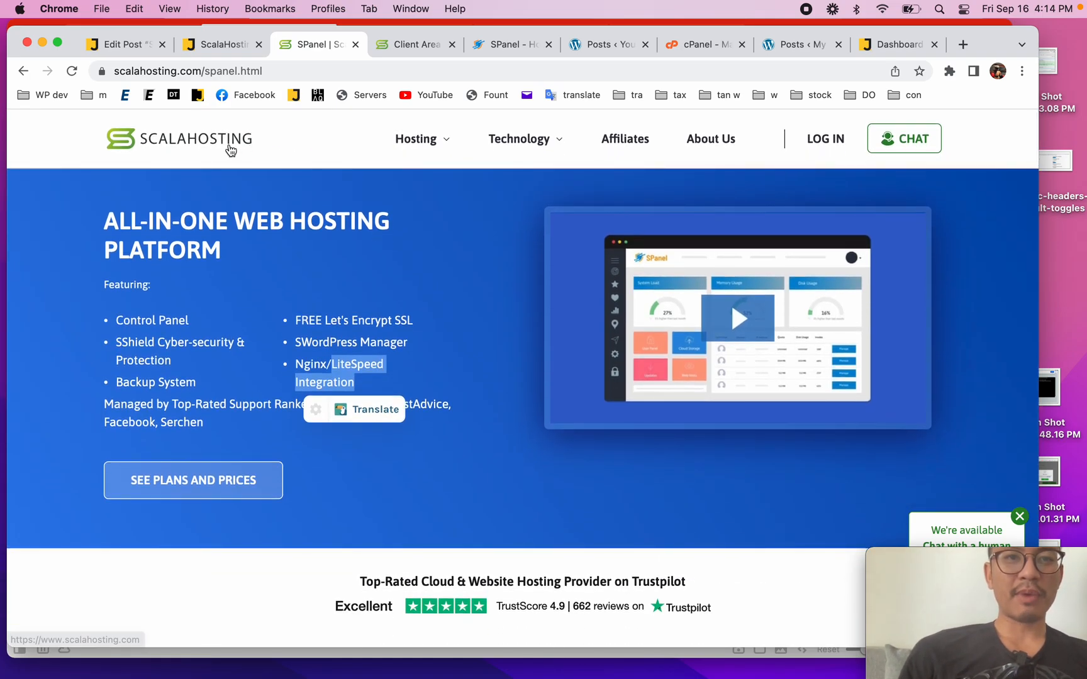
left_click(178, 138)
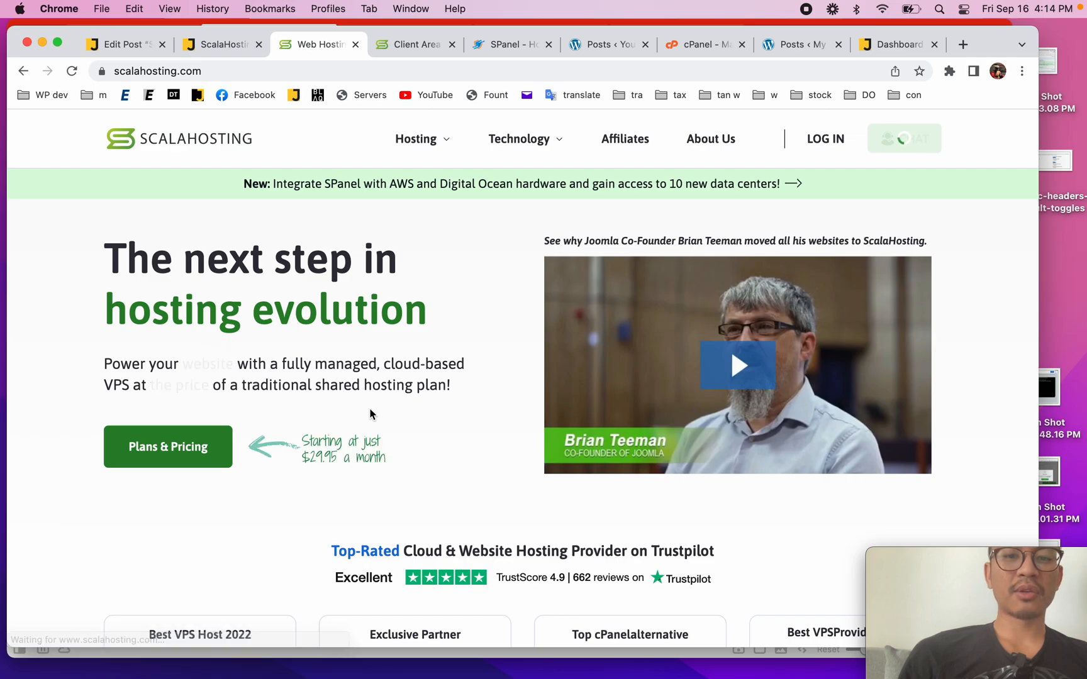
Read the WPJohnny ScalaHosting review preview down to its related posts and Leave a Reply form
left_click(221, 44)
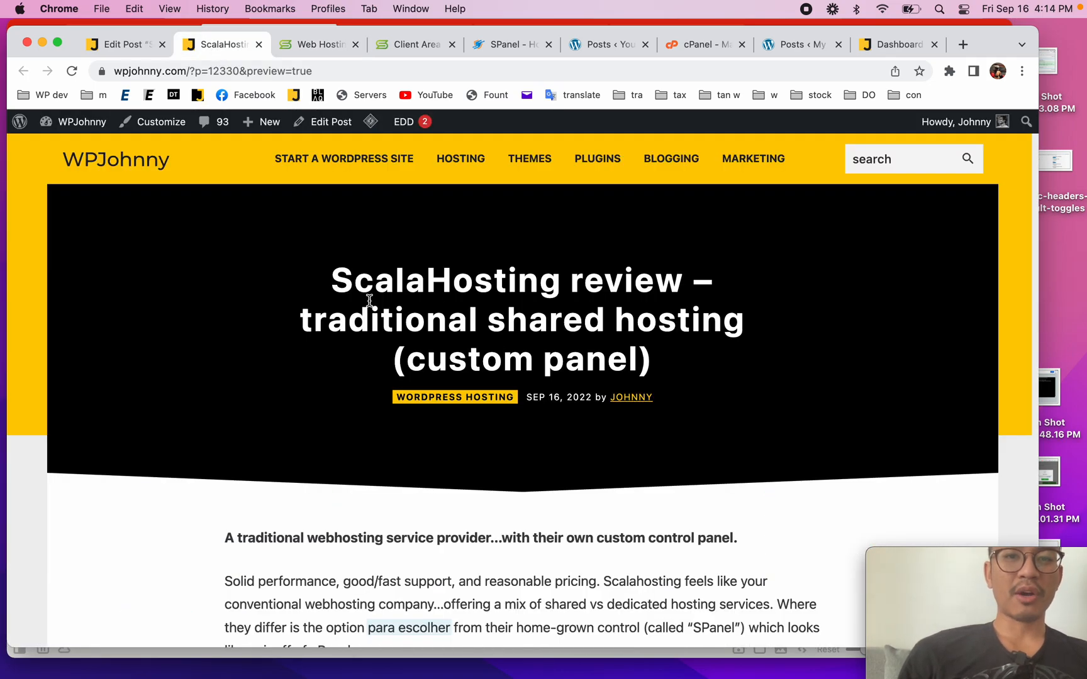
scroll("down", 3)
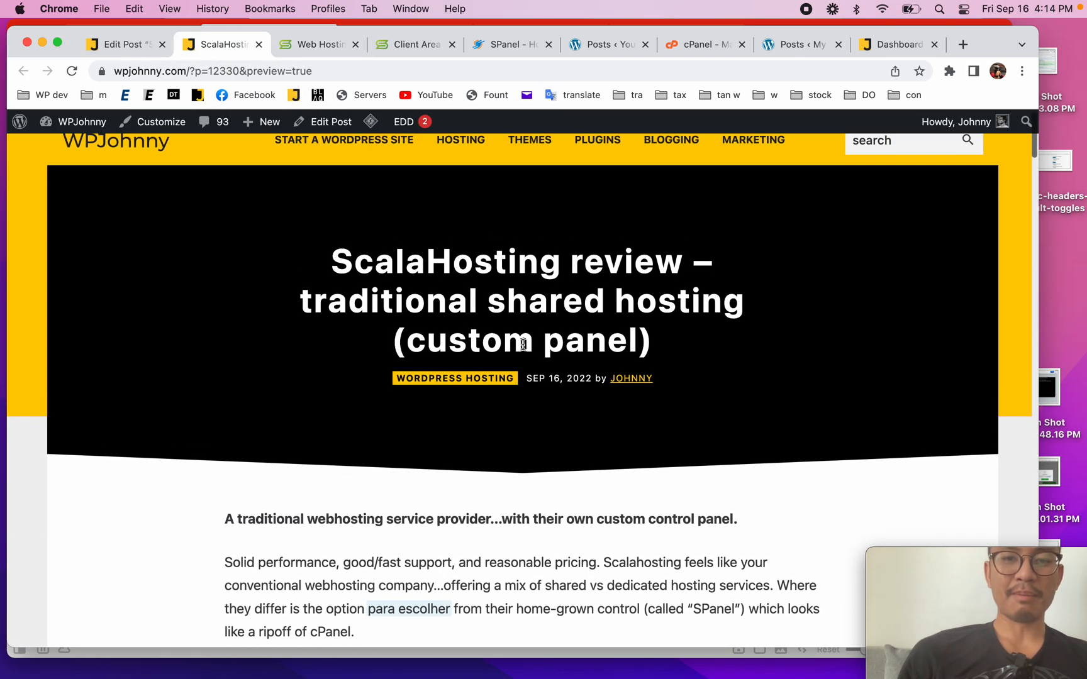
scroll("down", 3)
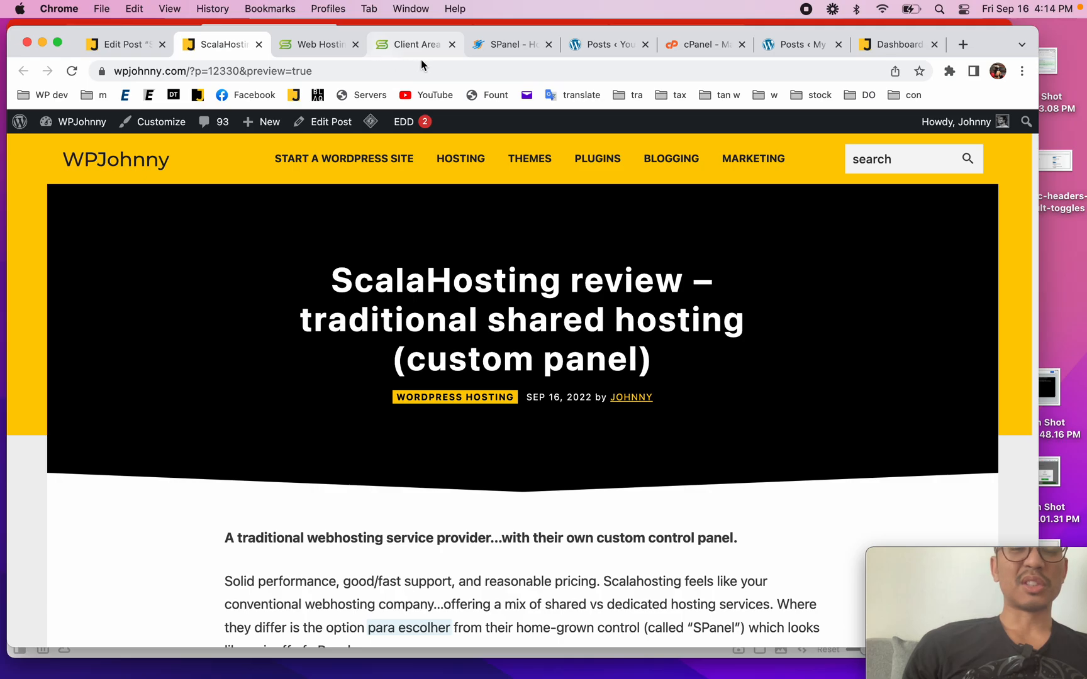
mouse_move(512, 44)
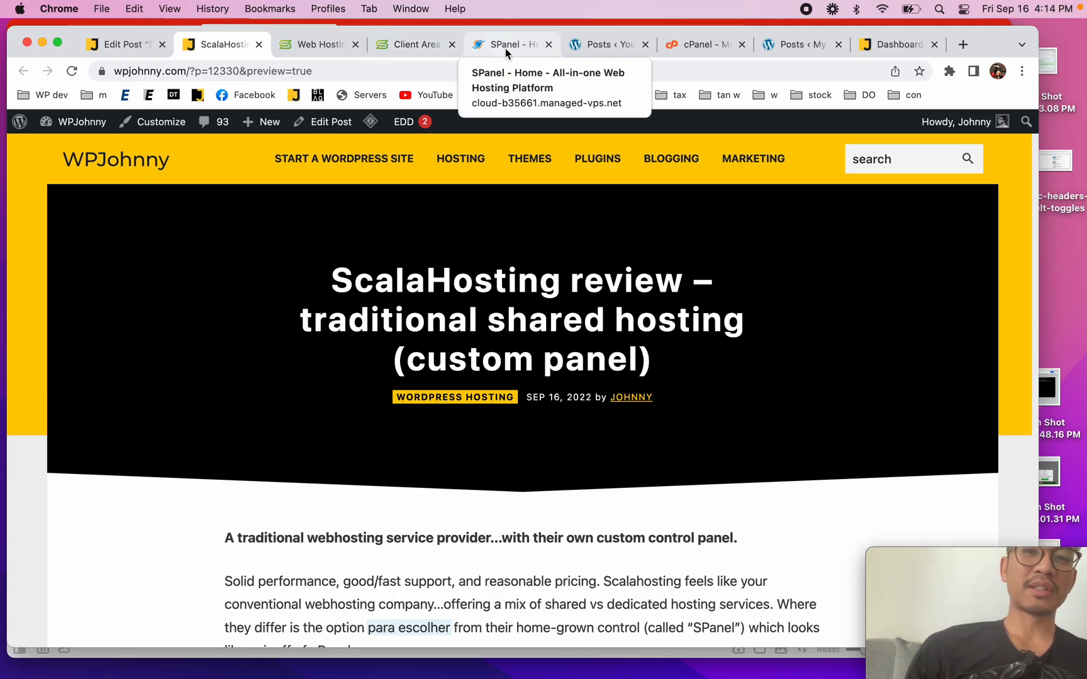
scroll("down", 3)
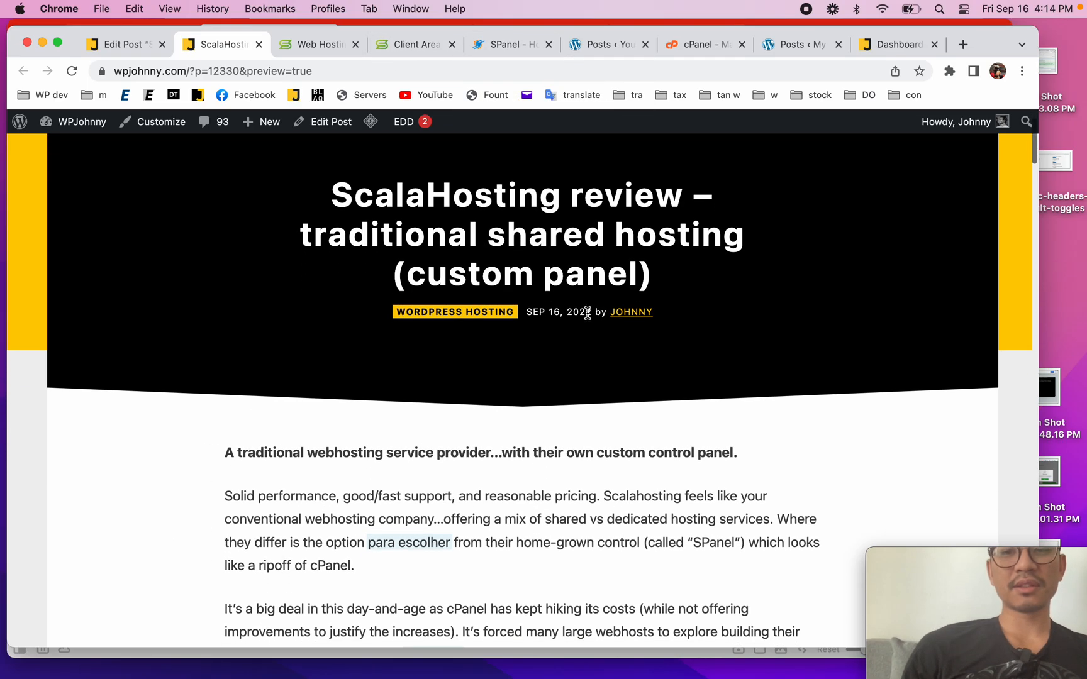
scroll("down", 3)
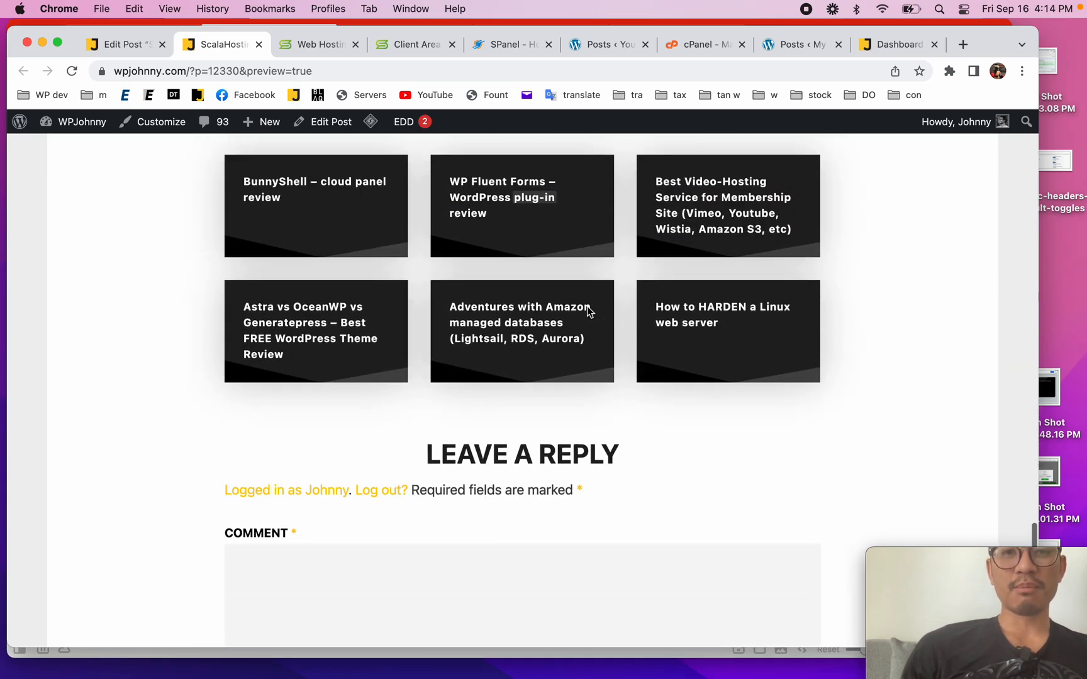